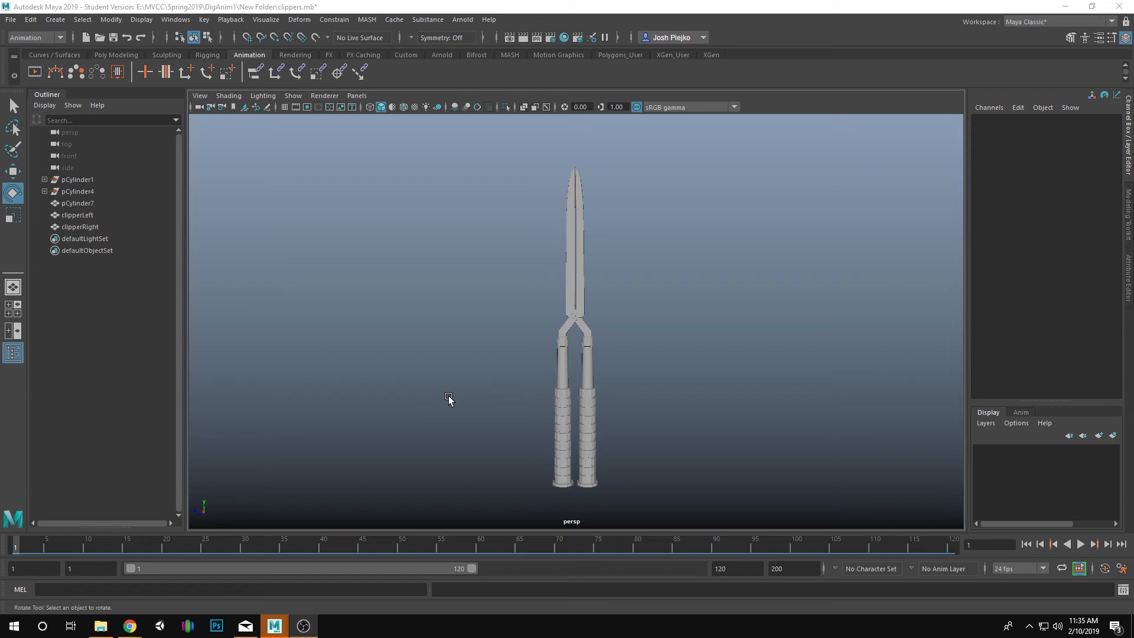
mouse_move(644, 358)
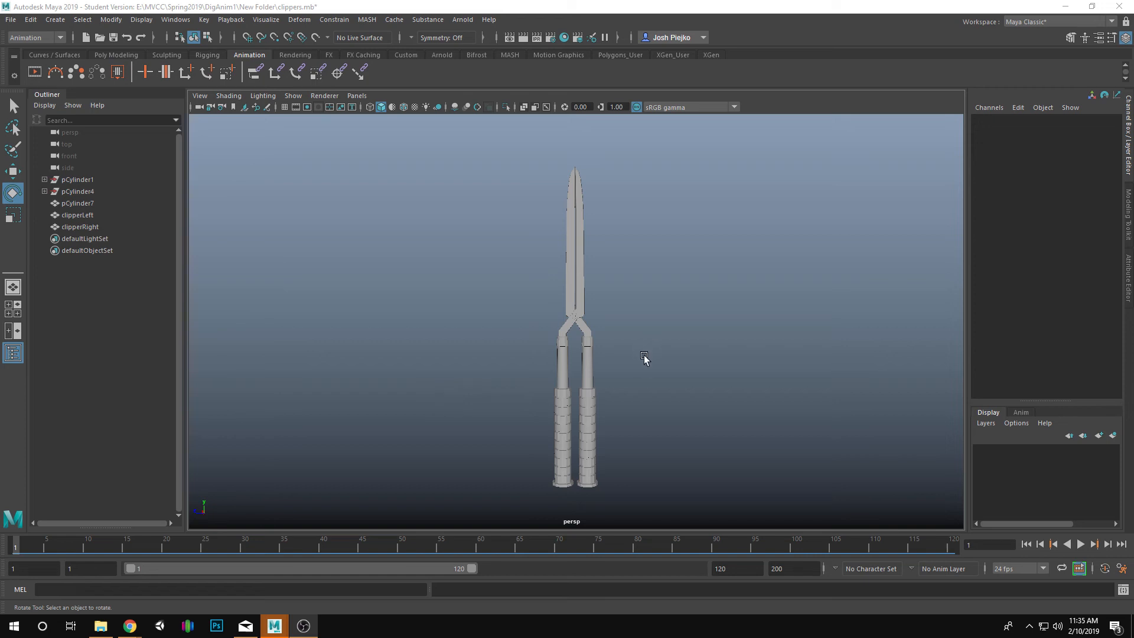
mouse_move(635, 358)
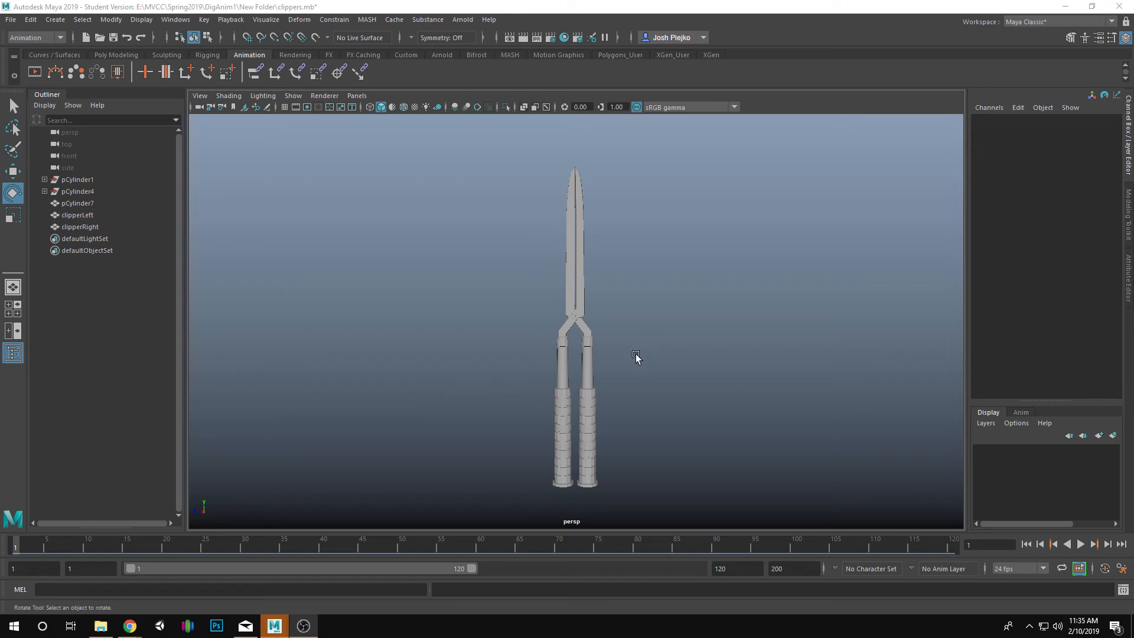
mouse_move(574, 375)
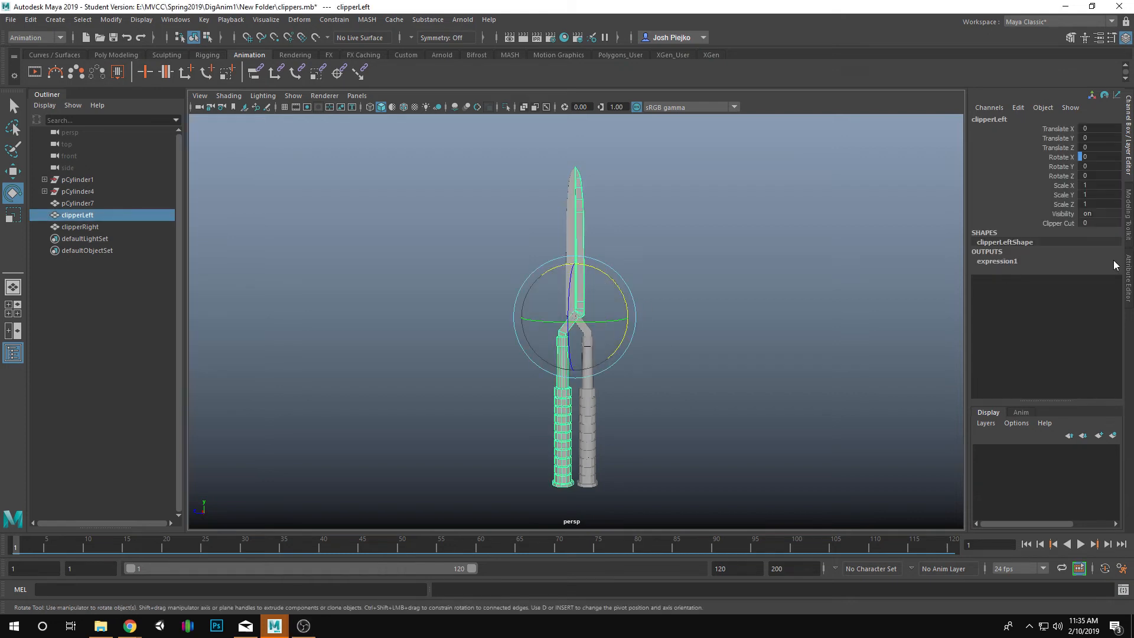
mouse_move(672, 235)
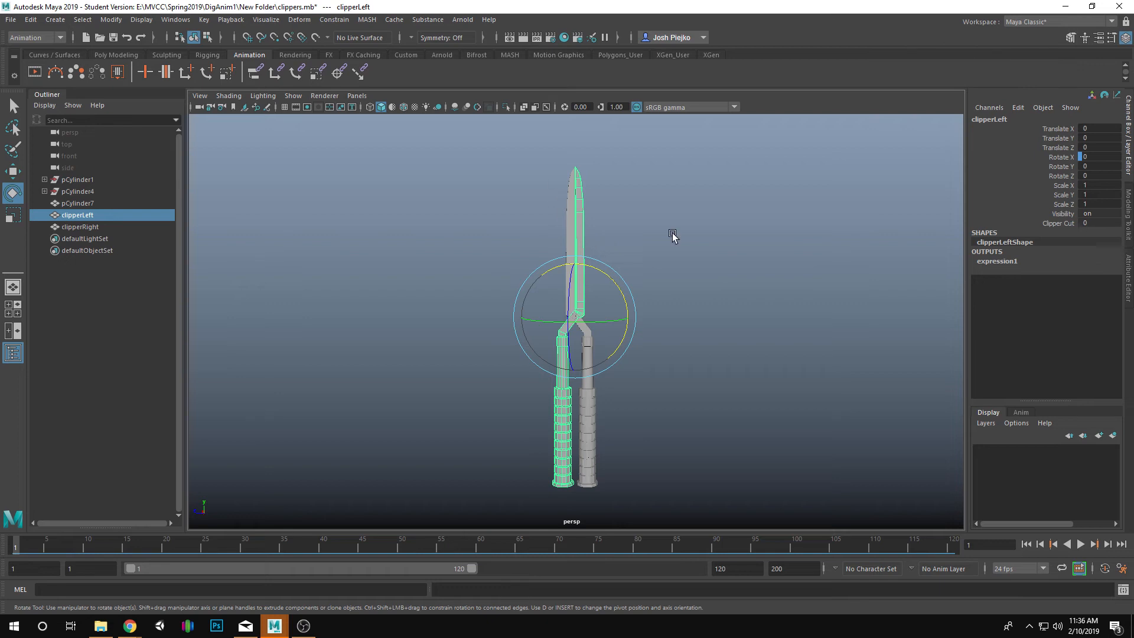
mouse_move(672, 235)
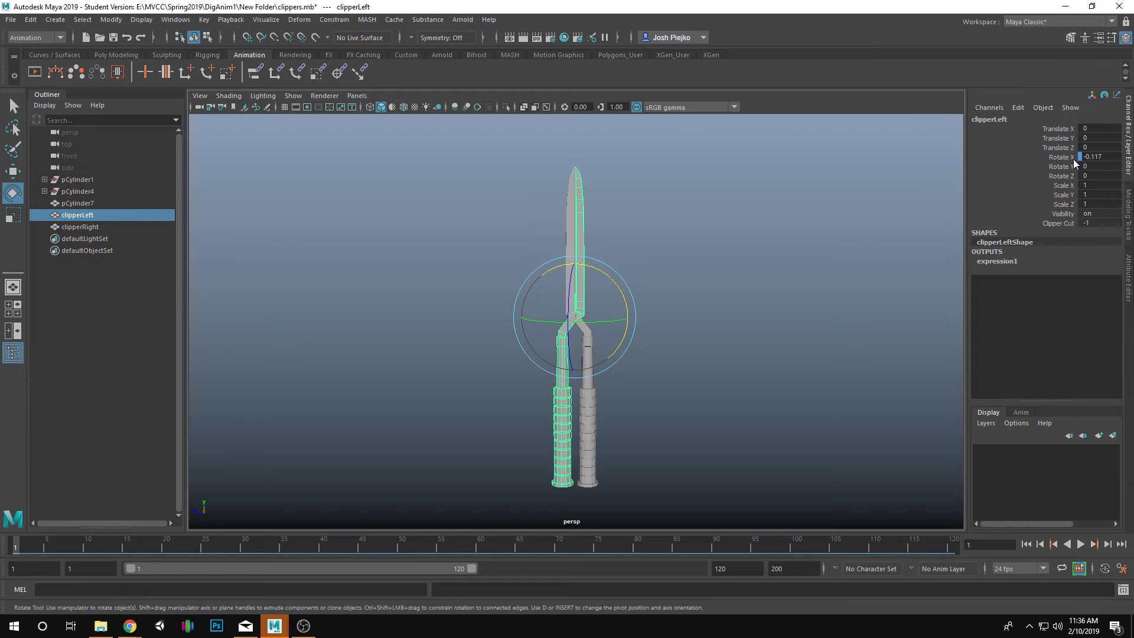
mouse_move(555, 422)
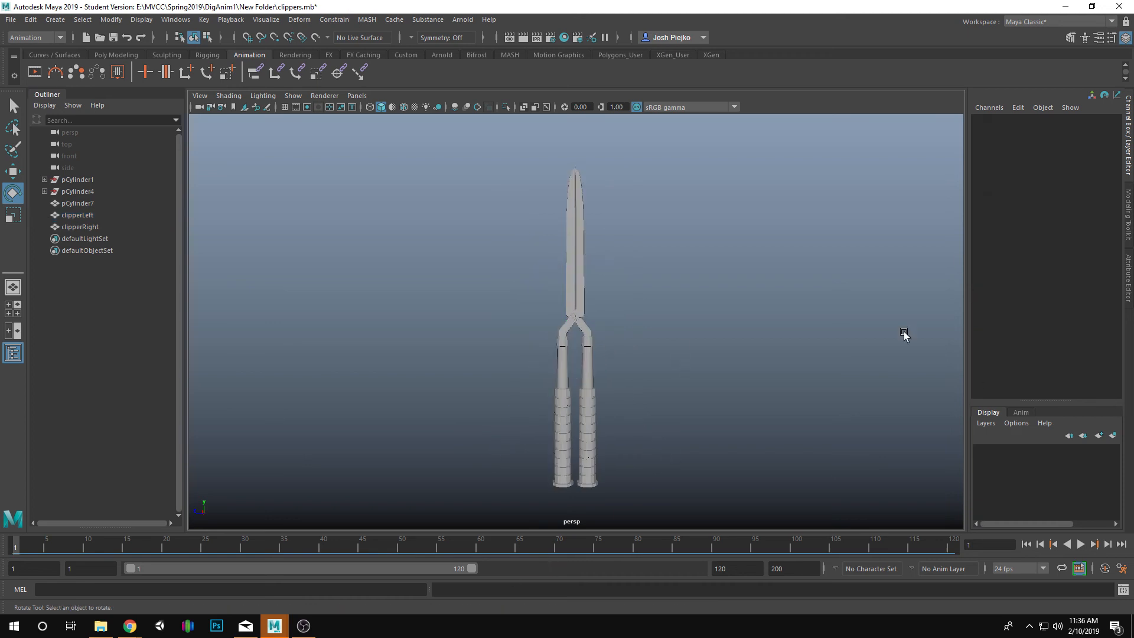
mouse_move(756, 203)
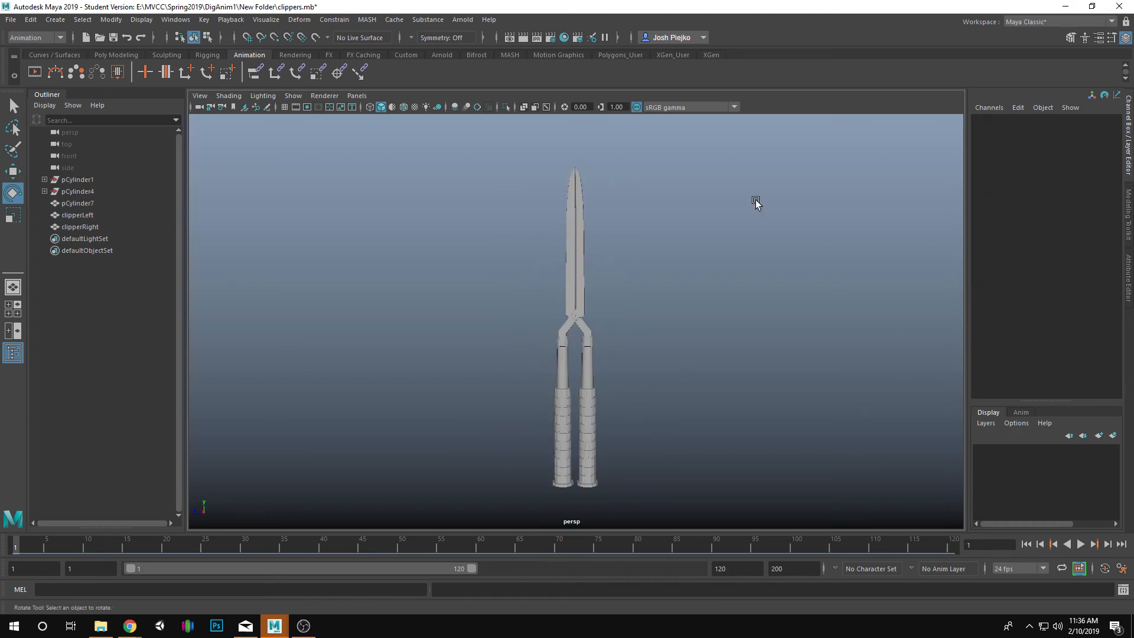
- Open Downloads/clippers.mb, dismiss the Student Version warning and What's New, and select polySurface1
click(77, 215)
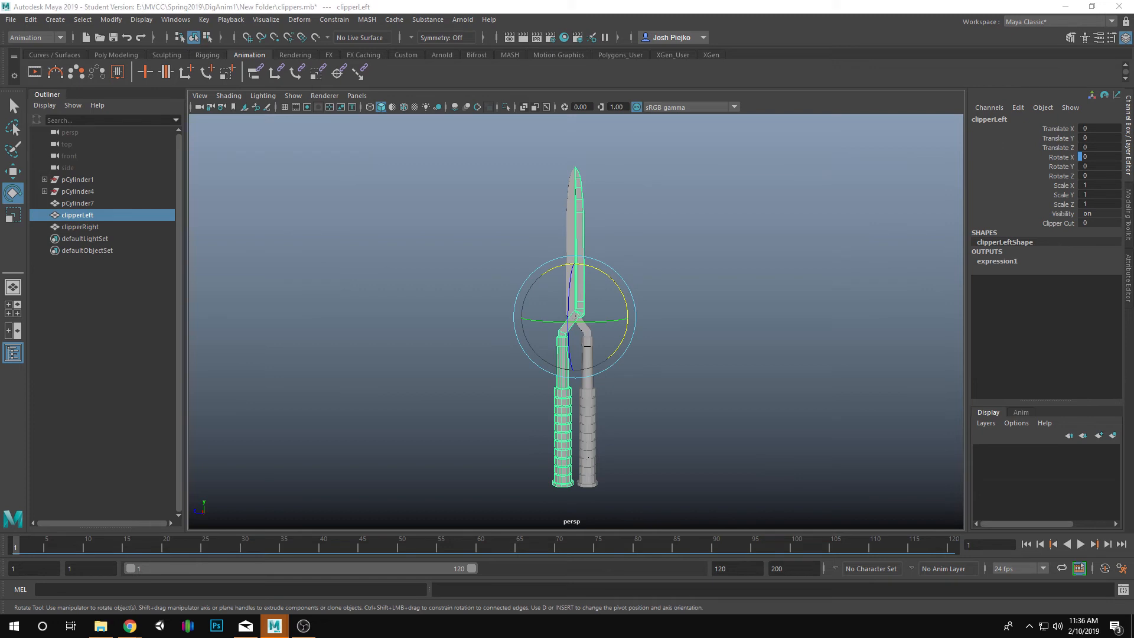
mouse_move(468, 444)
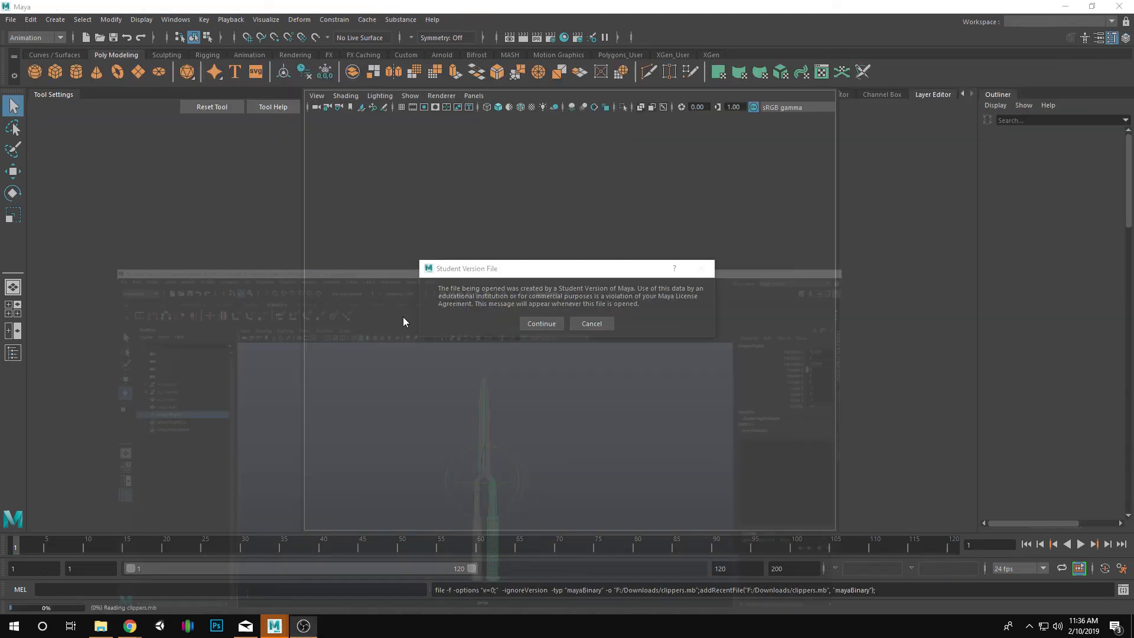
click(540, 323)
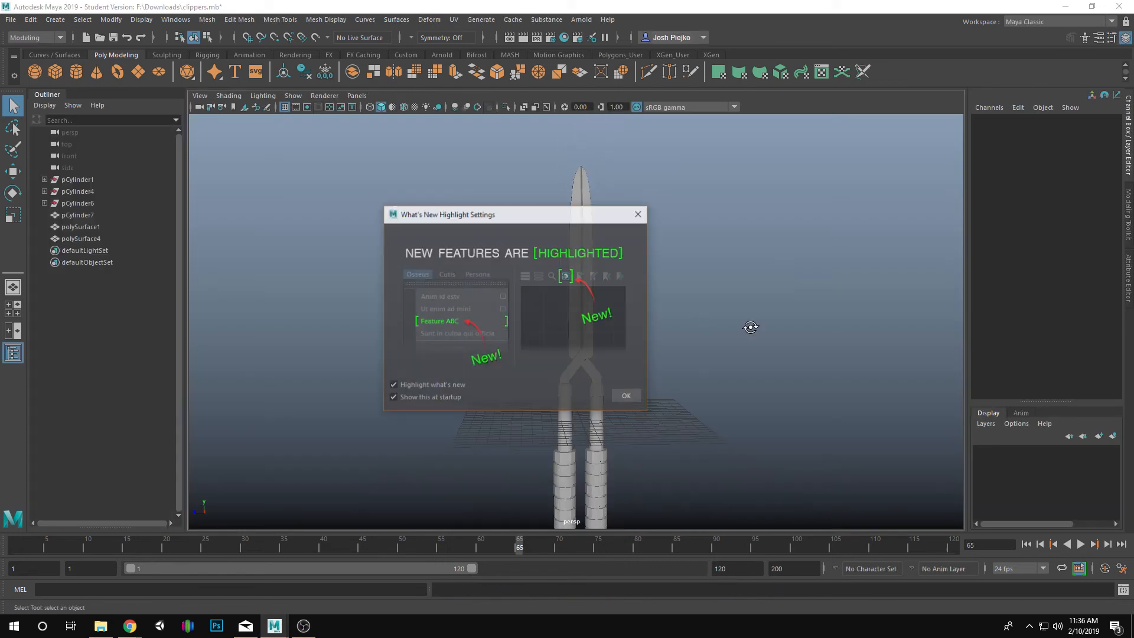
click(625, 395)
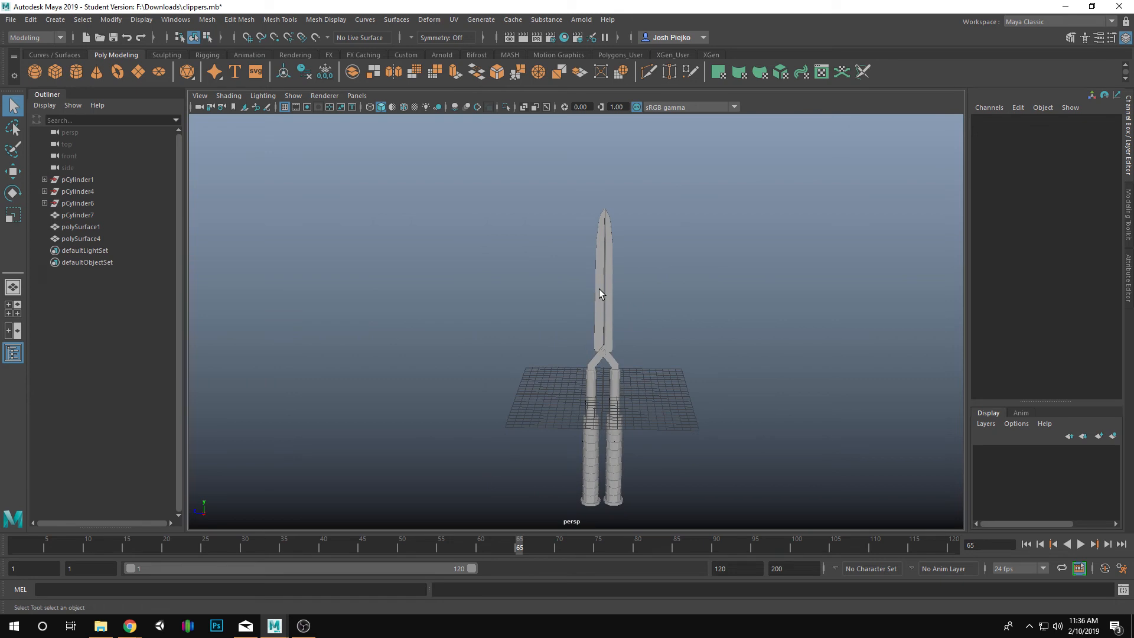
click(78, 226)
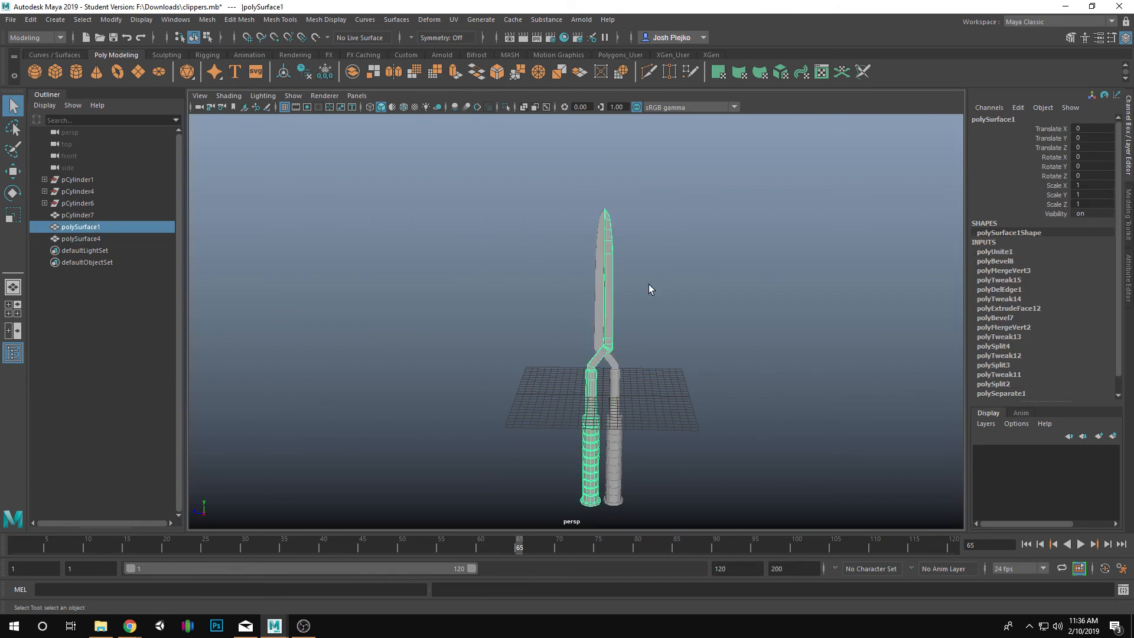
mouse_move(957, 484)
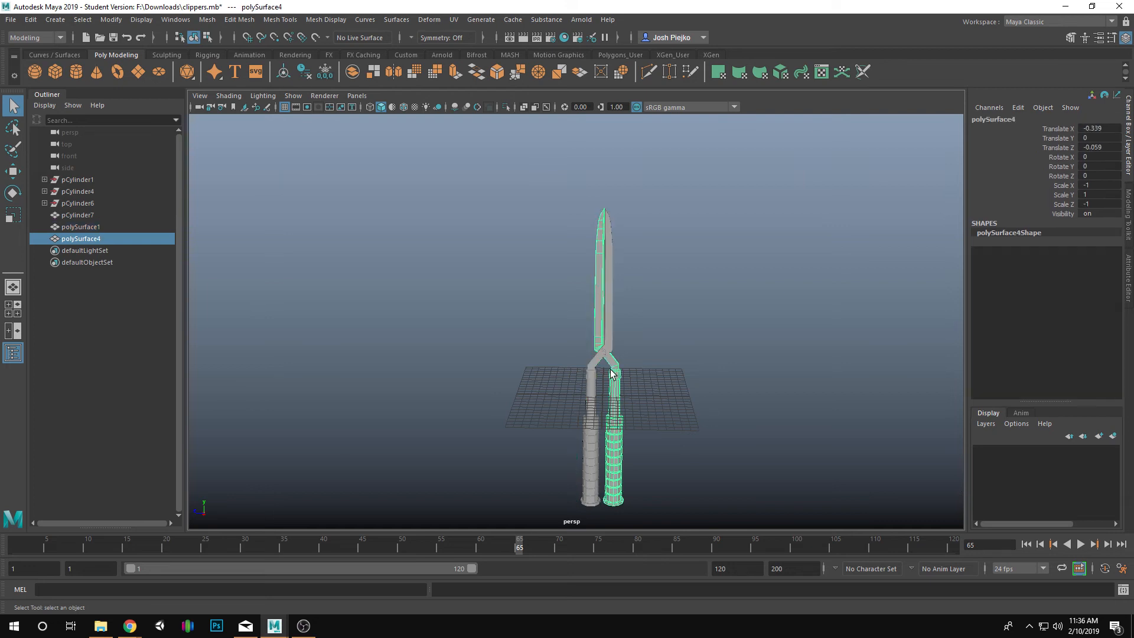
click(80, 226)
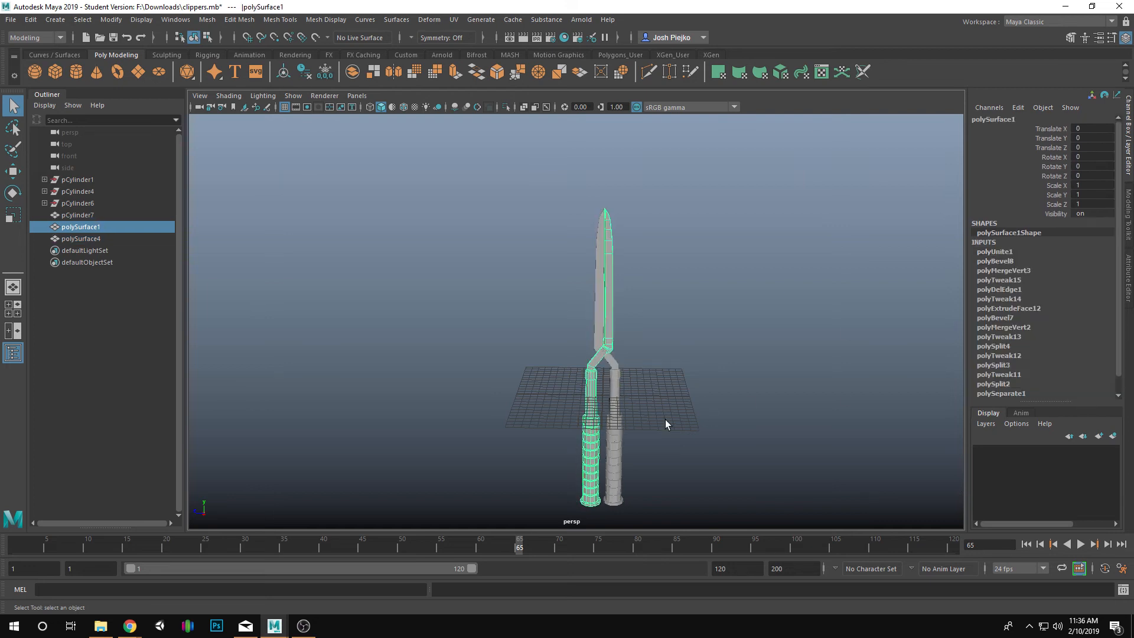
- Delete the construction history of the selected clipper blade pieces
click(77, 215)
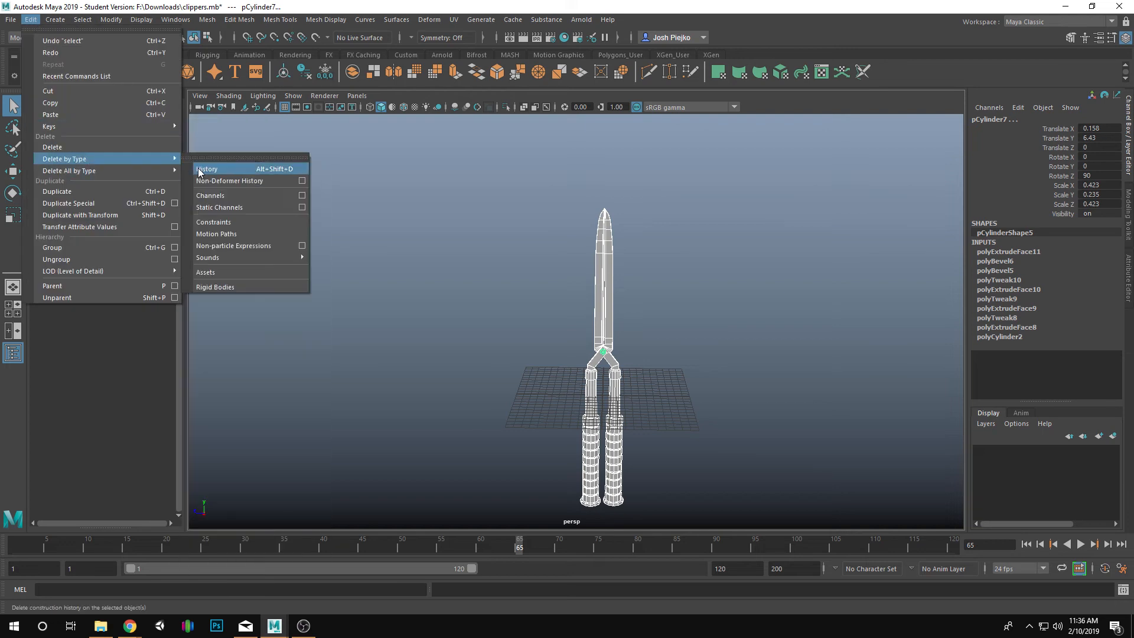
click(207, 168)
text(clipperLeft)
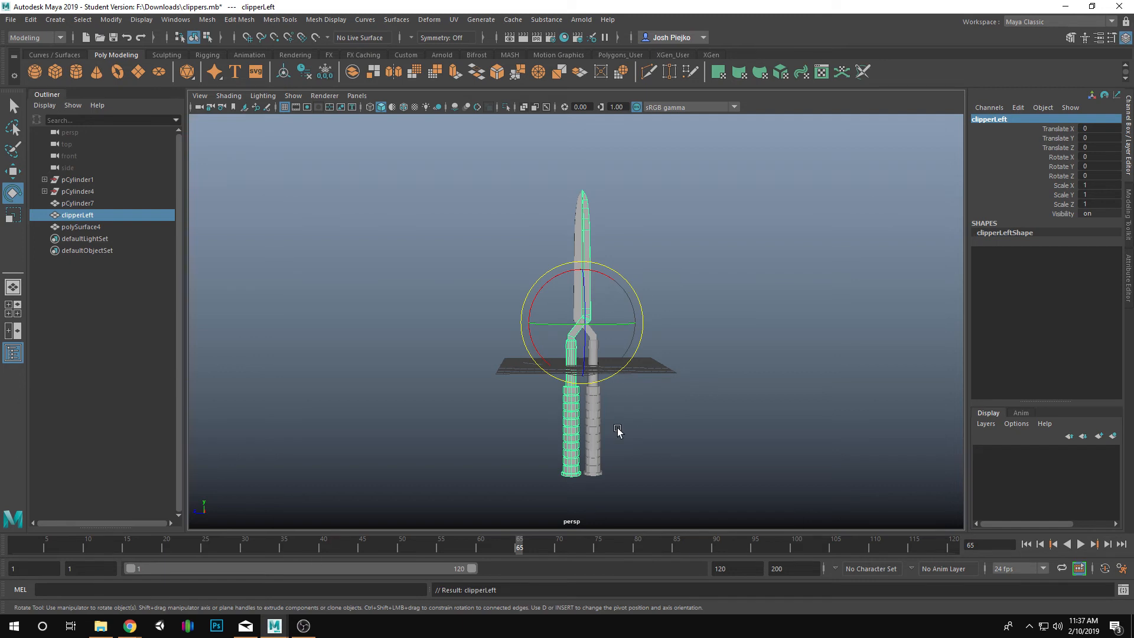
- Rename the right blade polySurface4 to clipperRight in the Outliner
click(1017, 107)
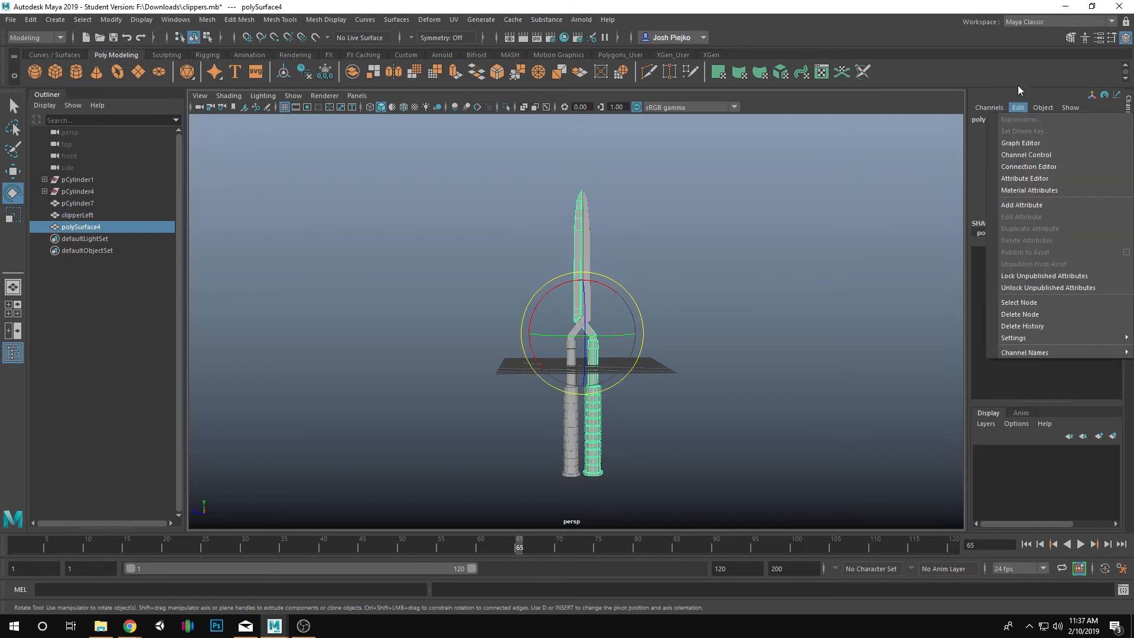
click(988, 107)
text(clipperRight)
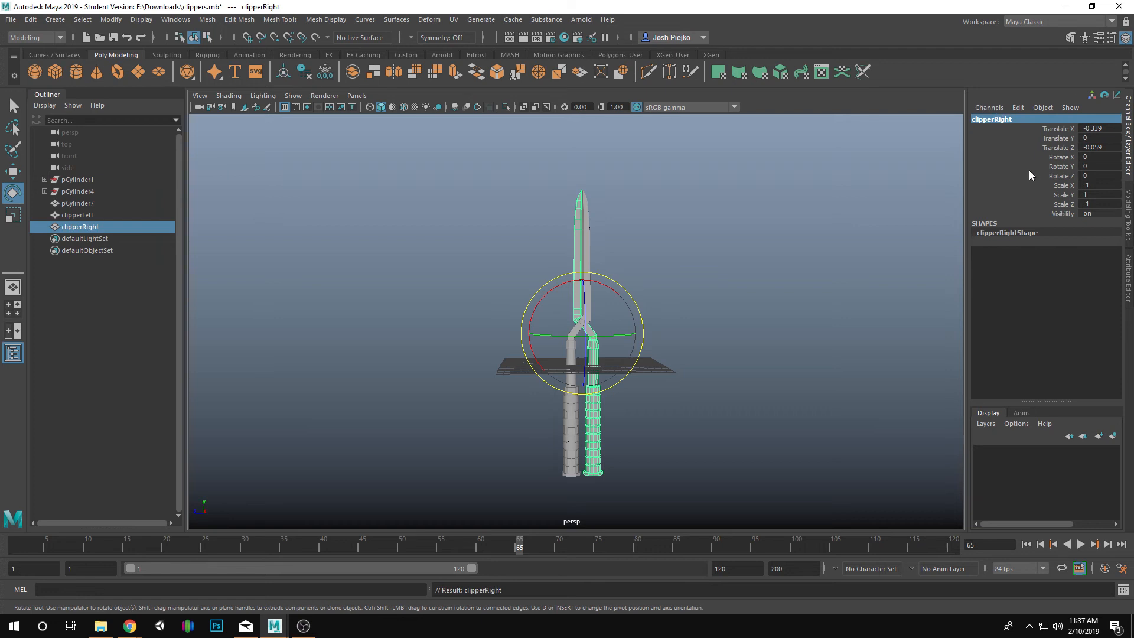
mouse_move(998, 129)
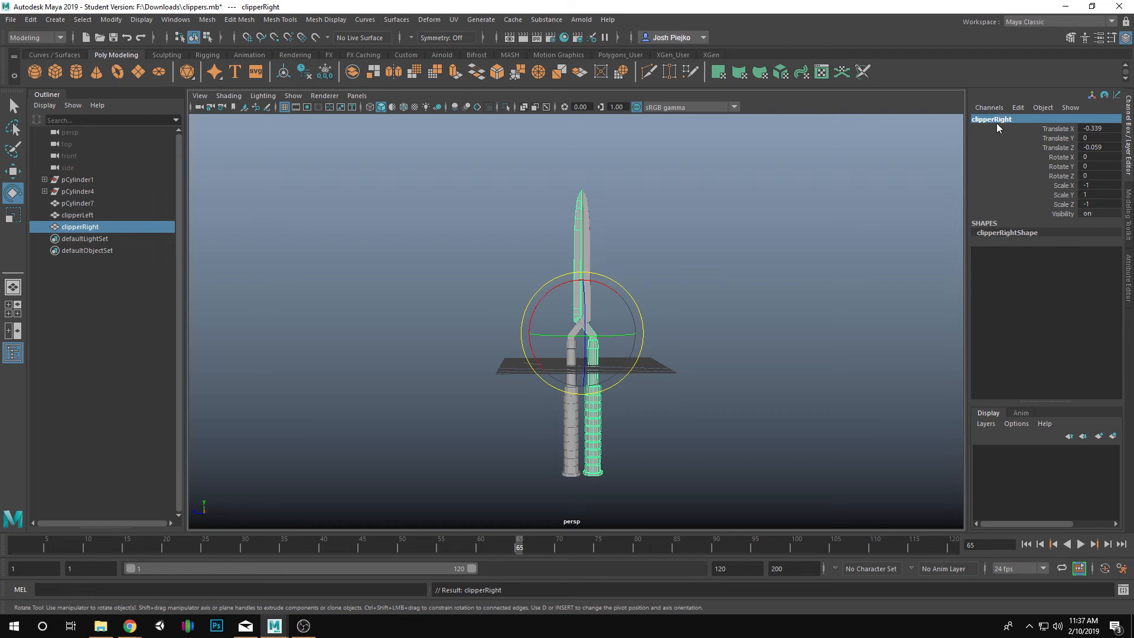
mouse_move(999, 125)
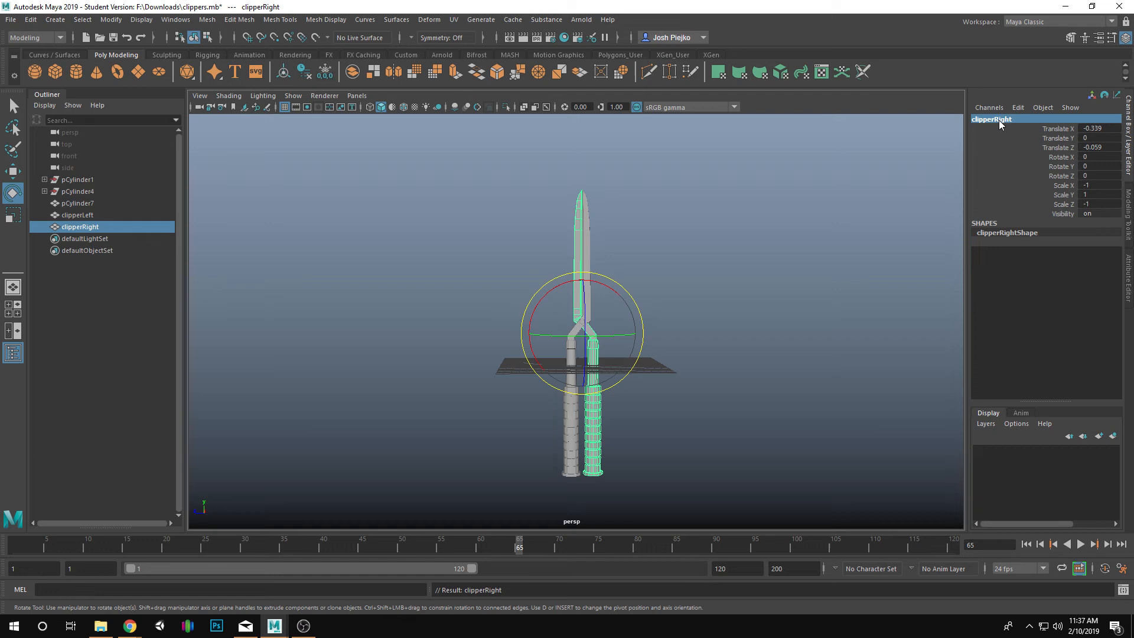
mouse_move(972, 125)
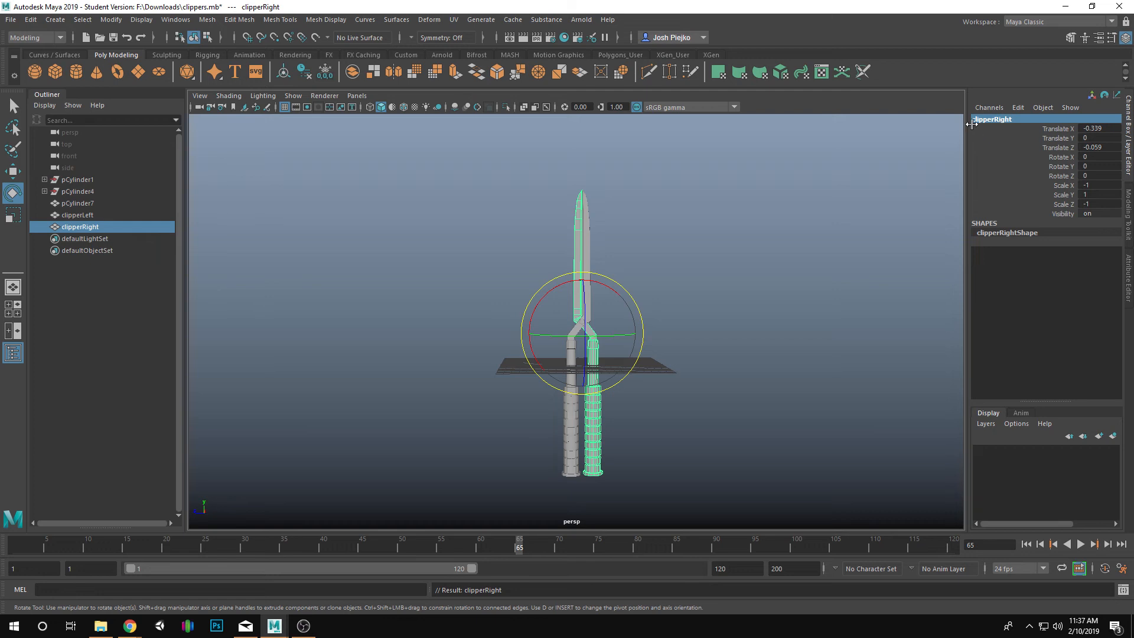
mouse_move(994, 122)
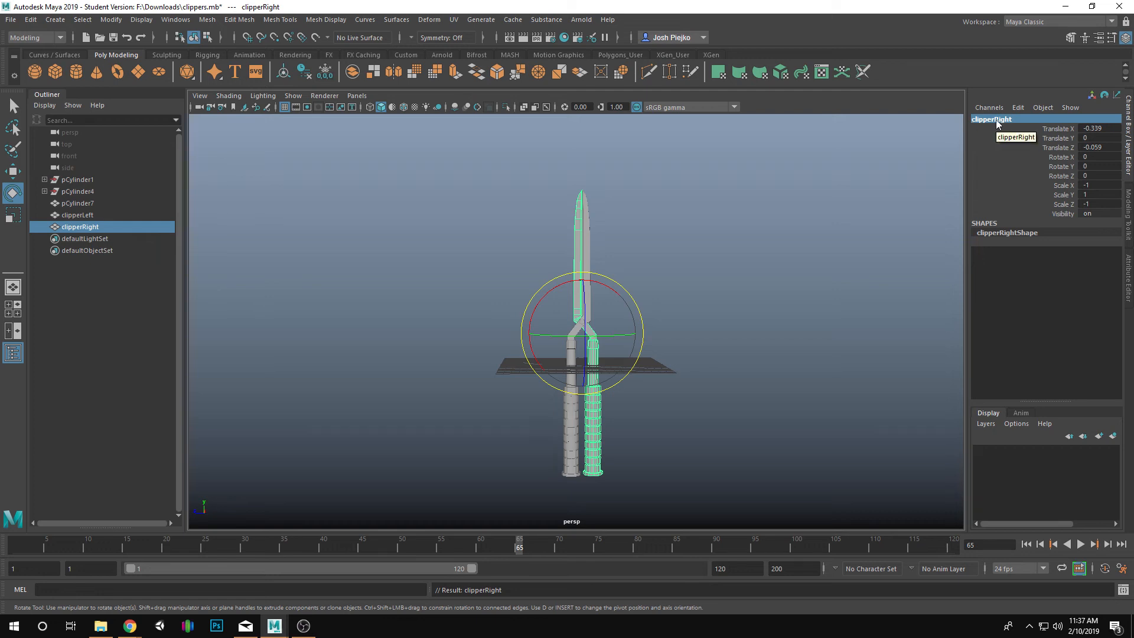
mouse_move(83, 220)
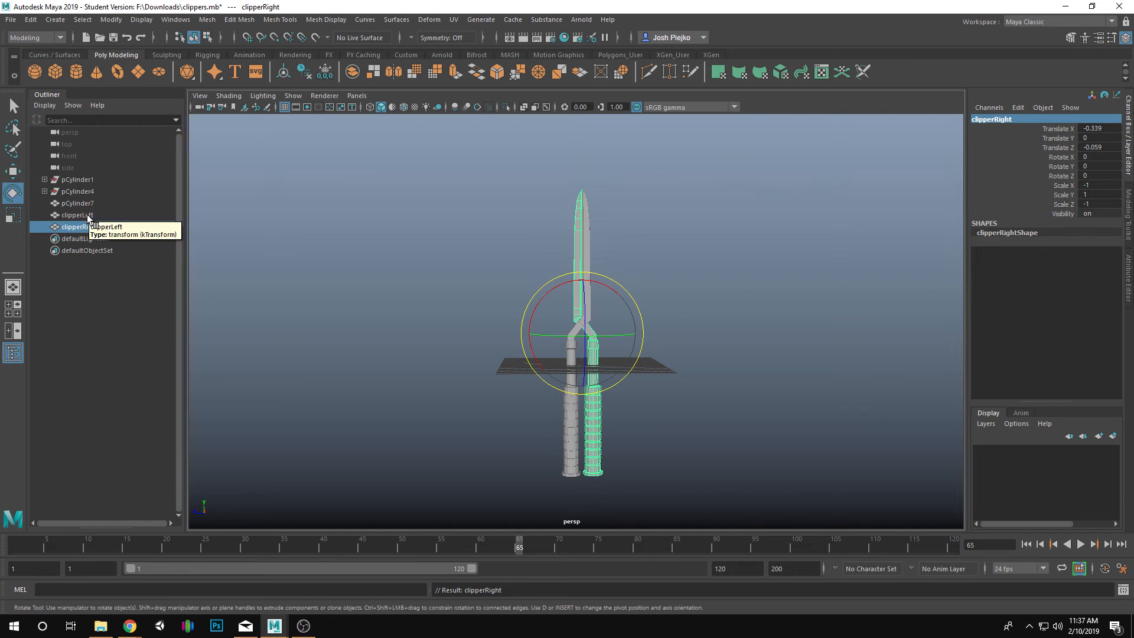
mouse_move(79, 226)
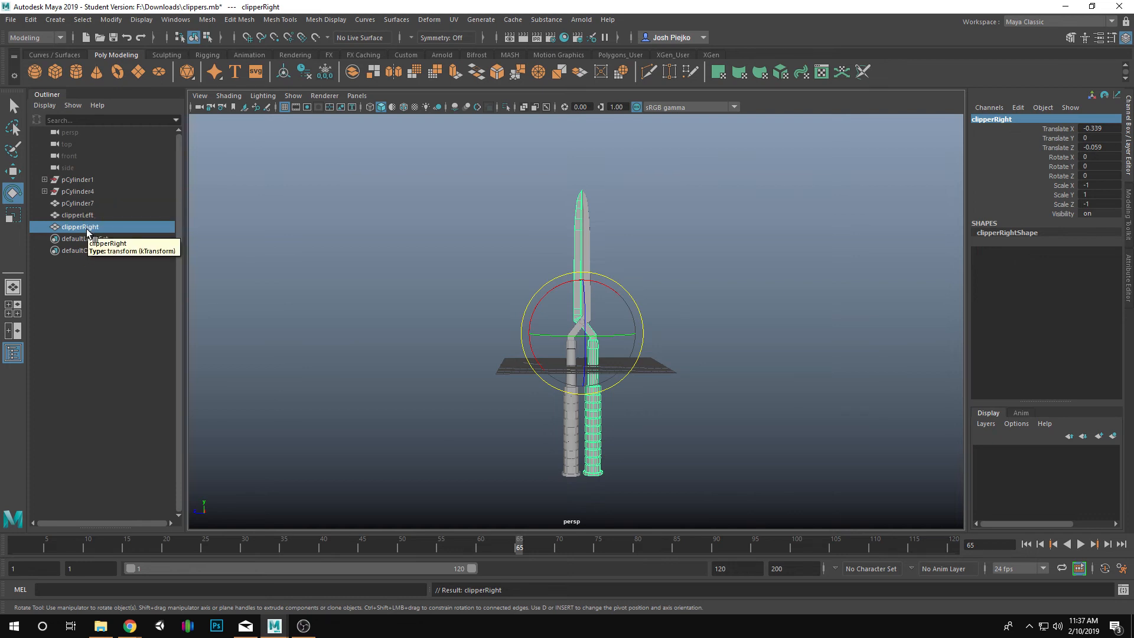
mouse_move(657, 444)
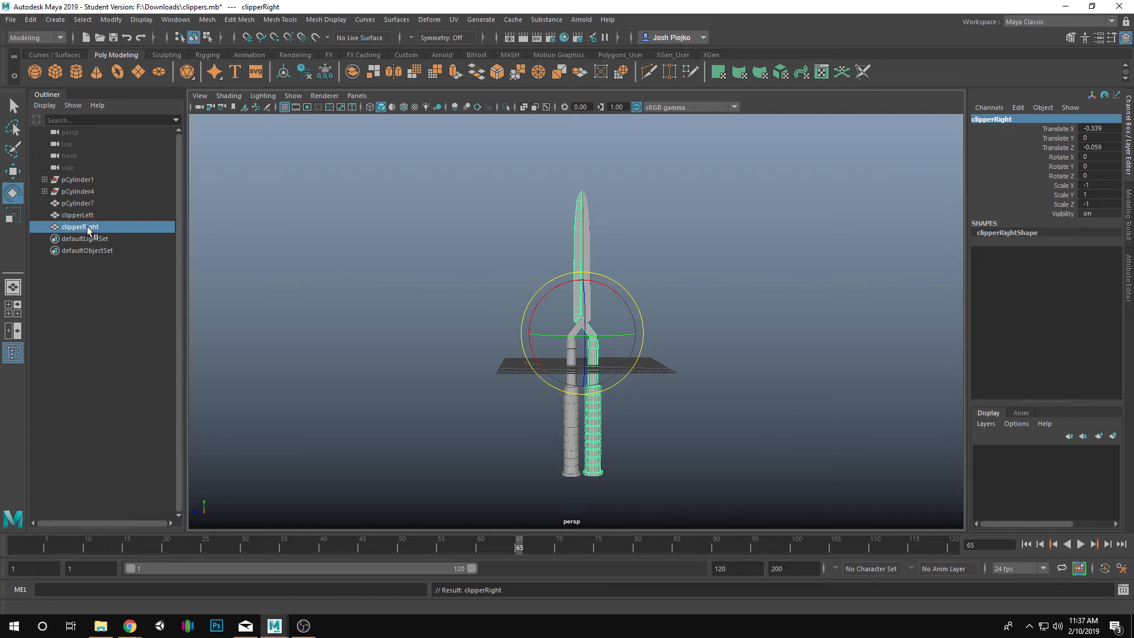
mouse_move(101, 238)
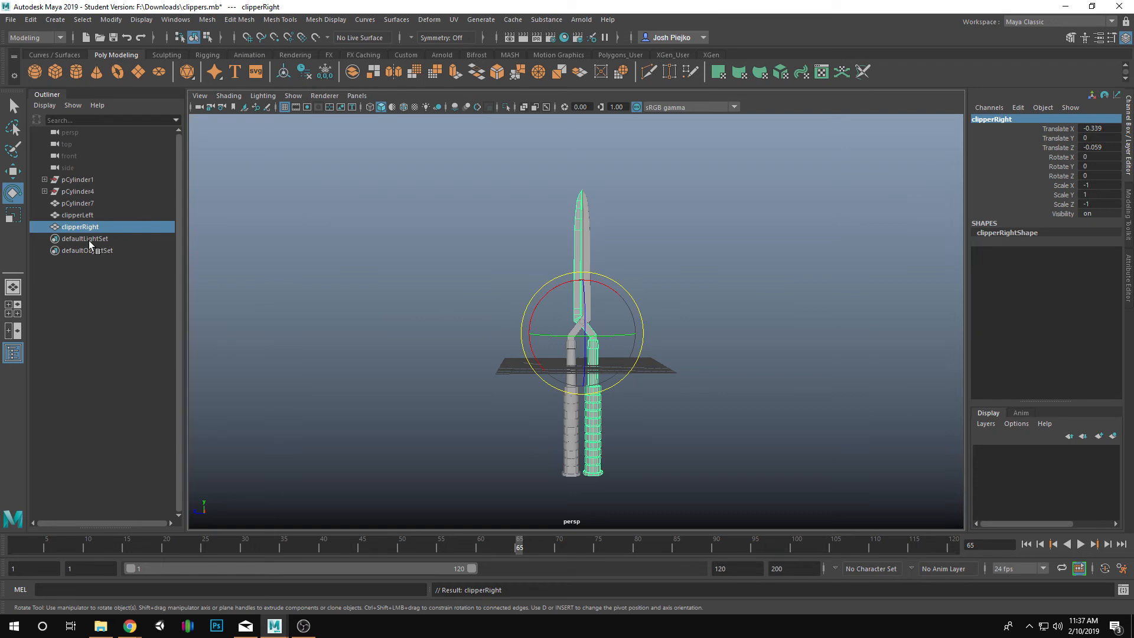
mouse_move(992, 133)
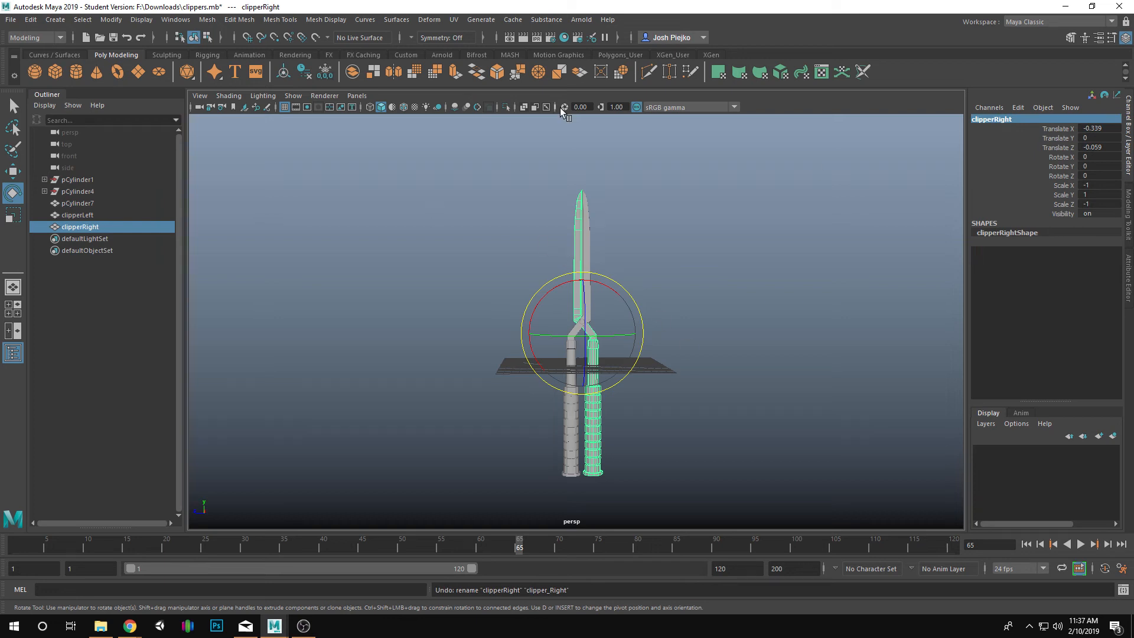
click(667, 415)
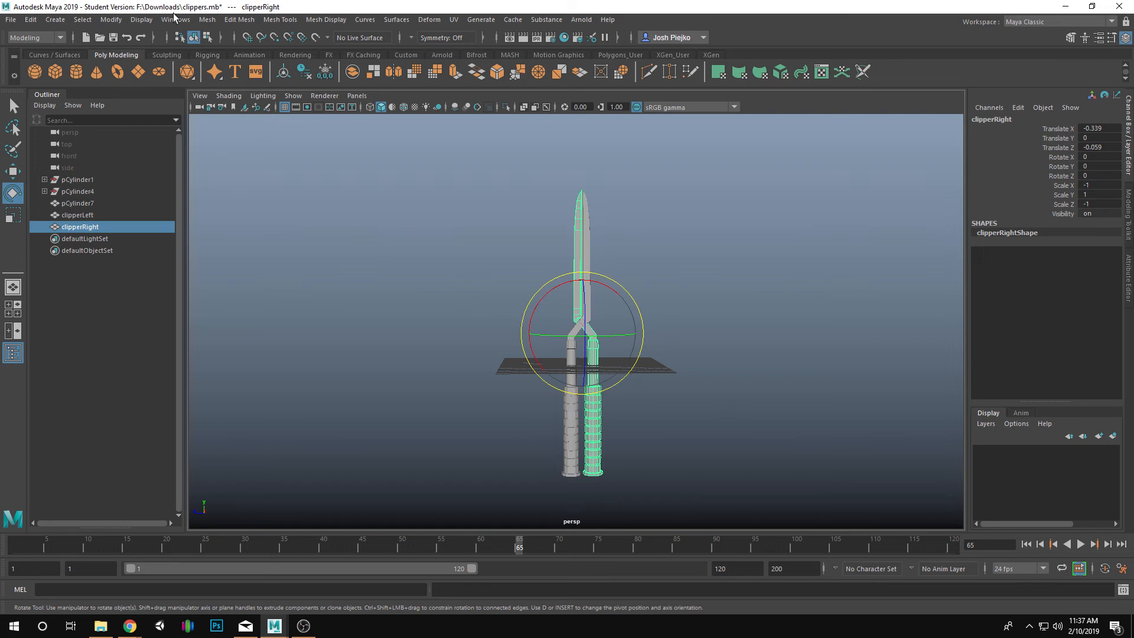
- Open the Expression Editor and pick clipperRight's rotateX as the target attribute
click(35, 38)
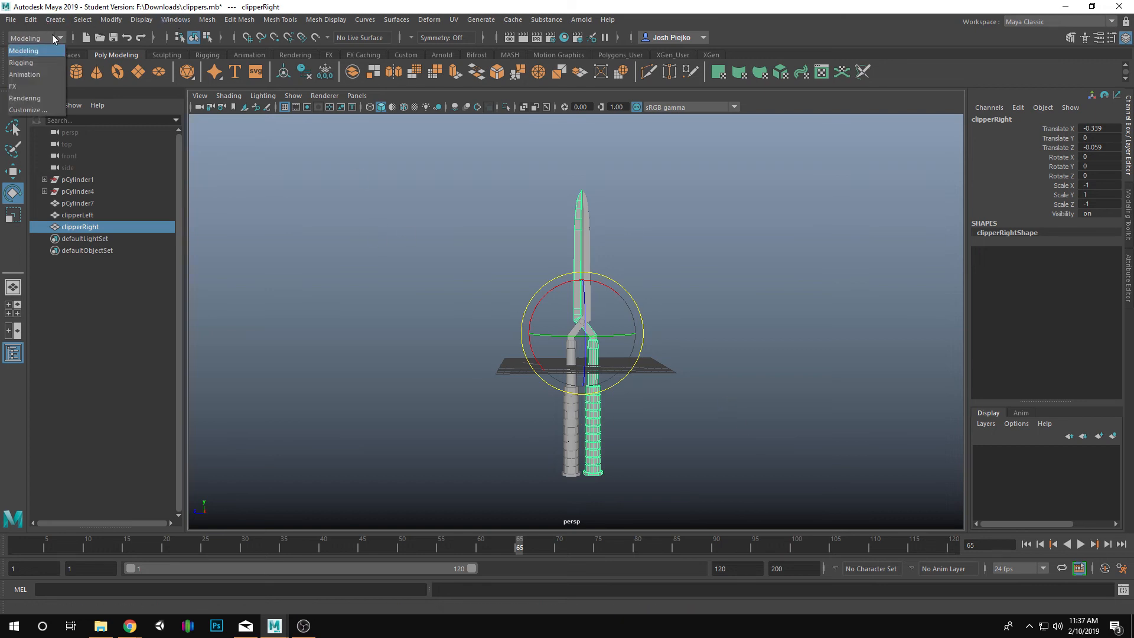
click(175, 19)
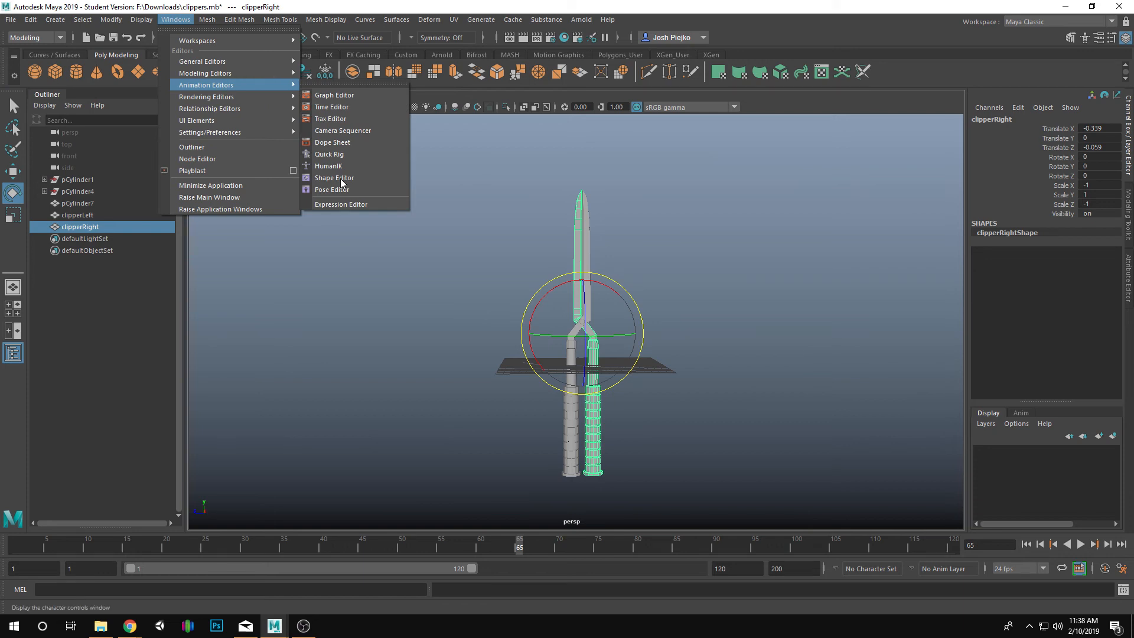
click(340, 204)
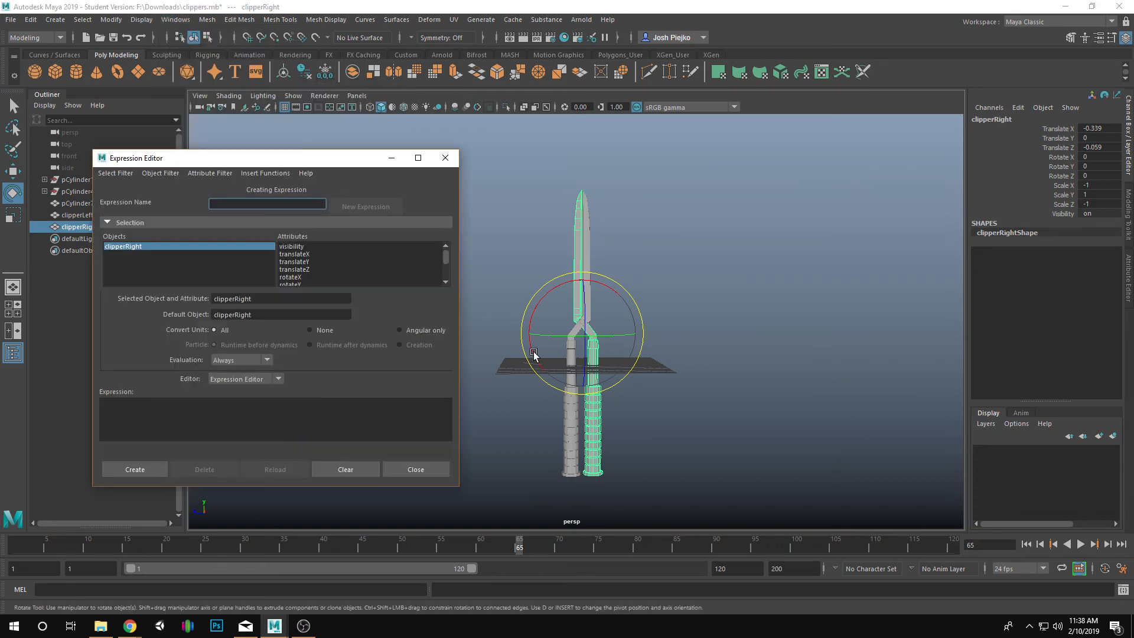
mouse_move(469, 354)
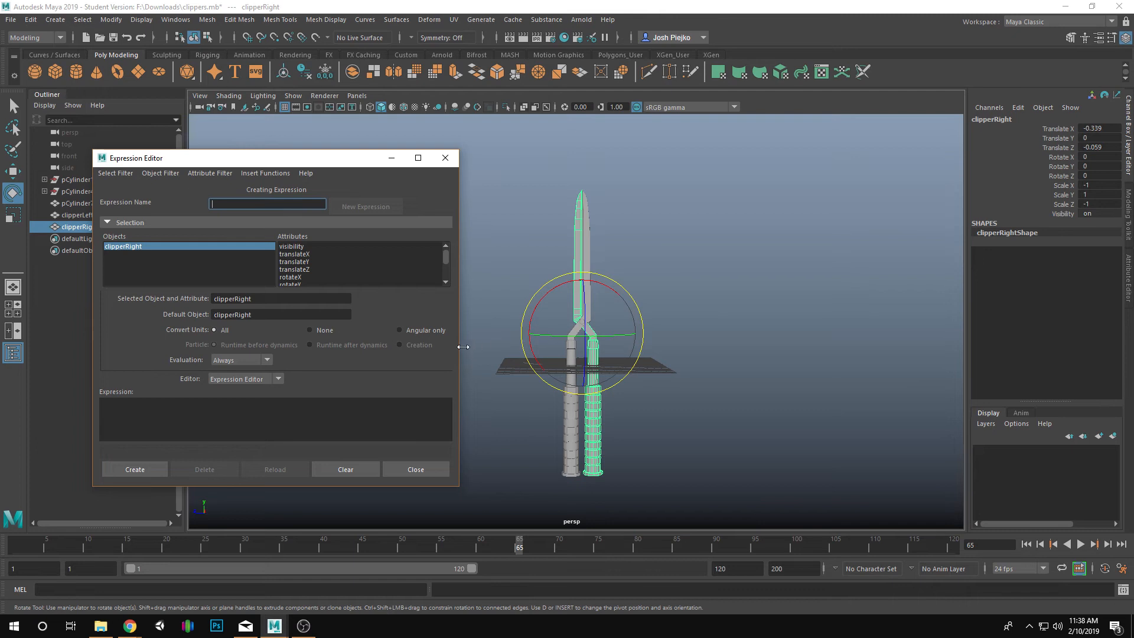
mouse_move(324, 271)
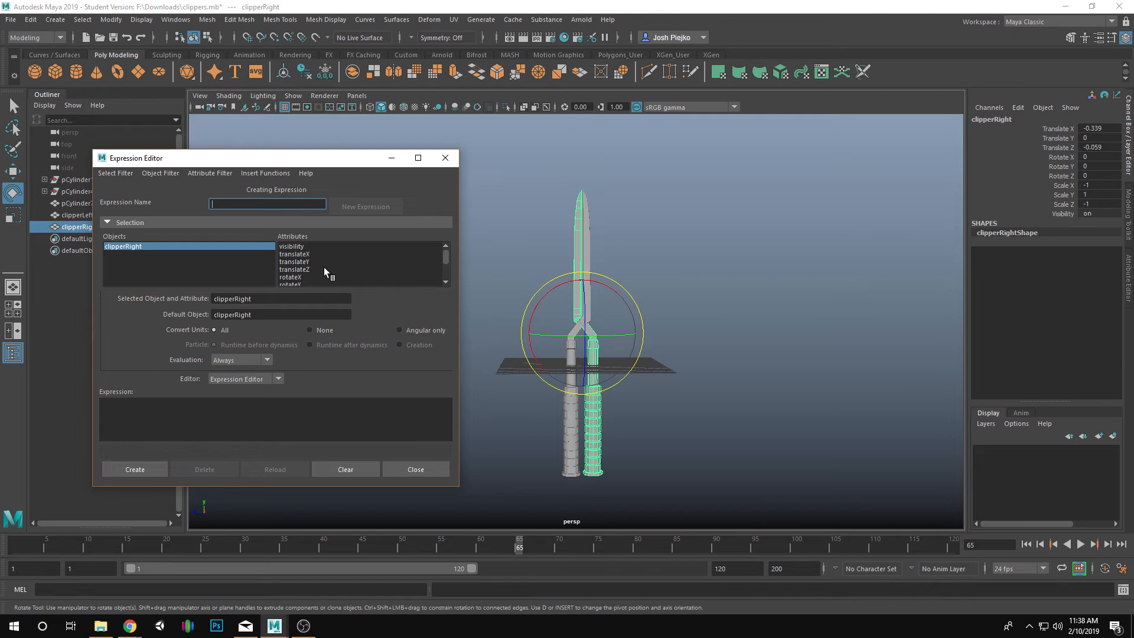
mouse_move(327, 262)
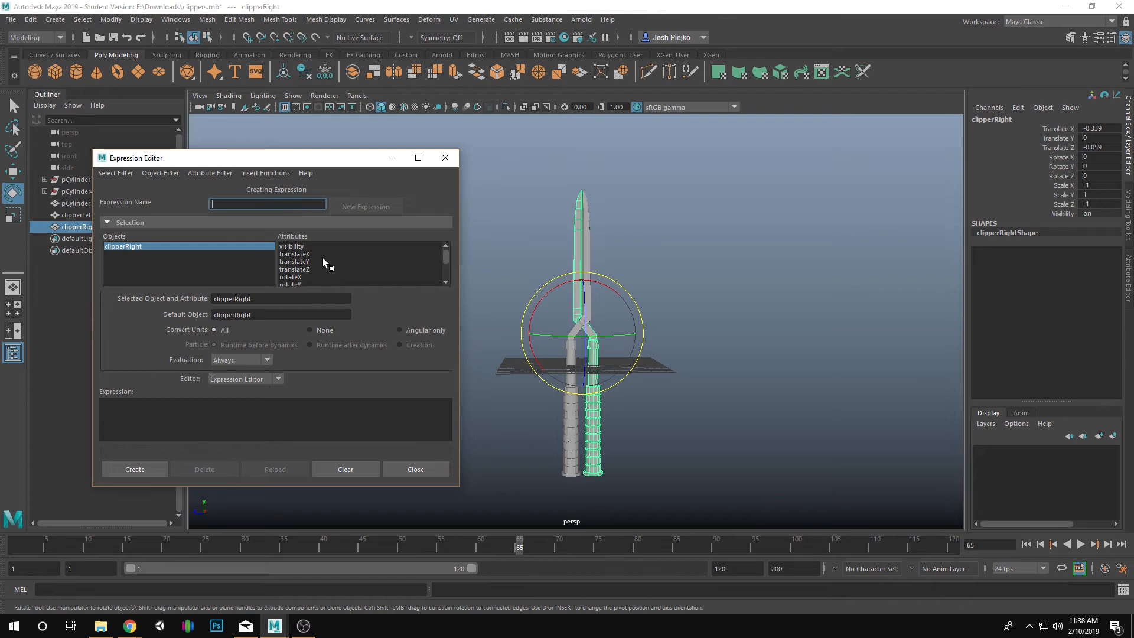
click(290, 246)
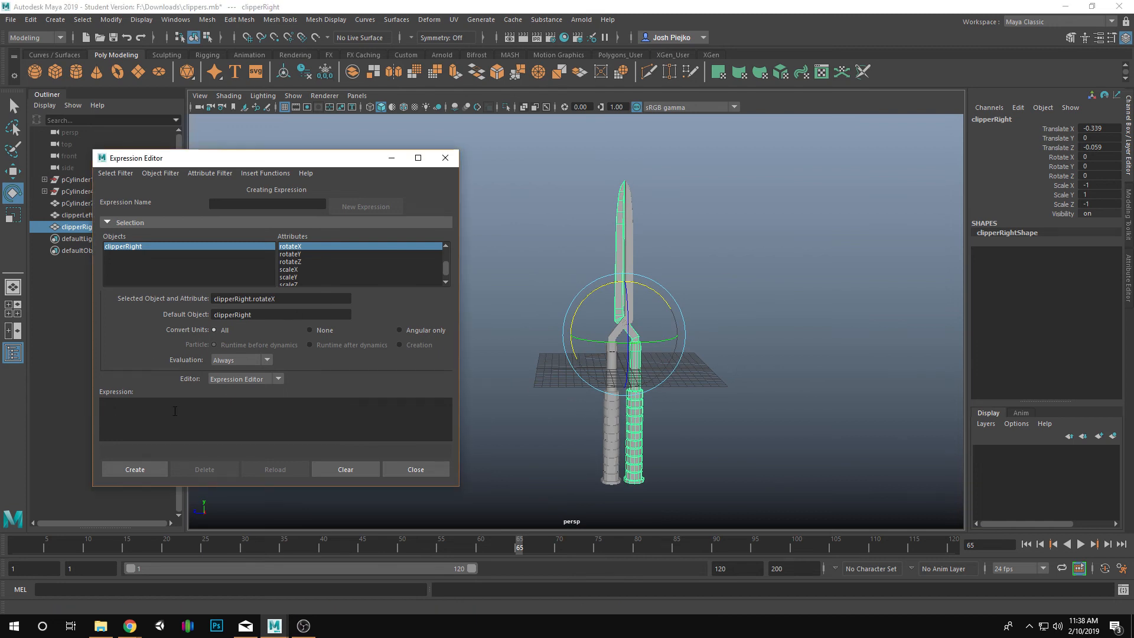
- Create the expression clipperRight.rotateX=clipperLeft.rotateX*-1 as expression1
text(clipperRight.rotateX=clipperLeft.rotateX*-1)
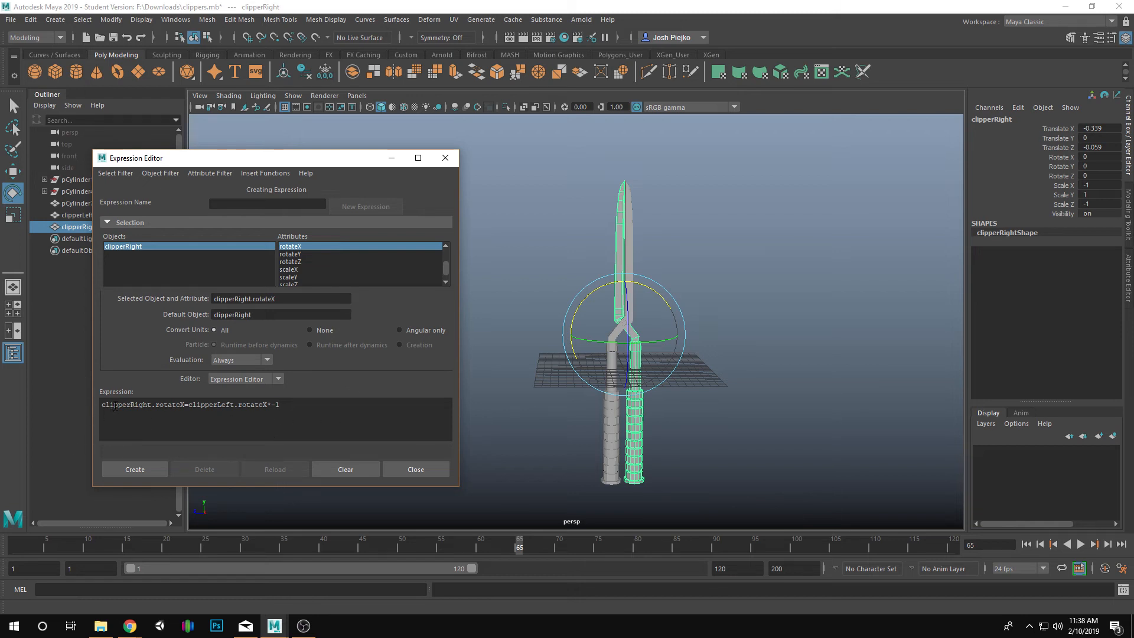
mouse_move(131, 249)
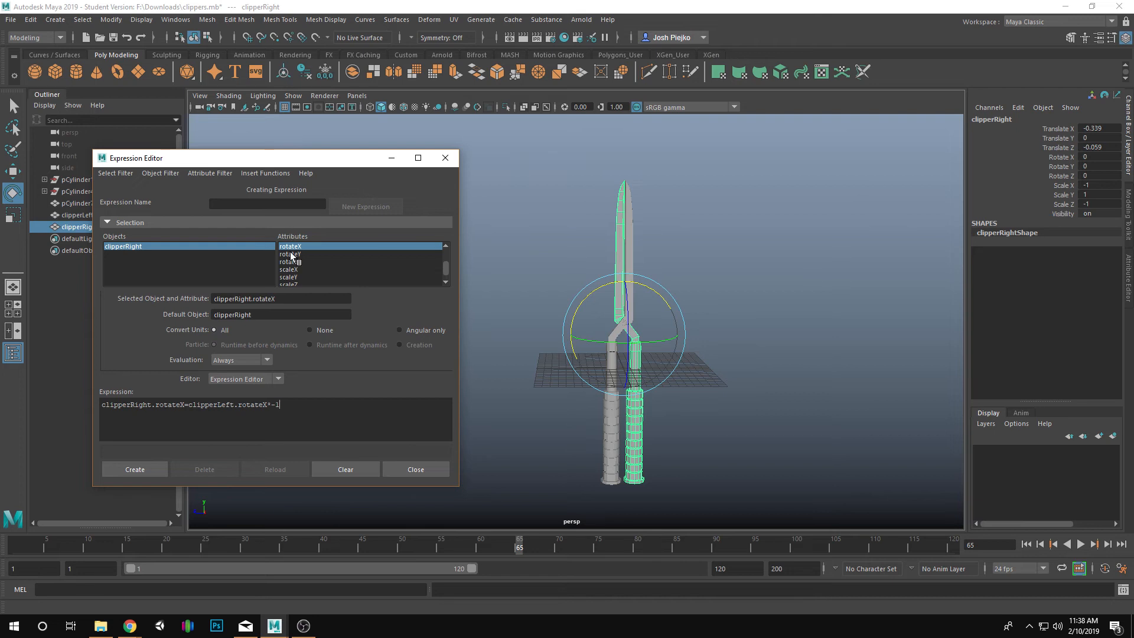
mouse_move(262, 380)
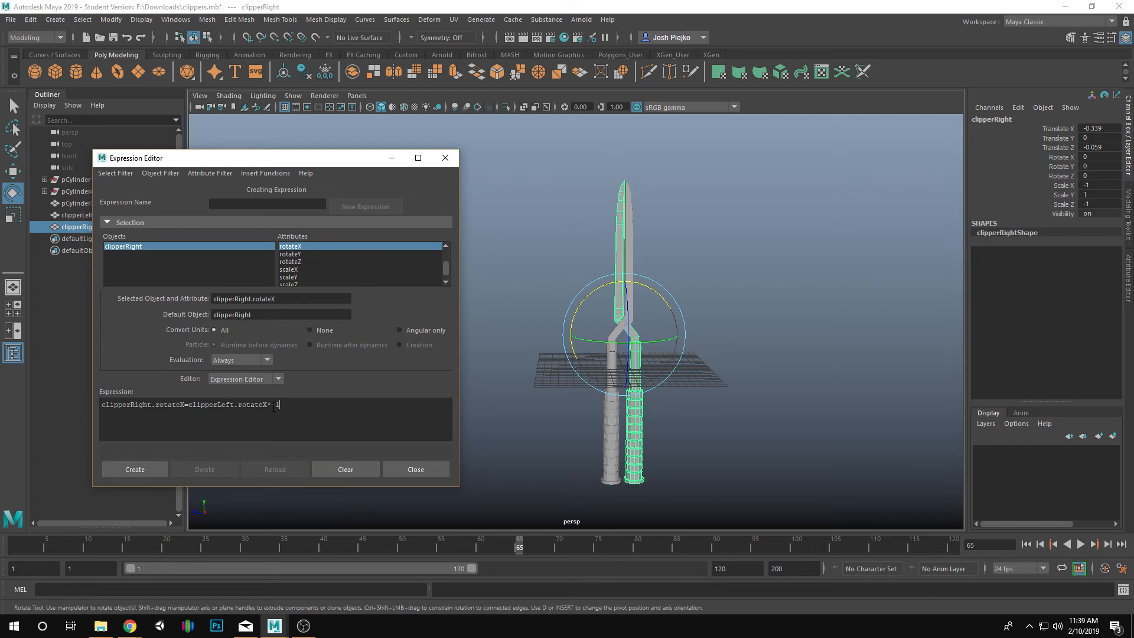
triple_click(190, 404)
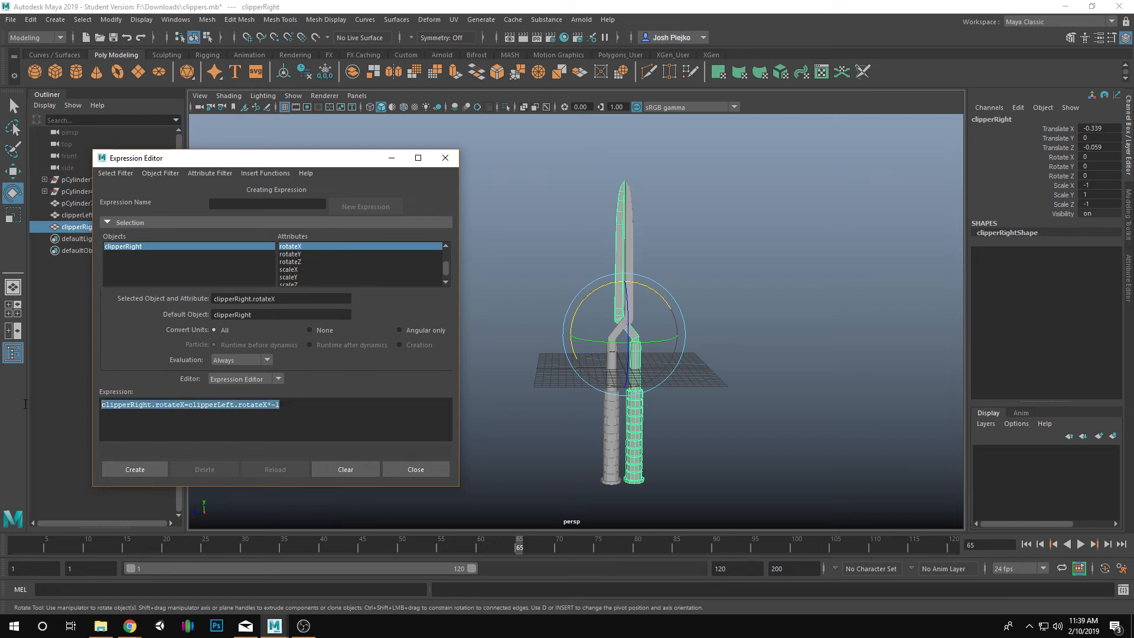
click(342, 439)
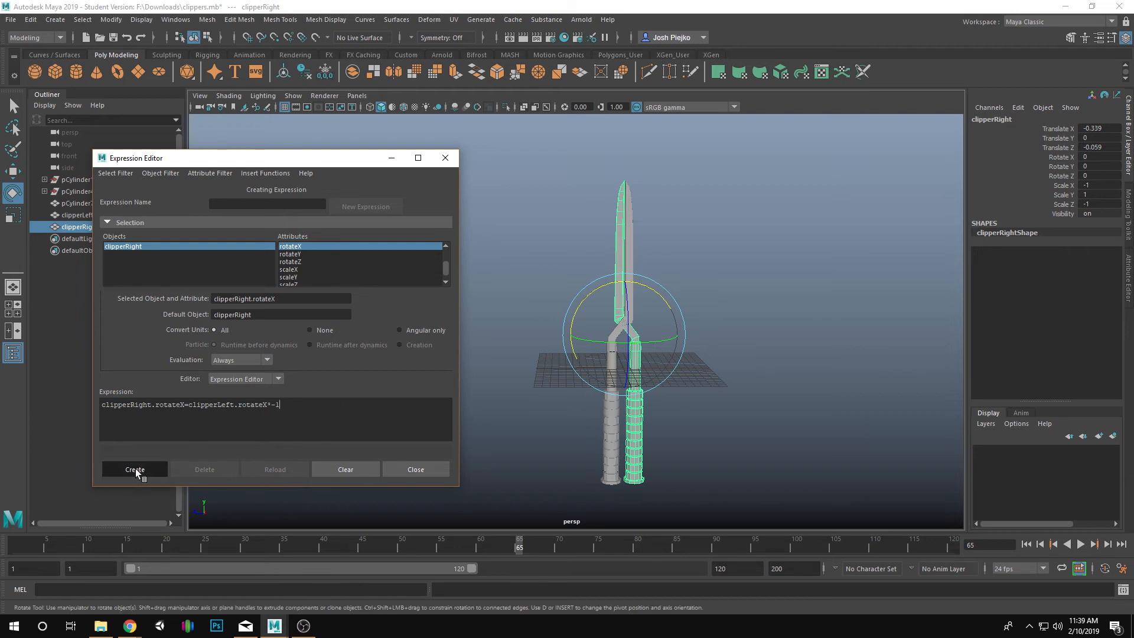
click(134, 469)
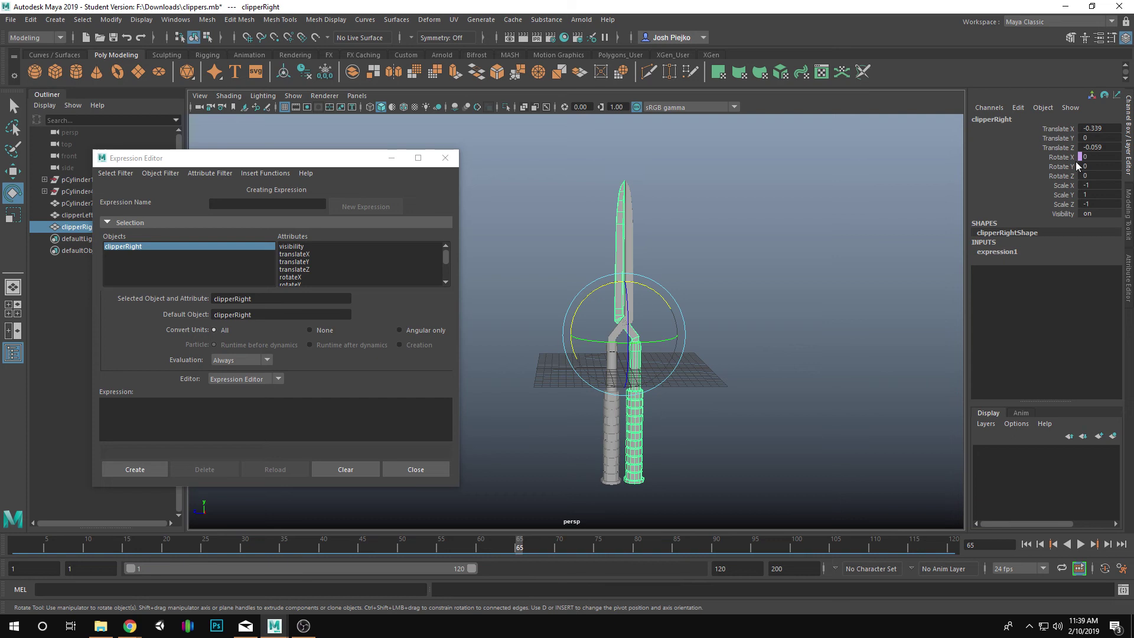
- Test-rotate clipperLeft on X, undo to zero, and close the Expression Editor
click(71, 215)
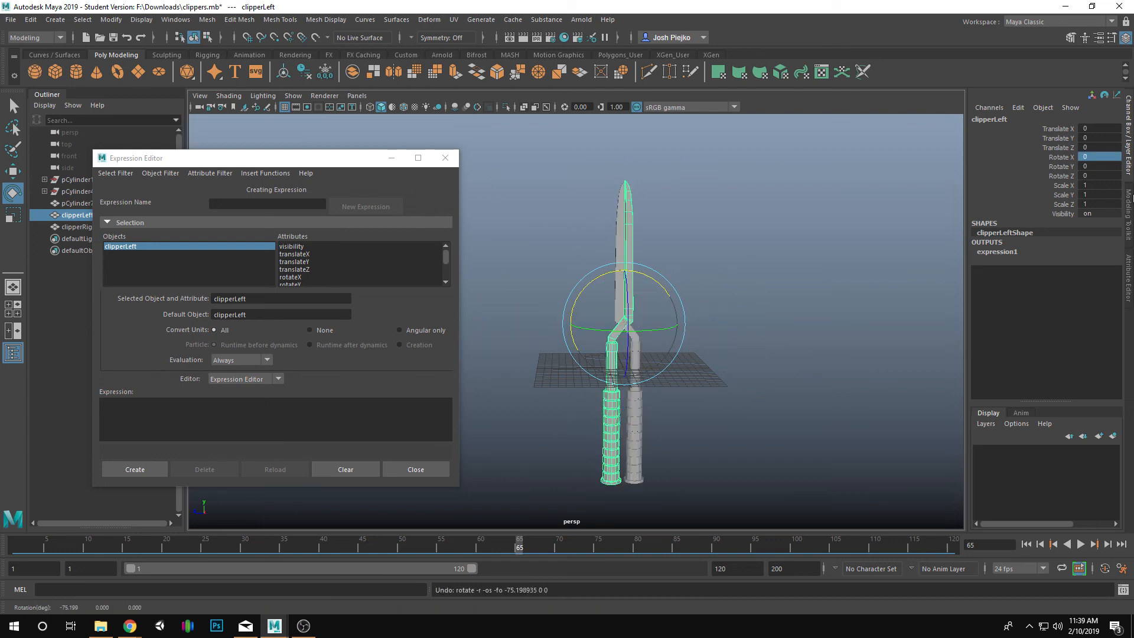
mouse_move(1057, 64)
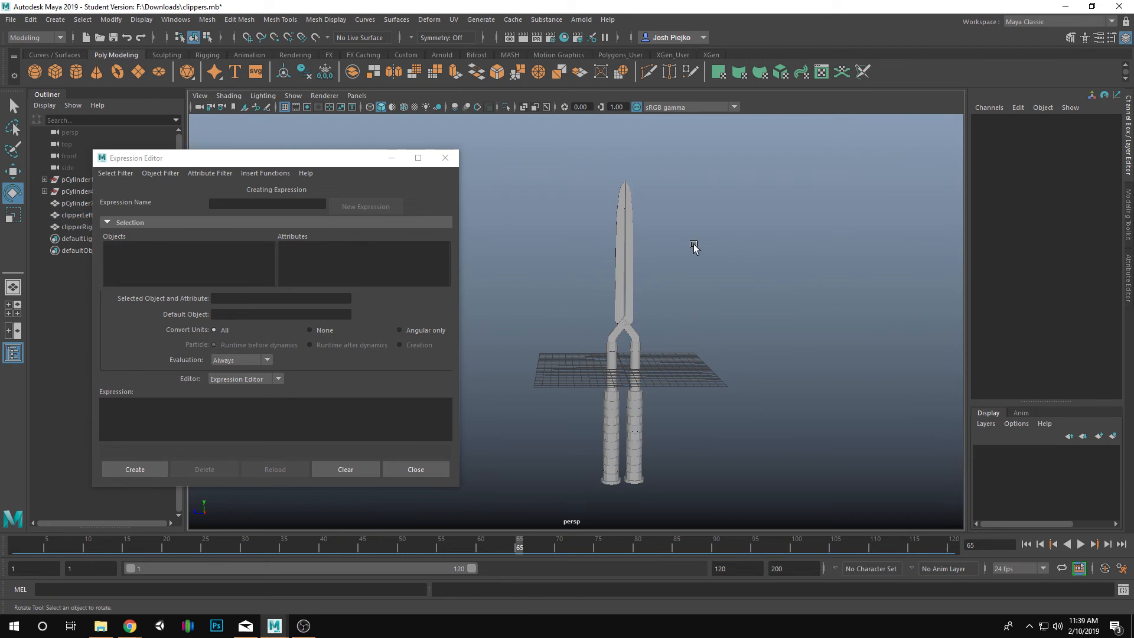
mouse_move(444, 158)
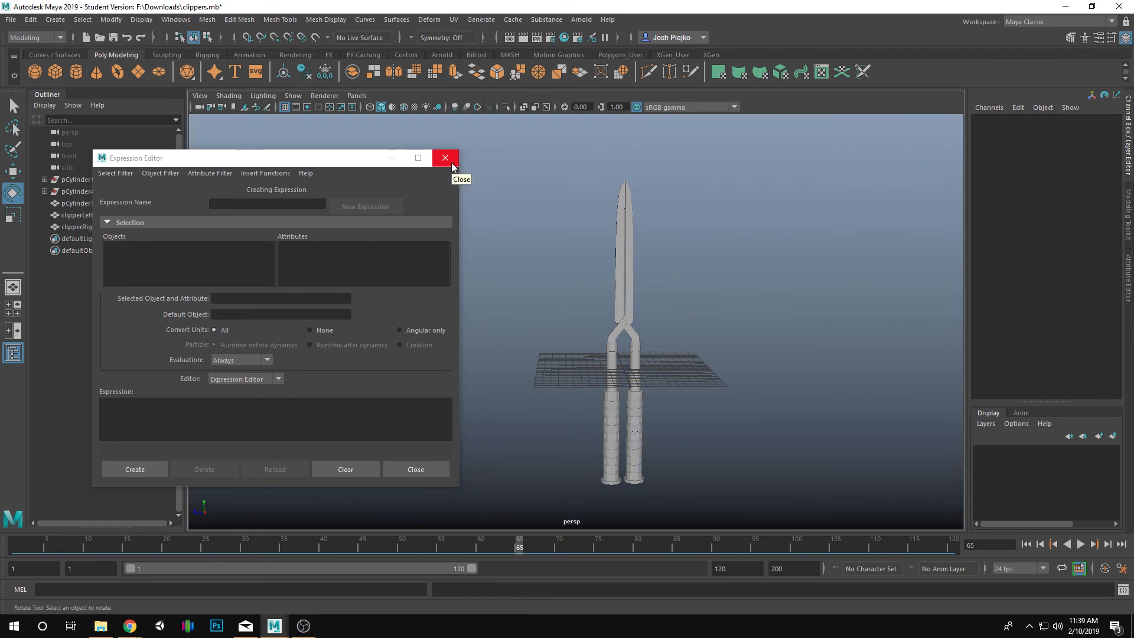
click(444, 158)
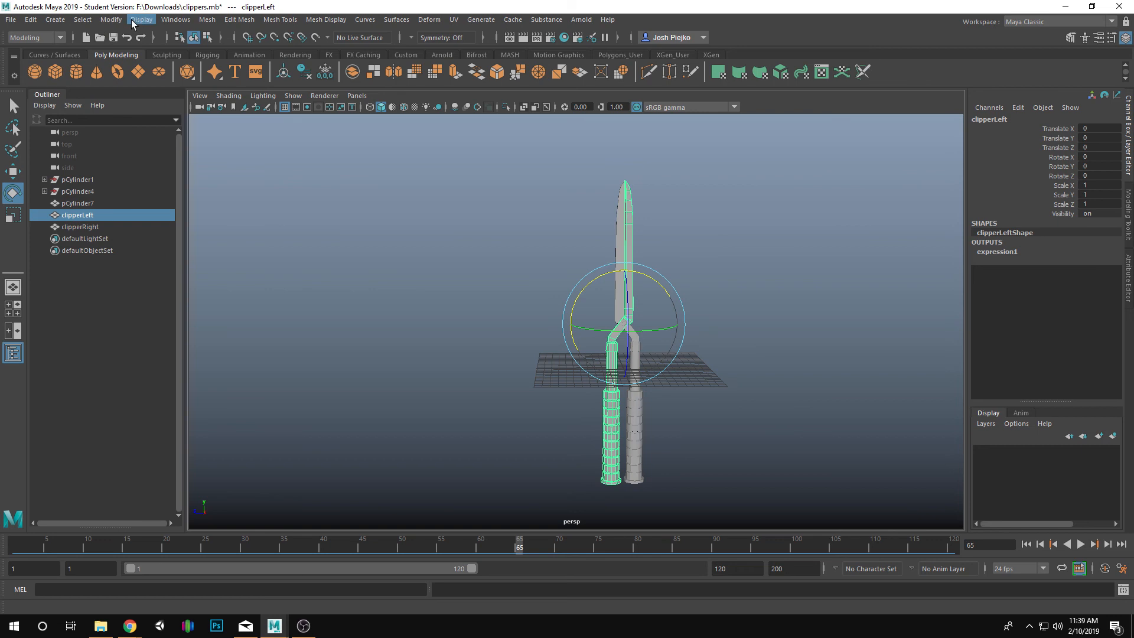
mouse_move(111, 20)
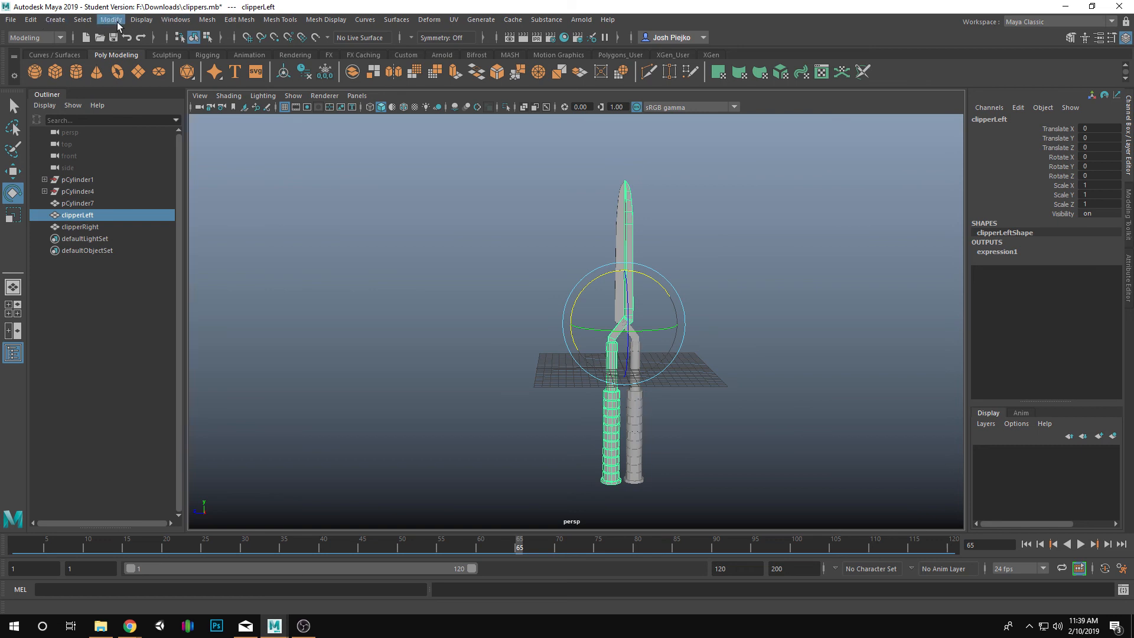
- Add a keyable float attribute clipperCut (min 0, max 10) to clipperLeft and close the dialog
click(110, 20)
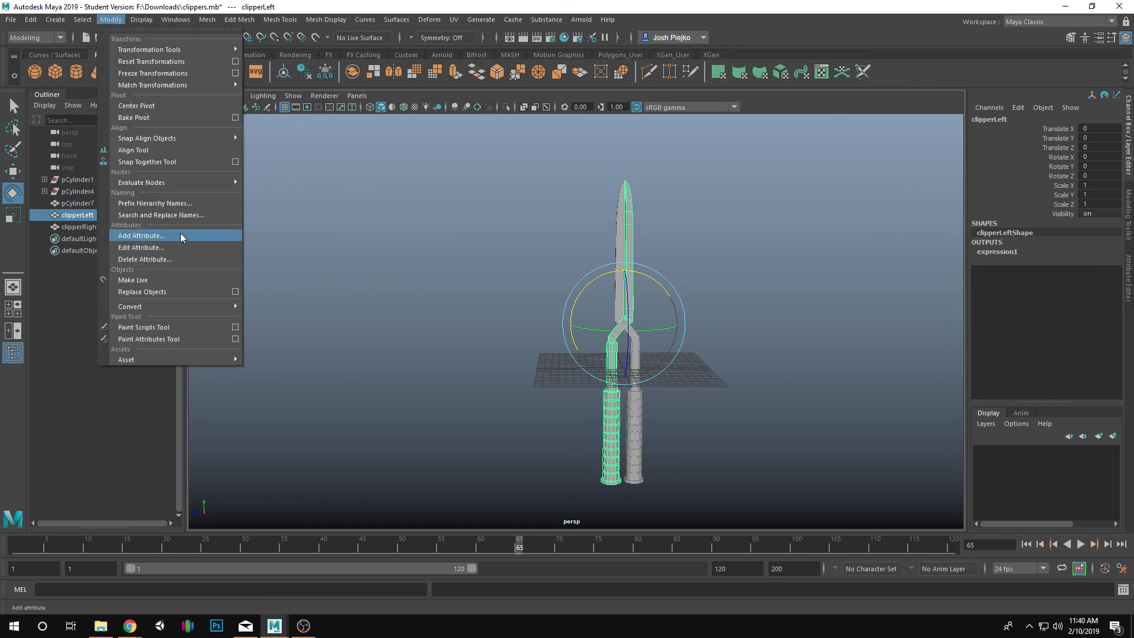
click(141, 235)
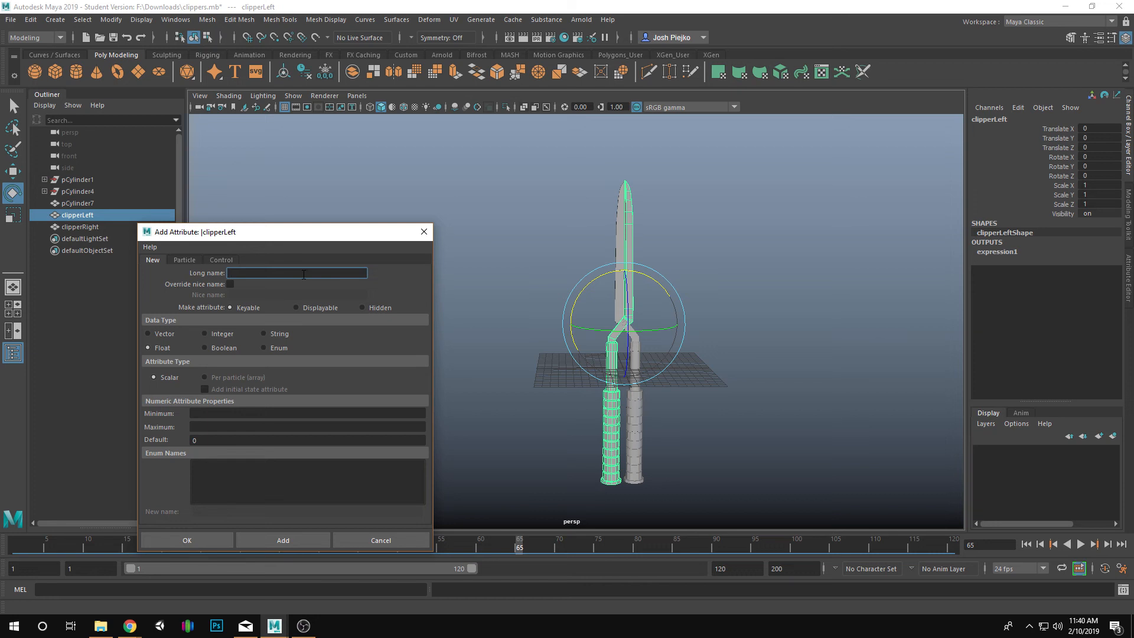
text(clipperC)
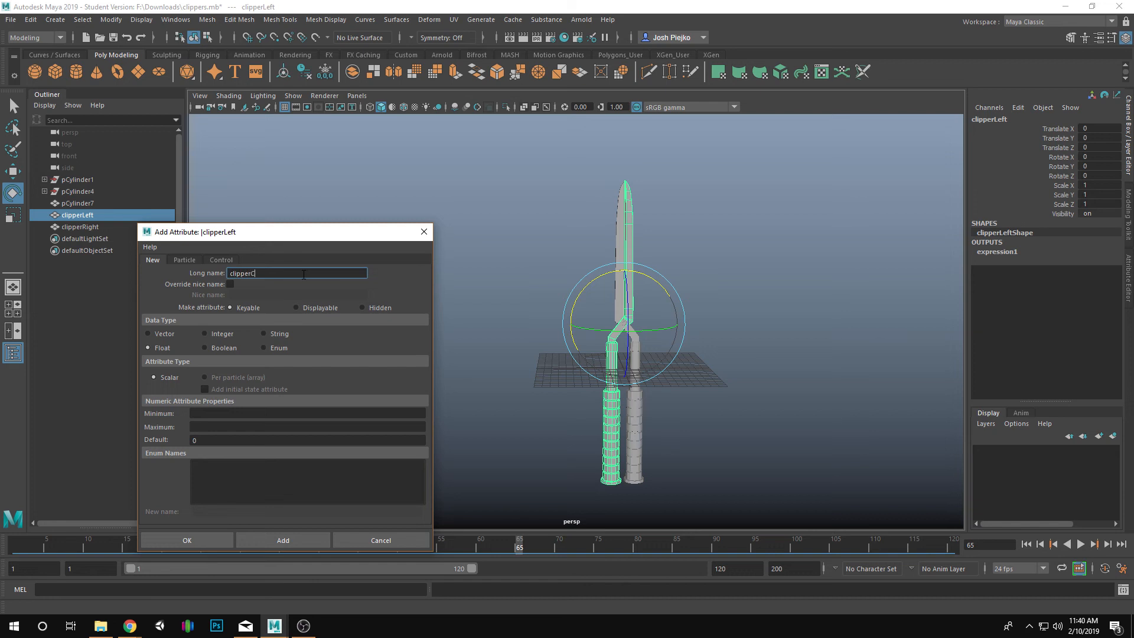
text(ut)
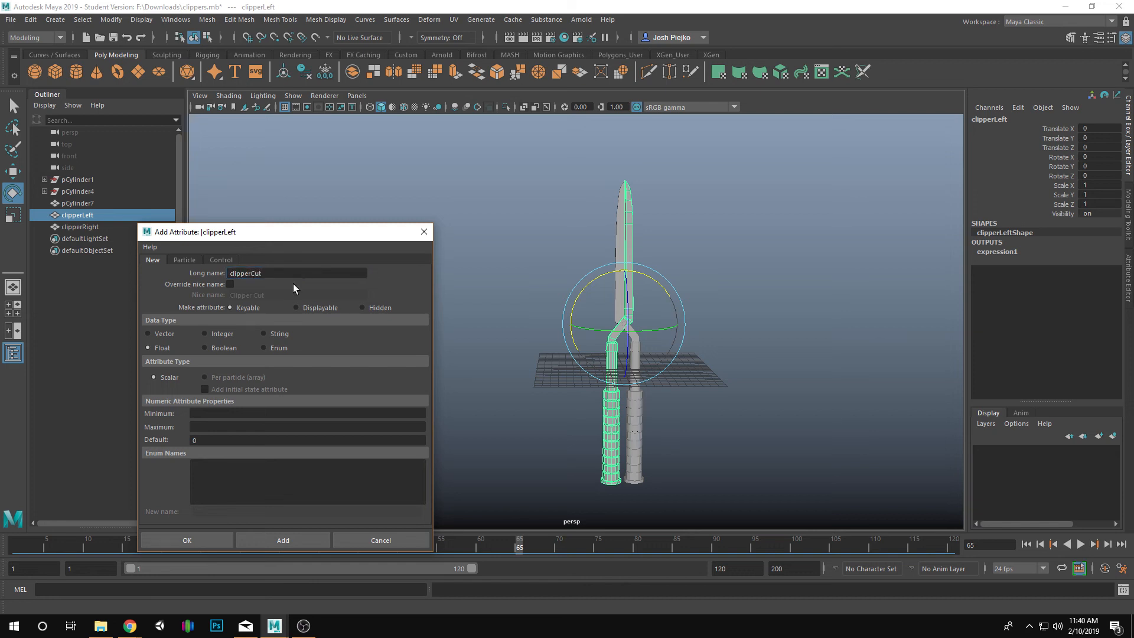
click(307, 413)
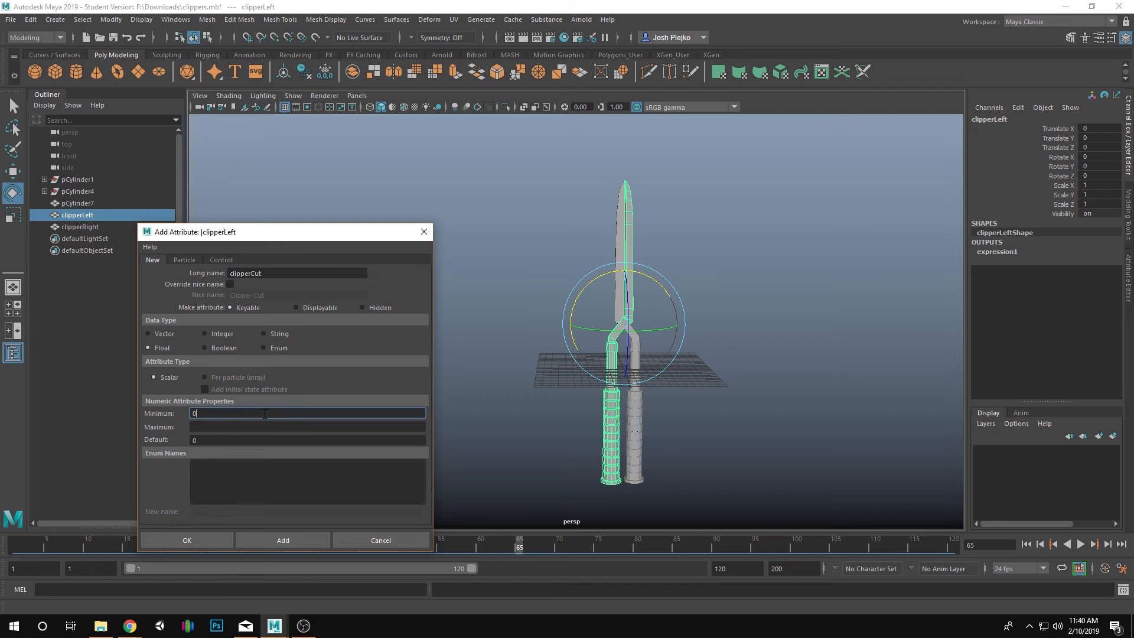
click(307, 427)
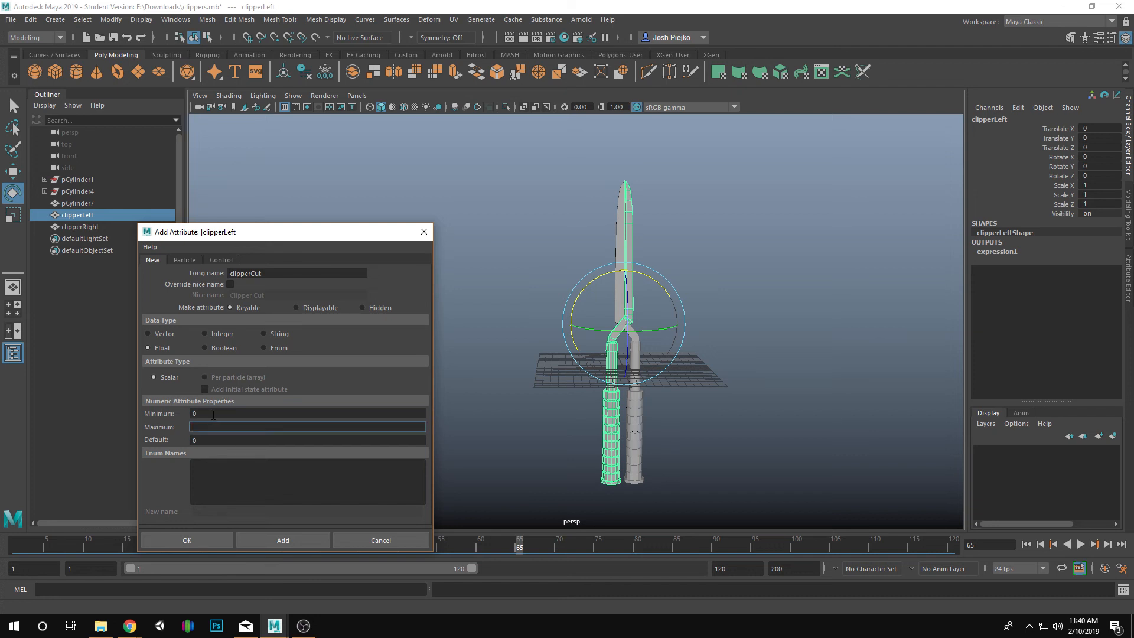
text(10)
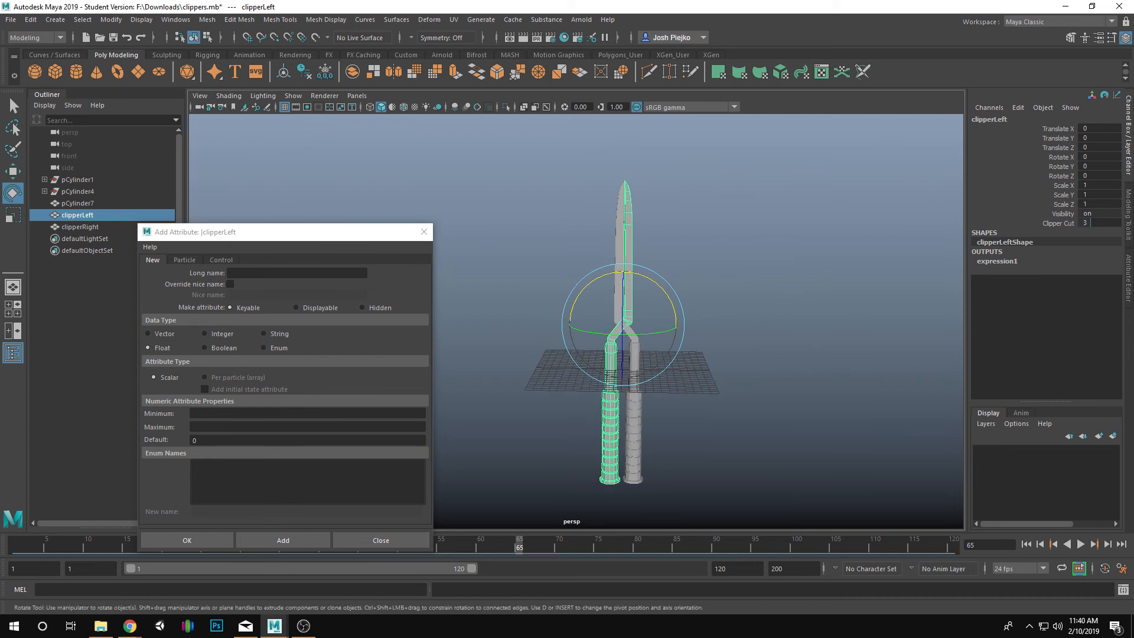
click(625, 357)
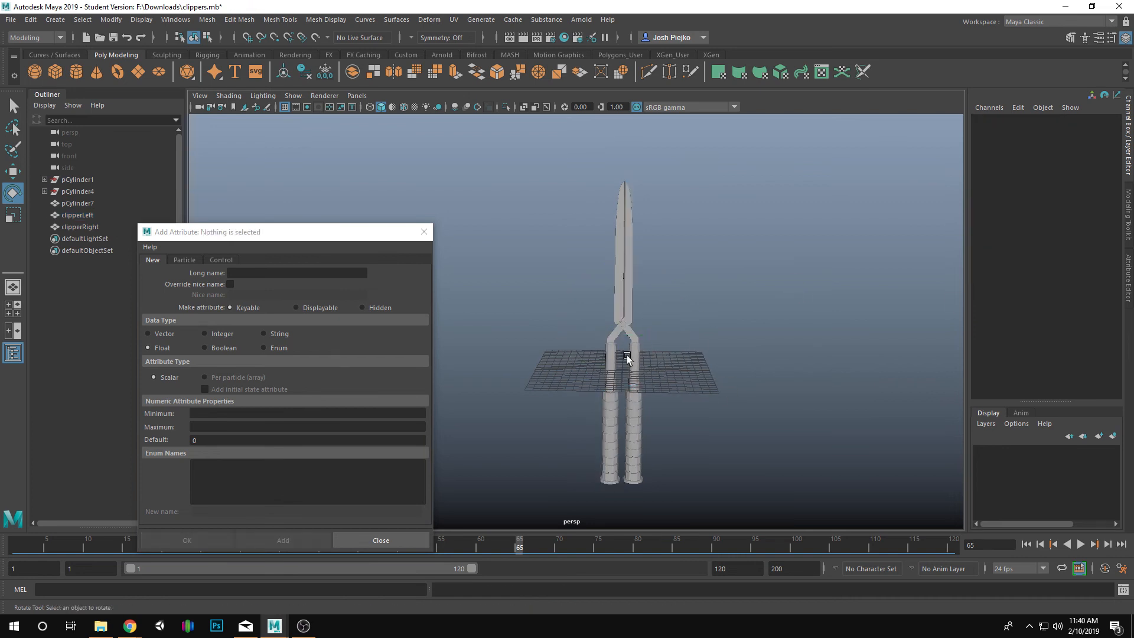
click(76, 215)
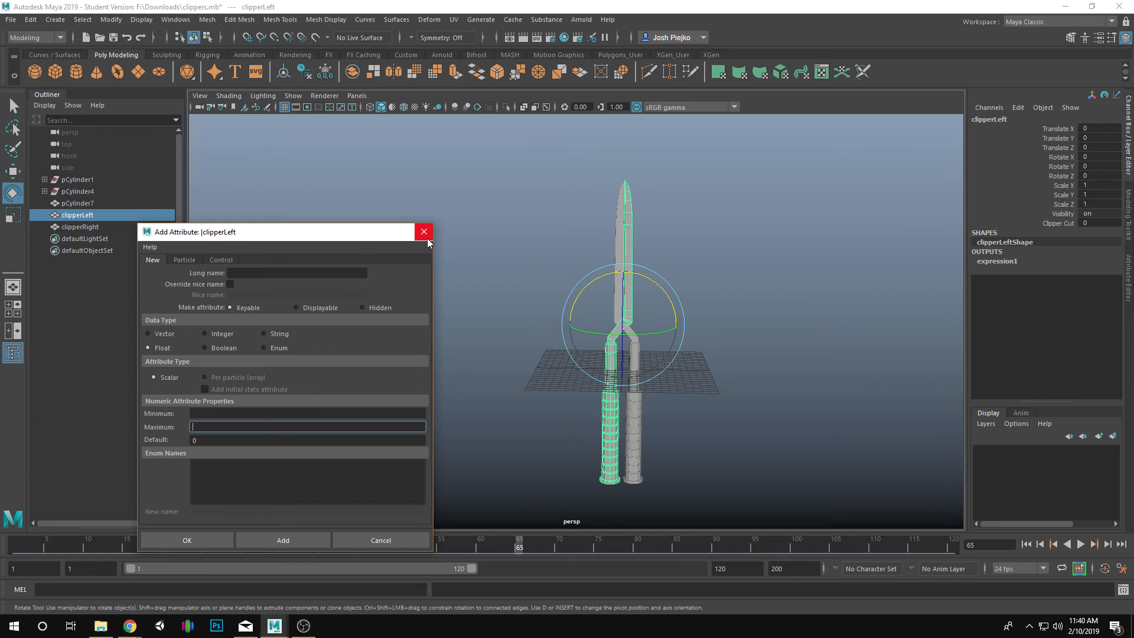
click(423, 231)
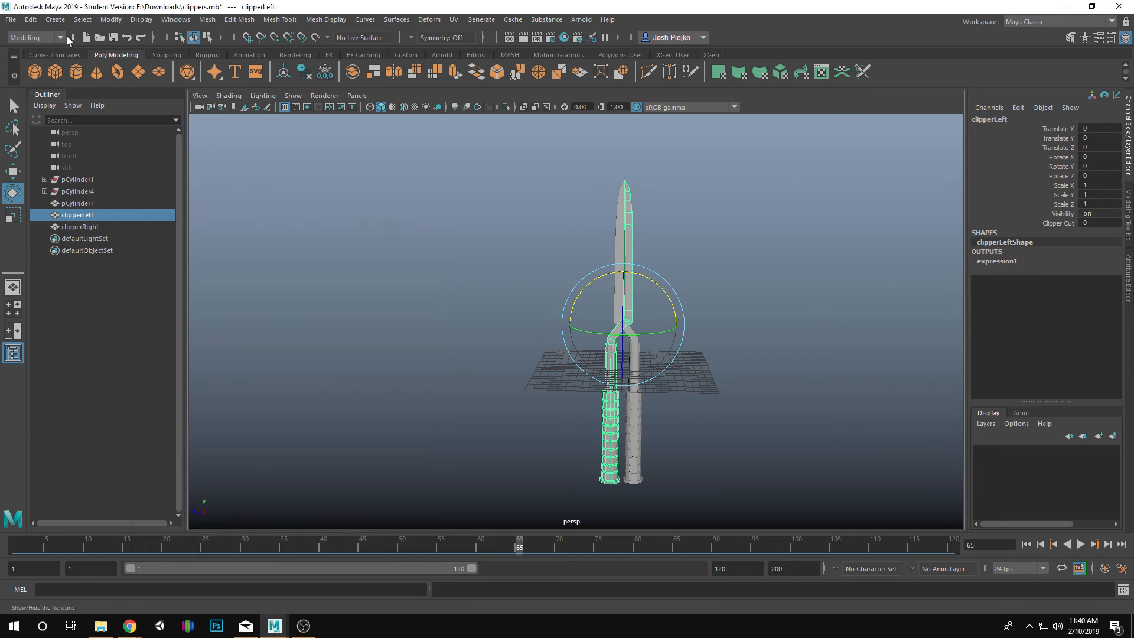
- Switch to the Animation menu set and open Set Driven Key with clipperLeft as driven
click(32, 36)
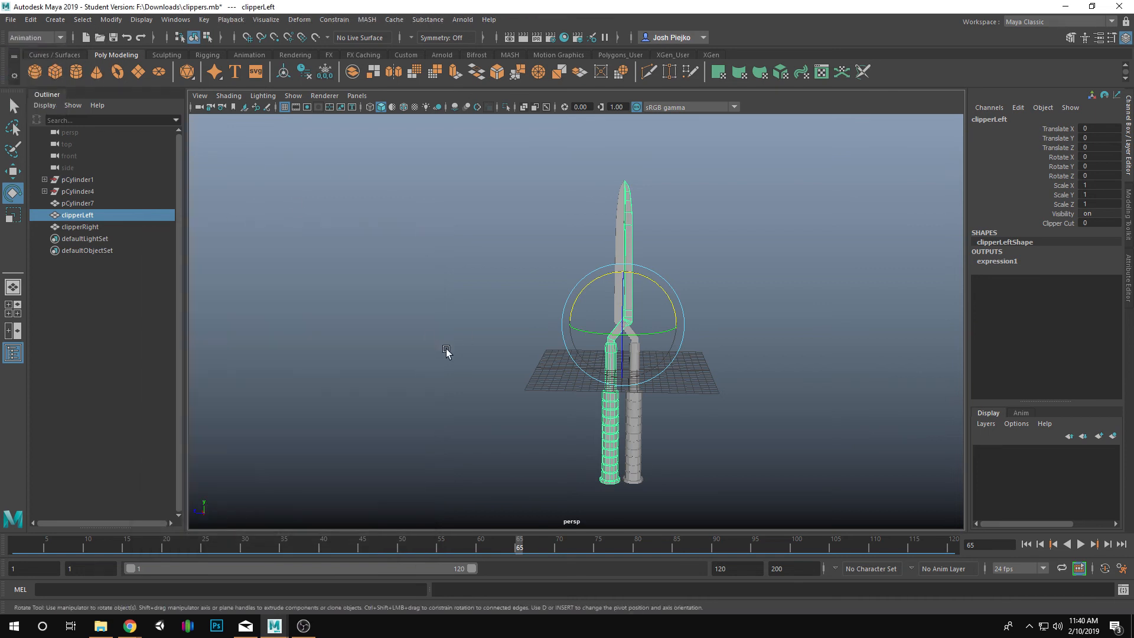
click(34, 37)
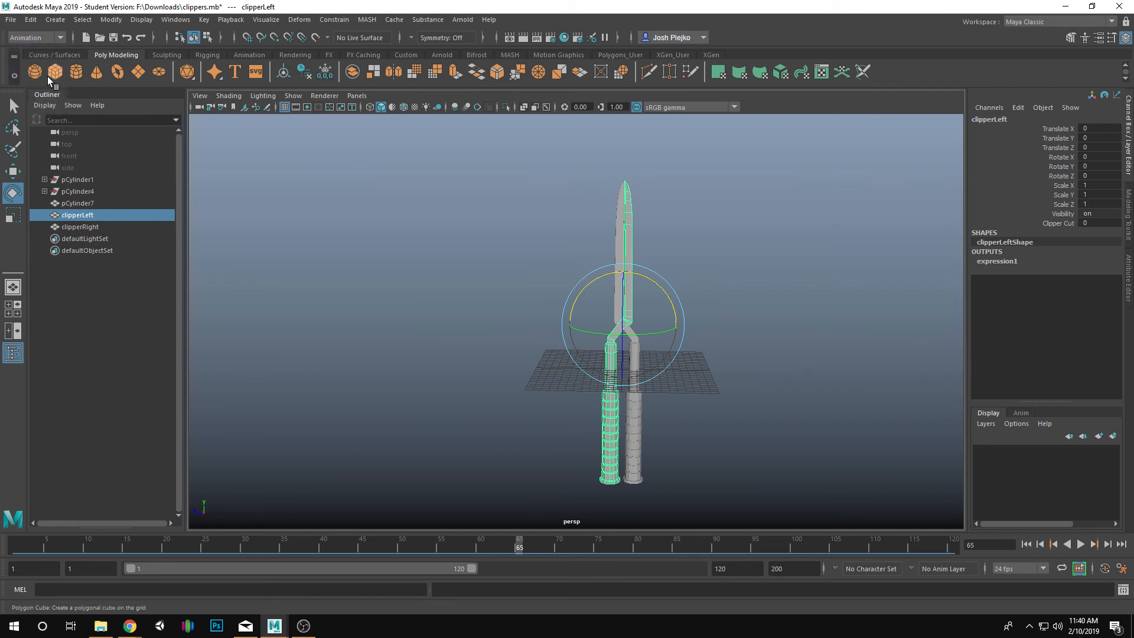
mouse_move(230, 19)
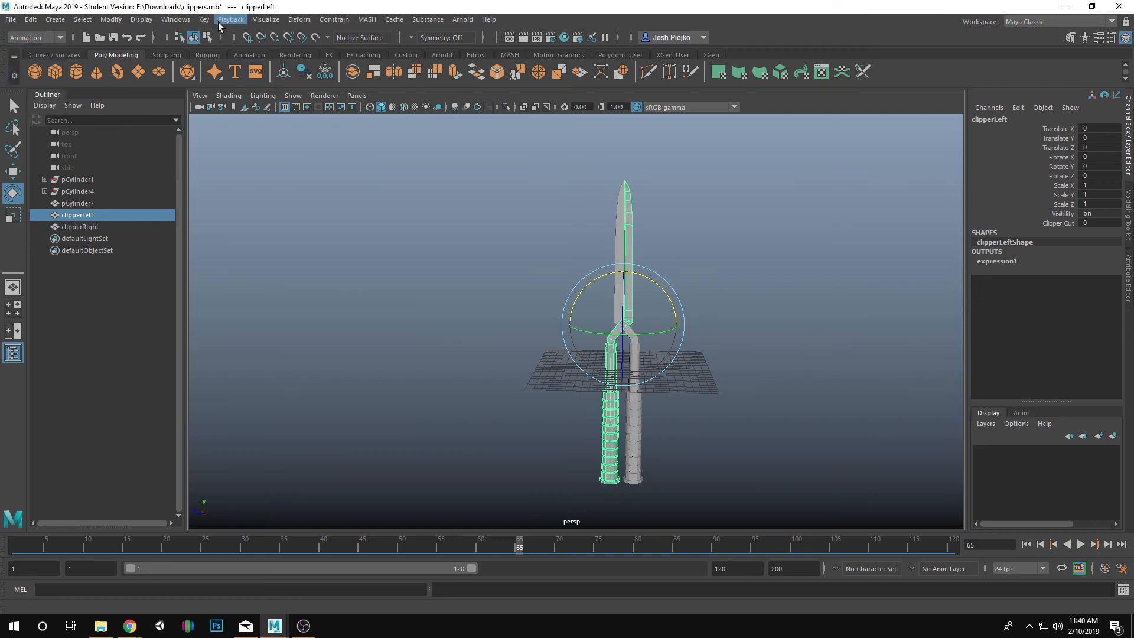
mouse_move(175, 20)
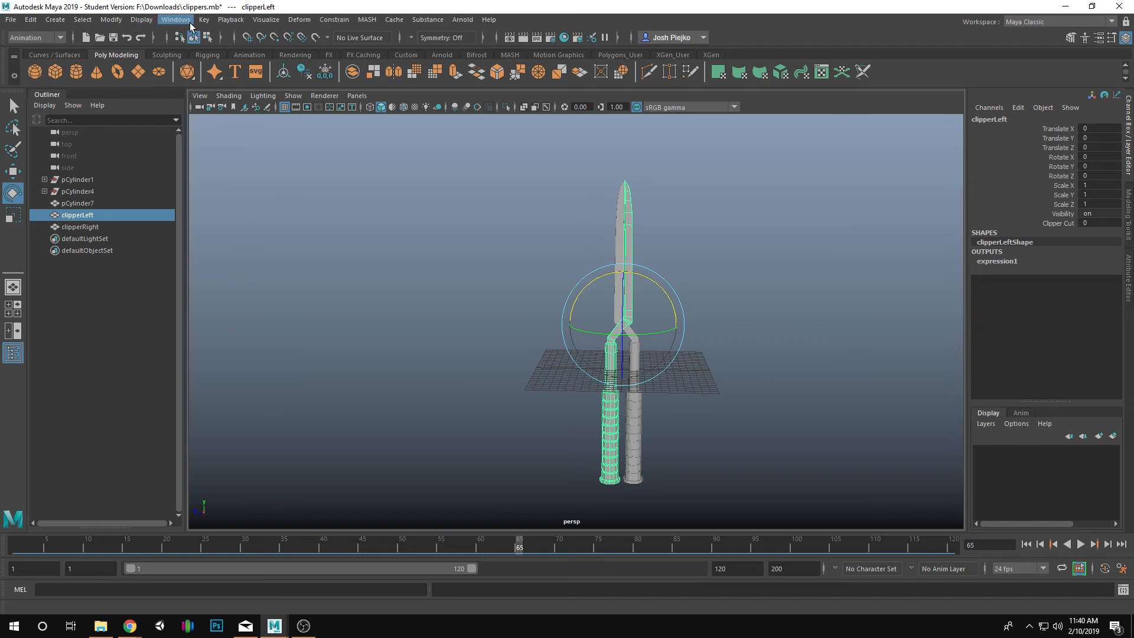
click(203, 20)
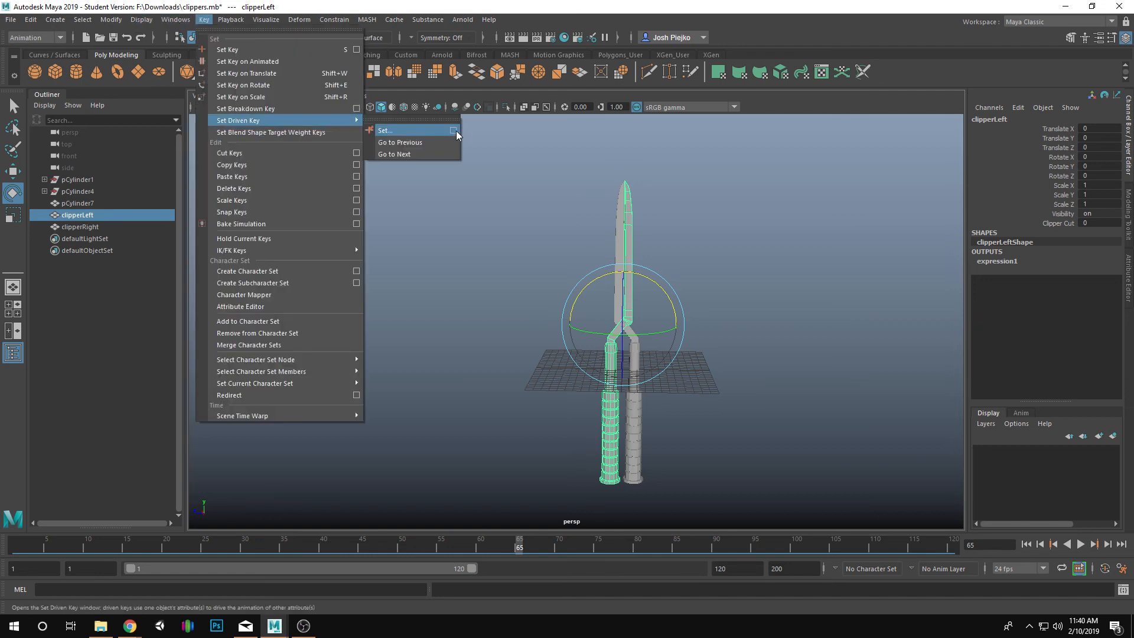
click(384, 130)
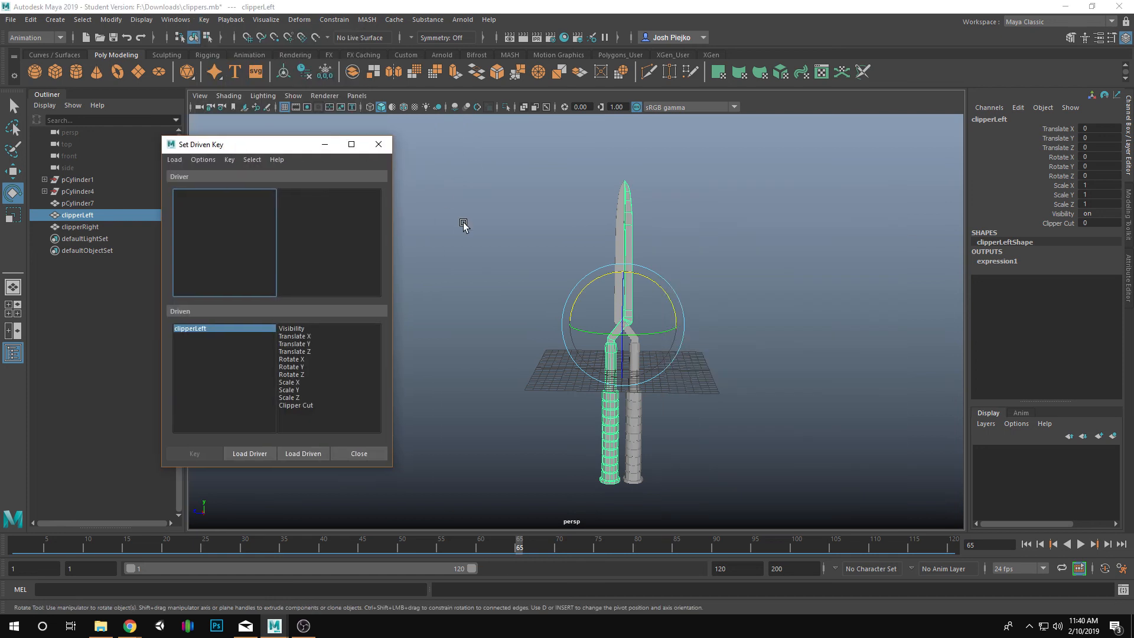
mouse_move(190, 196)
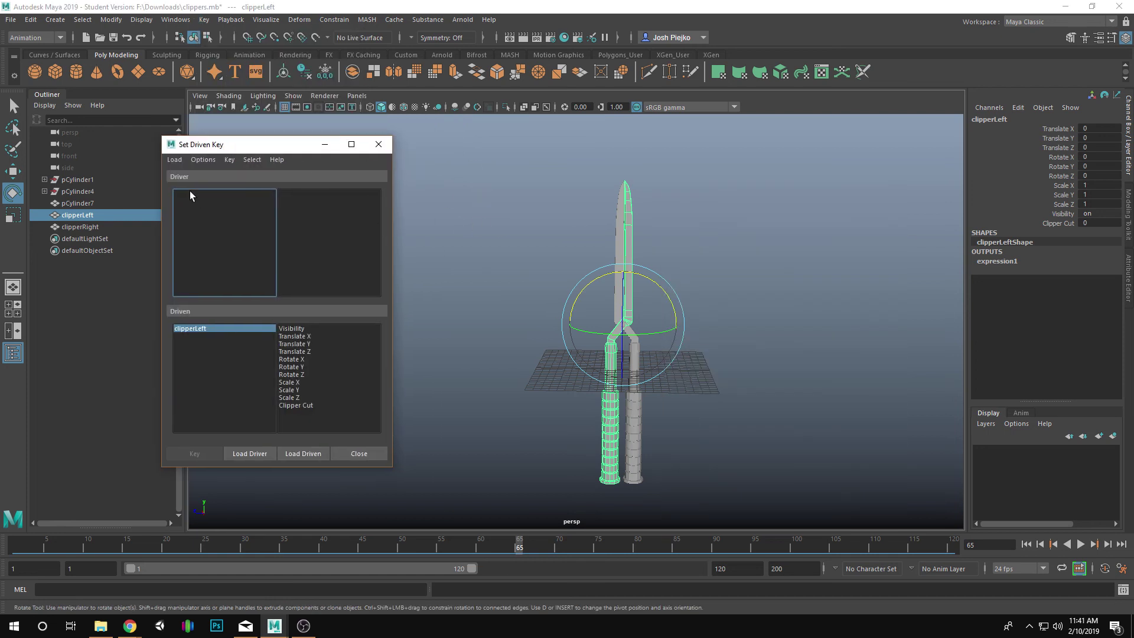
mouse_move(265, 427)
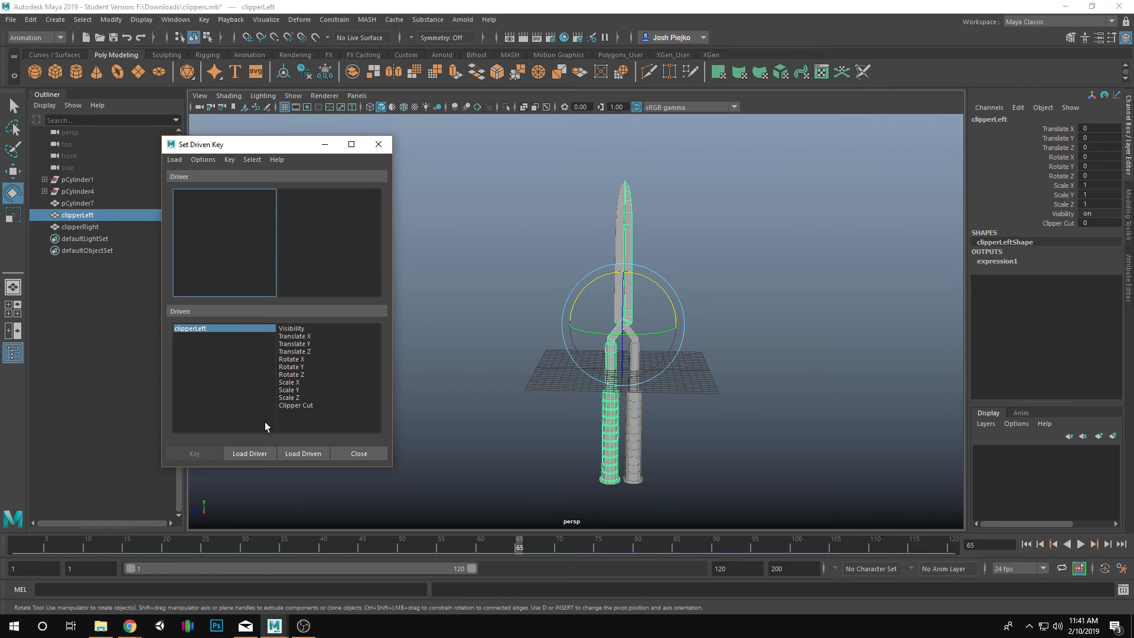
mouse_move(764, 261)
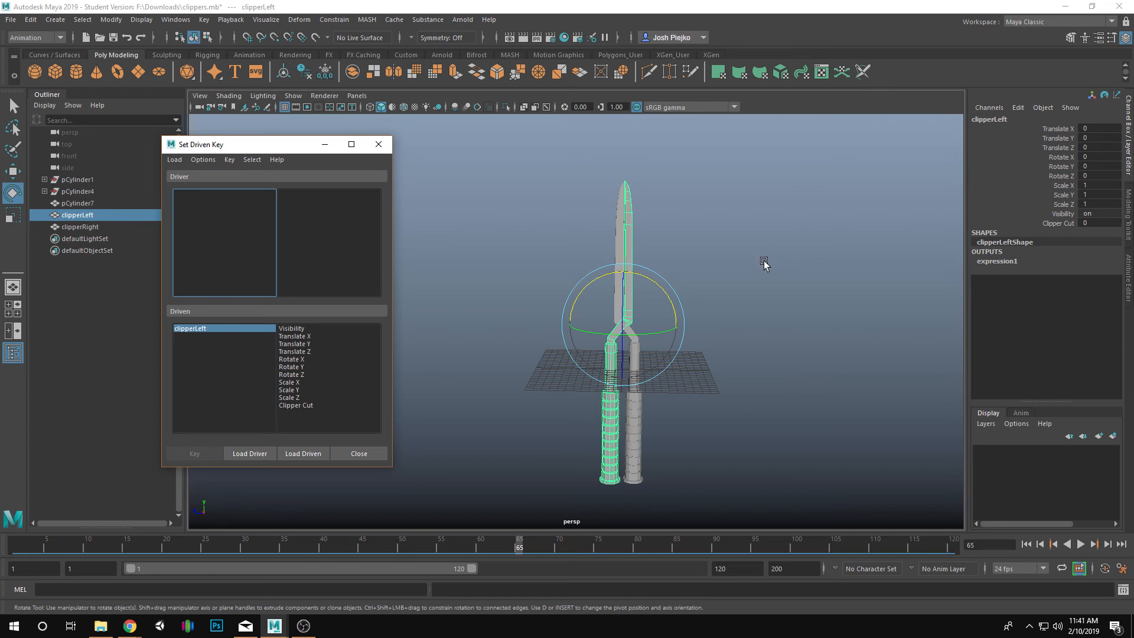
mouse_move(821, 258)
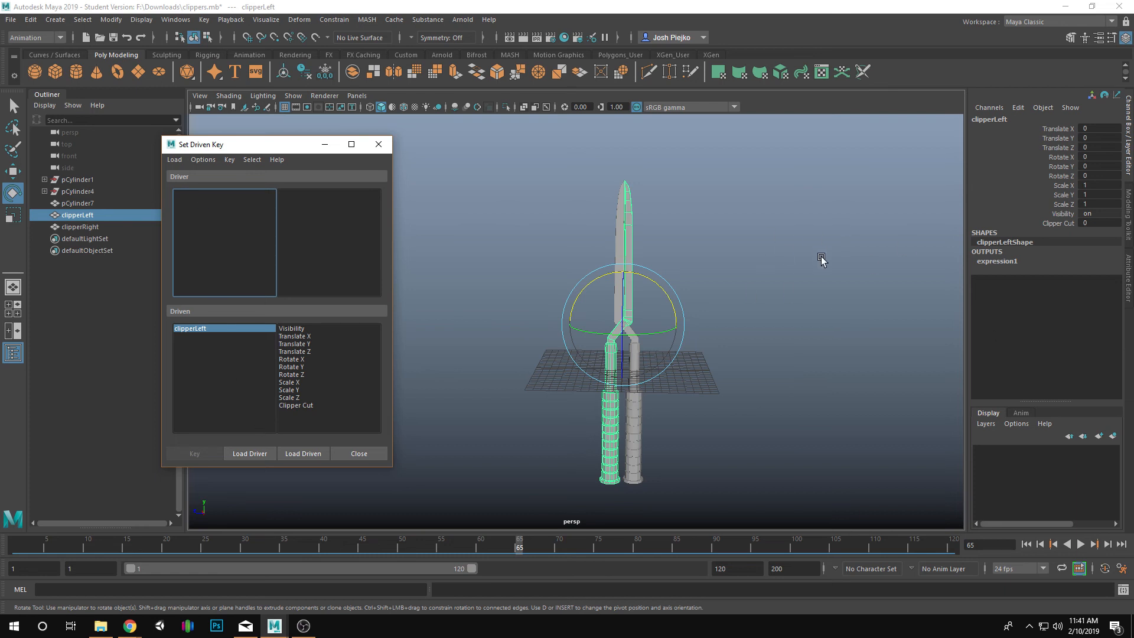
mouse_move(338, 397)
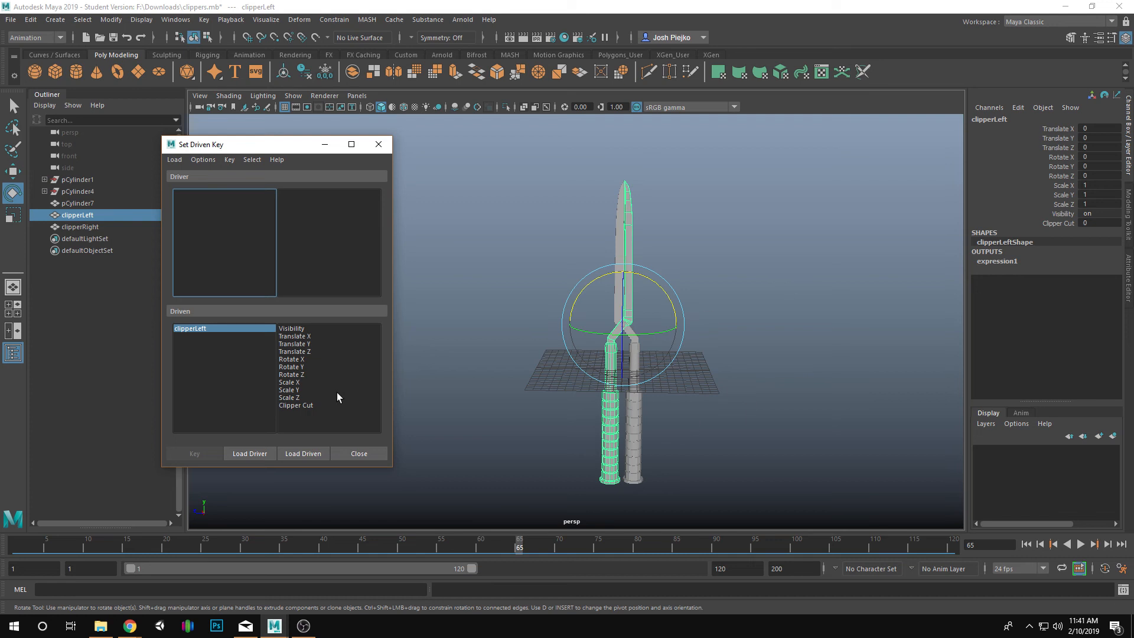
mouse_move(230, 185)
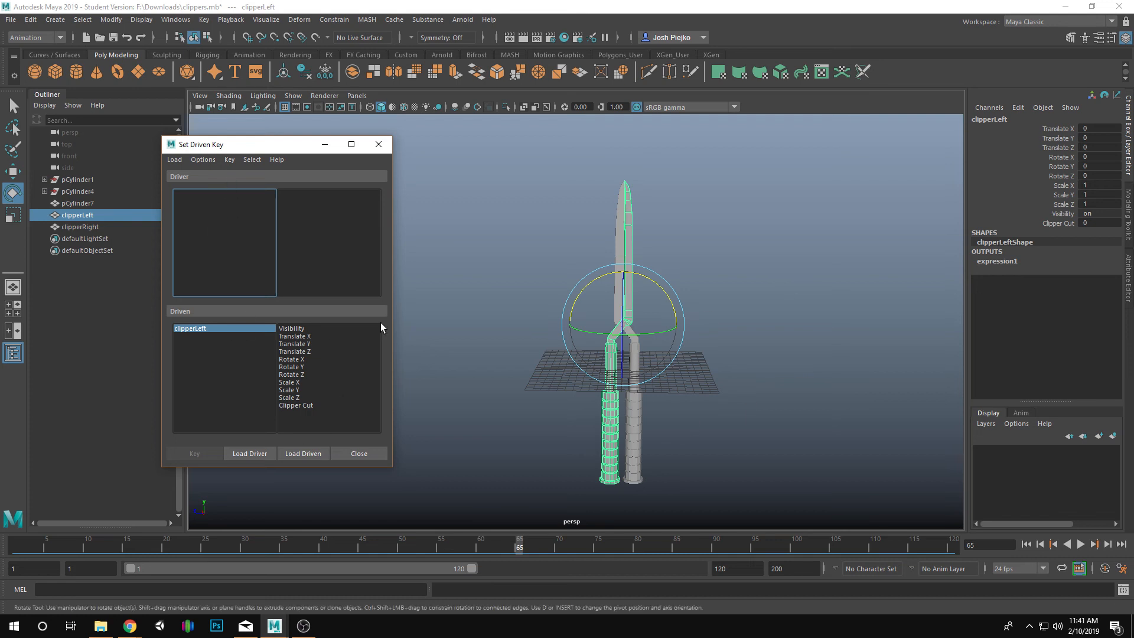
- Load clipperLeft as driver, choosing Clipper Cut to drive its Rotate X
click(249, 453)
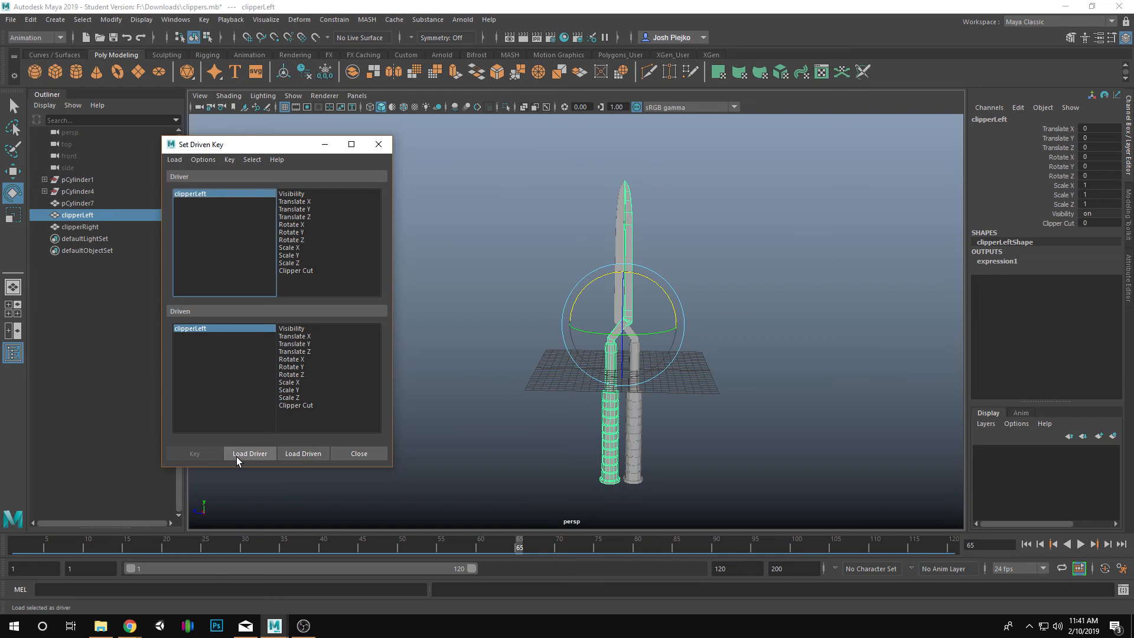
mouse_move(256, 280)
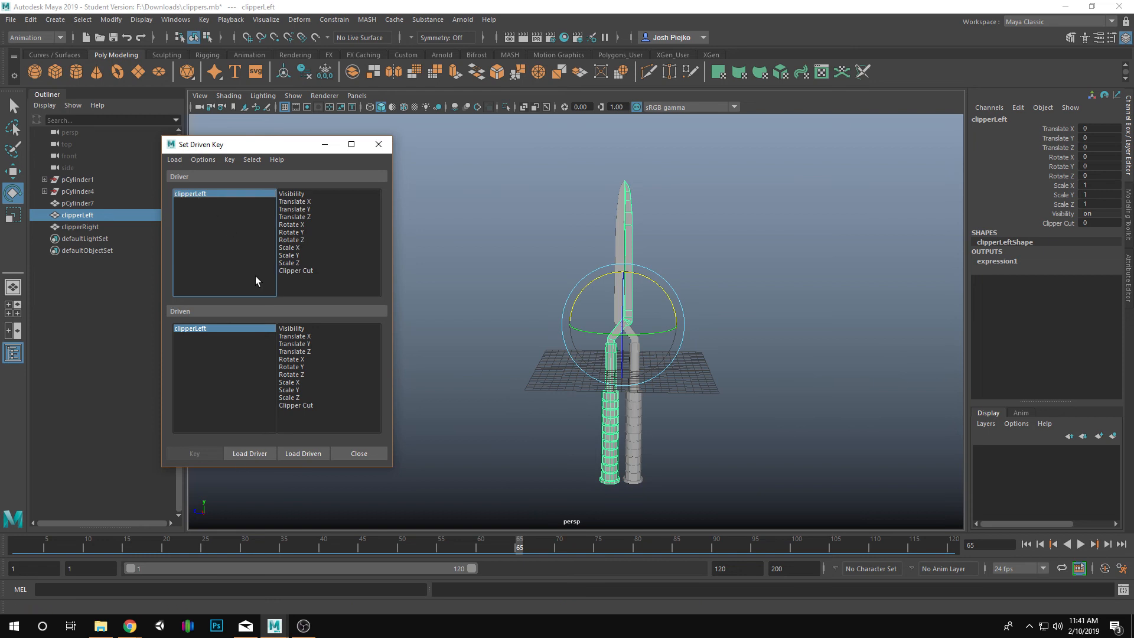
mouse_move(302, 277)
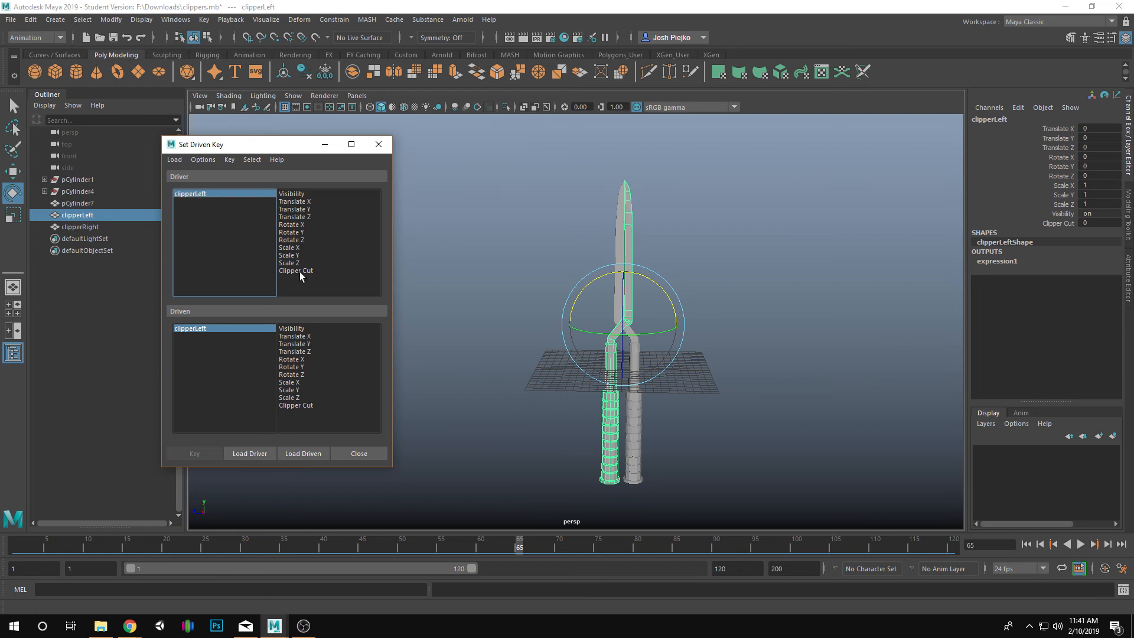
click(296, 270)
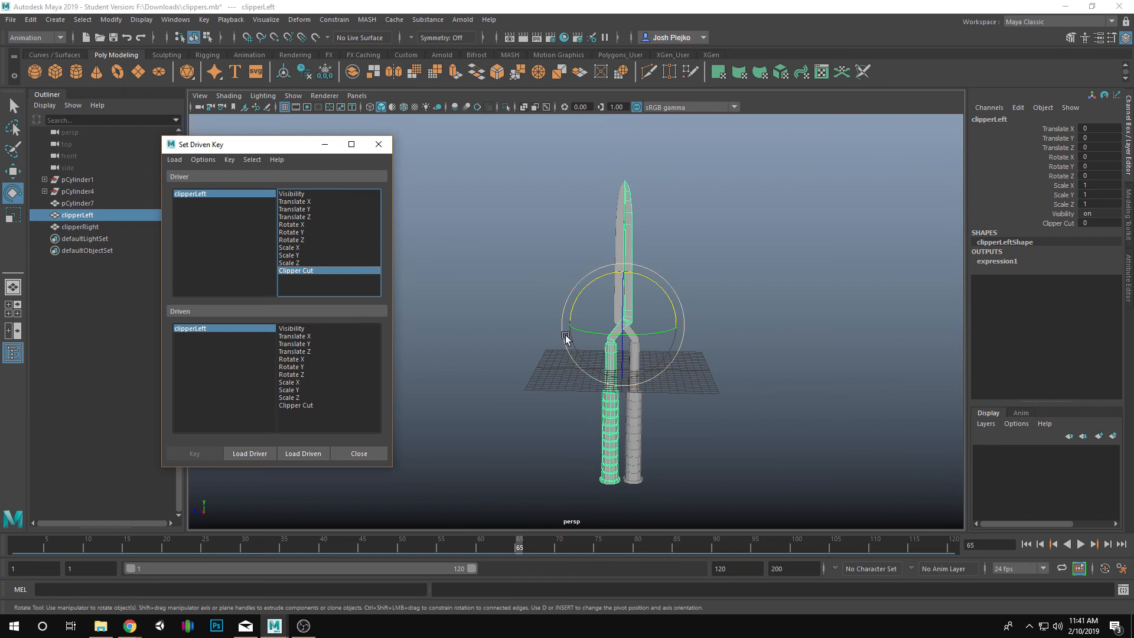
click(294, 358)
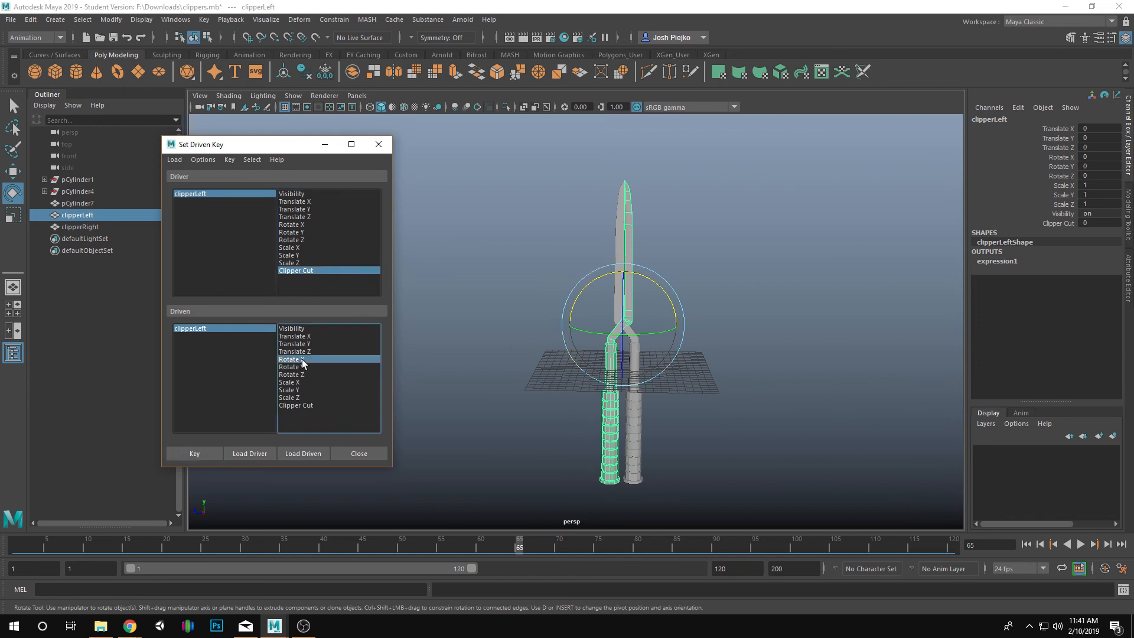
click(292, 358)
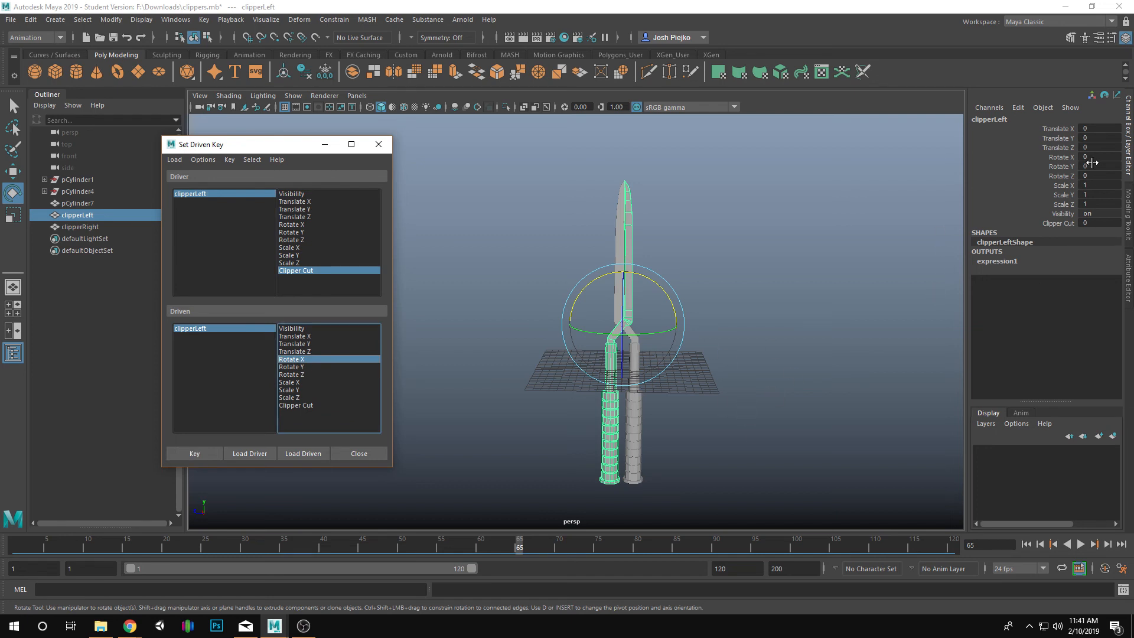
mouse_move(1093, 176)
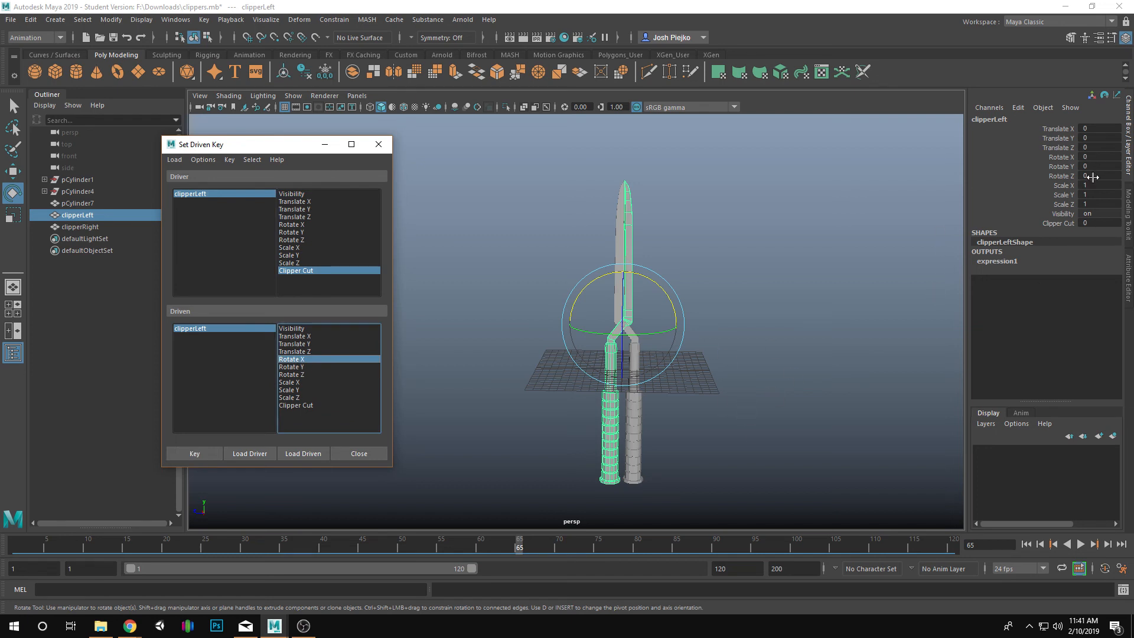
mouse_move(1004, 223)
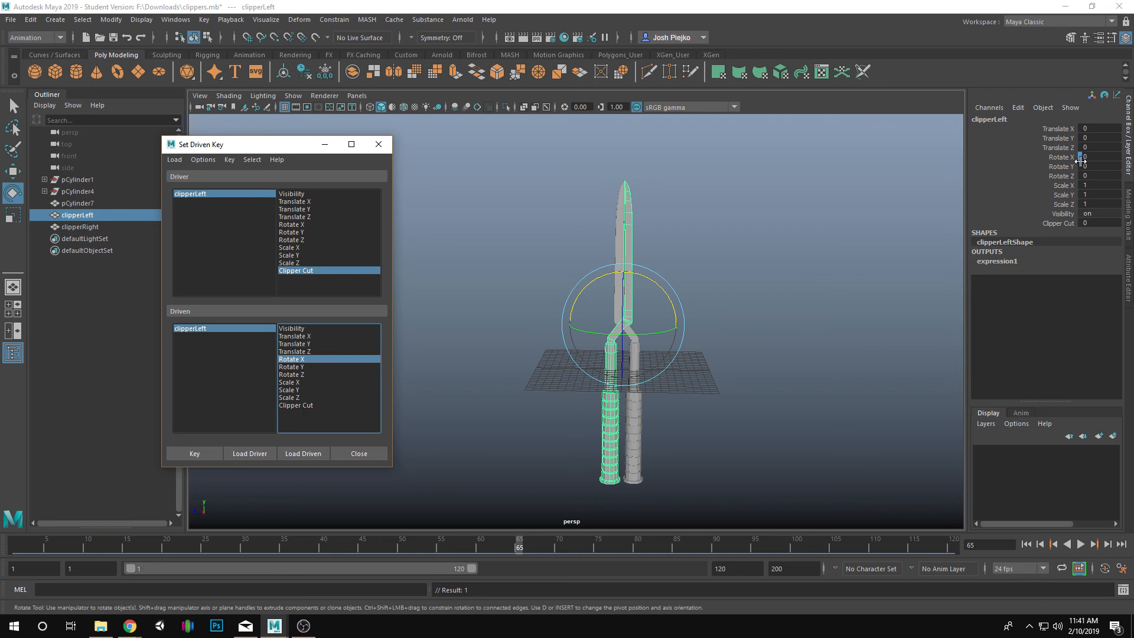
mouse_move(1102, 154)
text(-25)
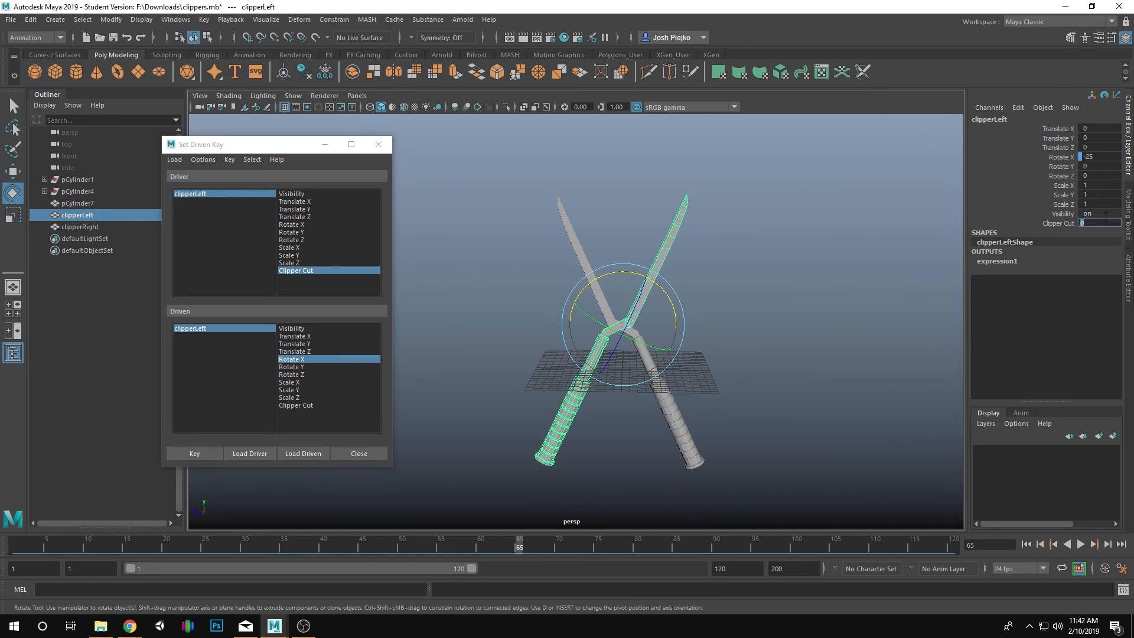
- Set clipperLeft's Clipper Cut to 10 and Rotate X to -25 in the Channel Box
text(10)
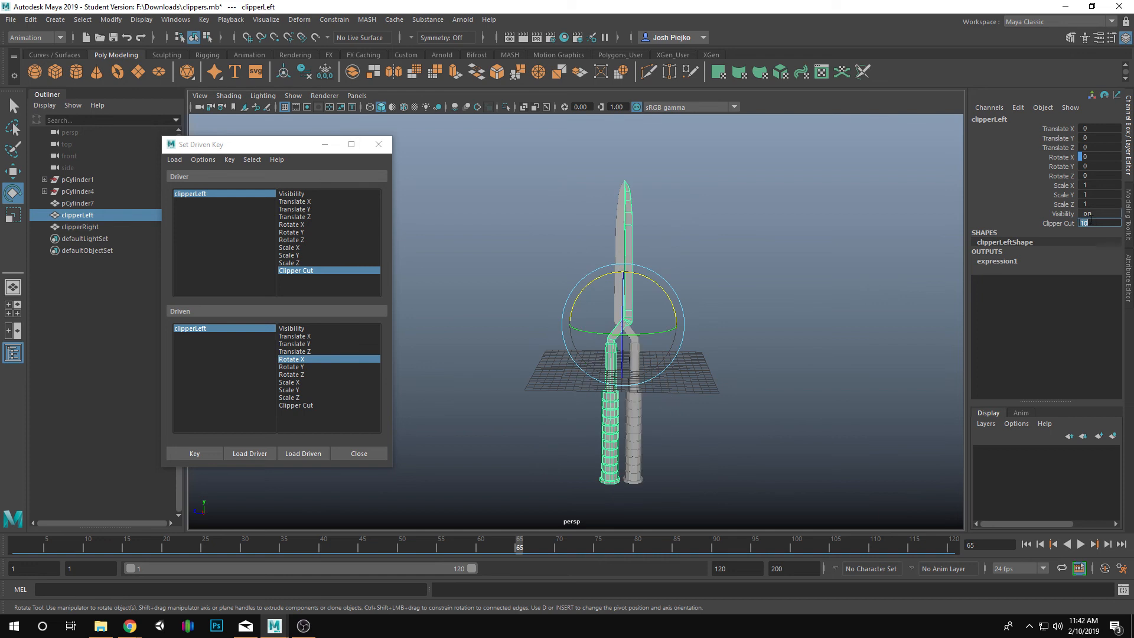
mouse_move(1092, 158)
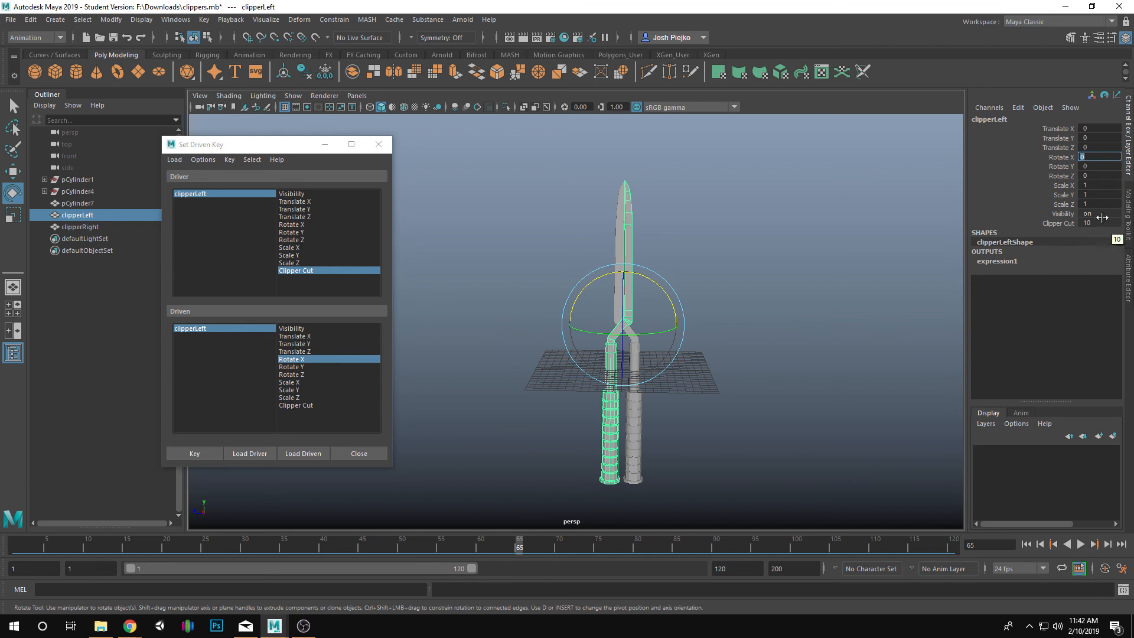
click(1099, 222)
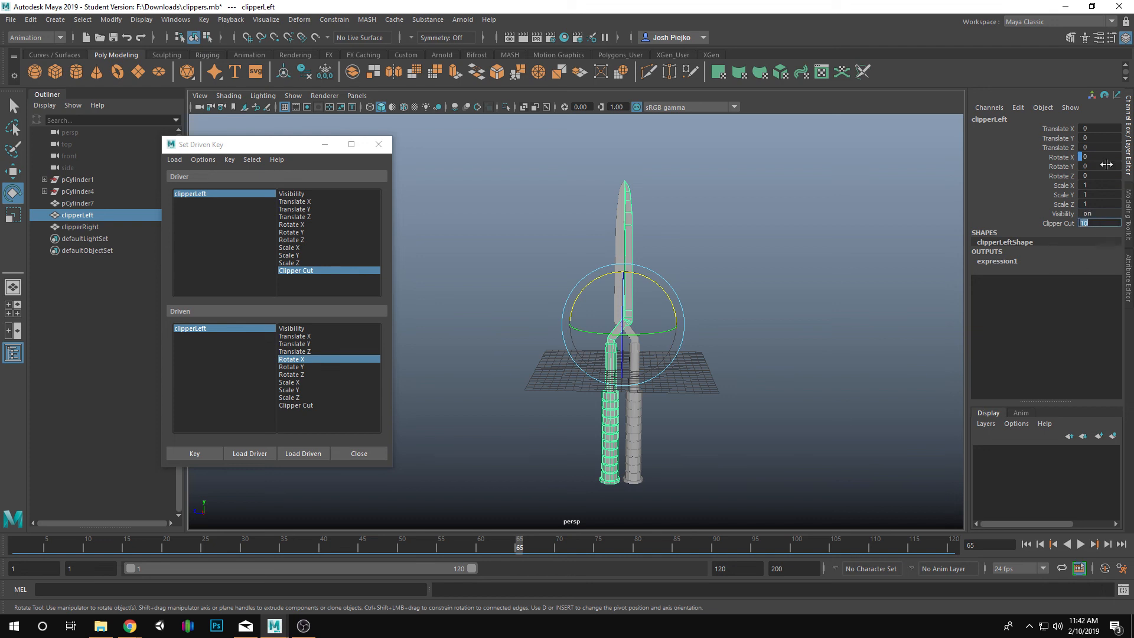
click(1099, 157)
text(-25)
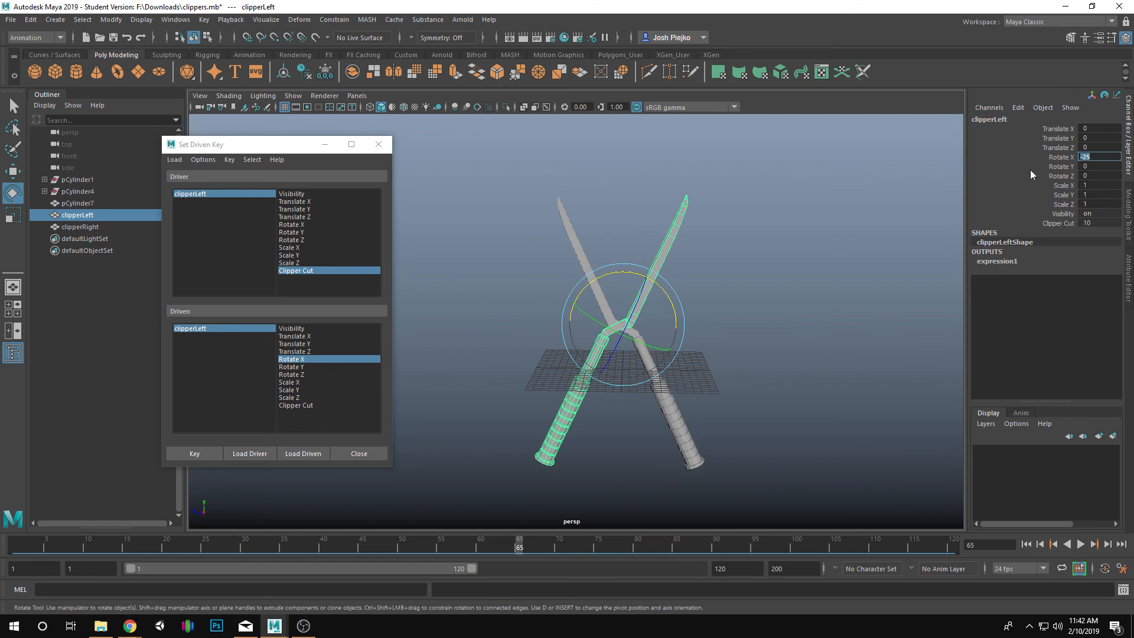
mouse_move(1062, 234)
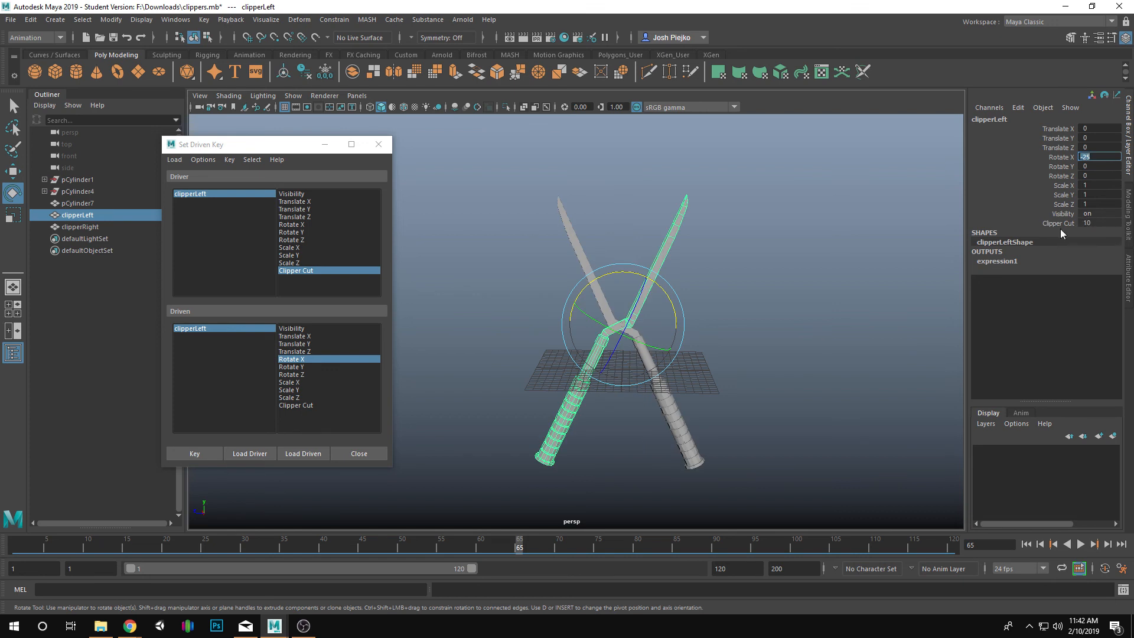
mouse_move(1076, 169)
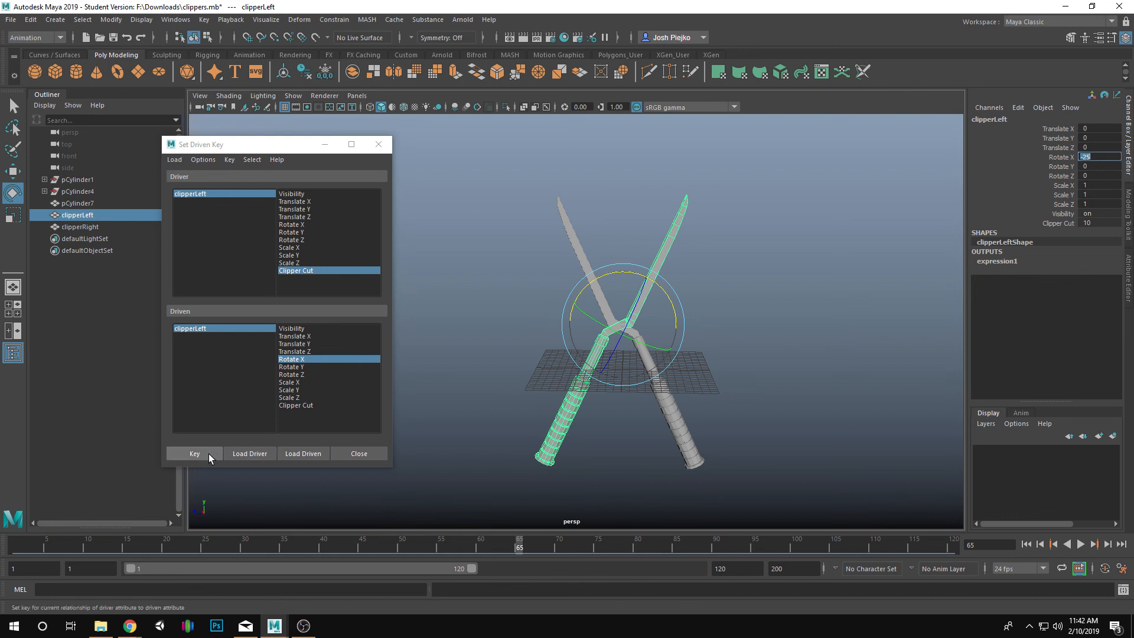
- Key the open pose, linking Clipper Cut 10 to clipperLeft Rotate X -25
click(194, 454)
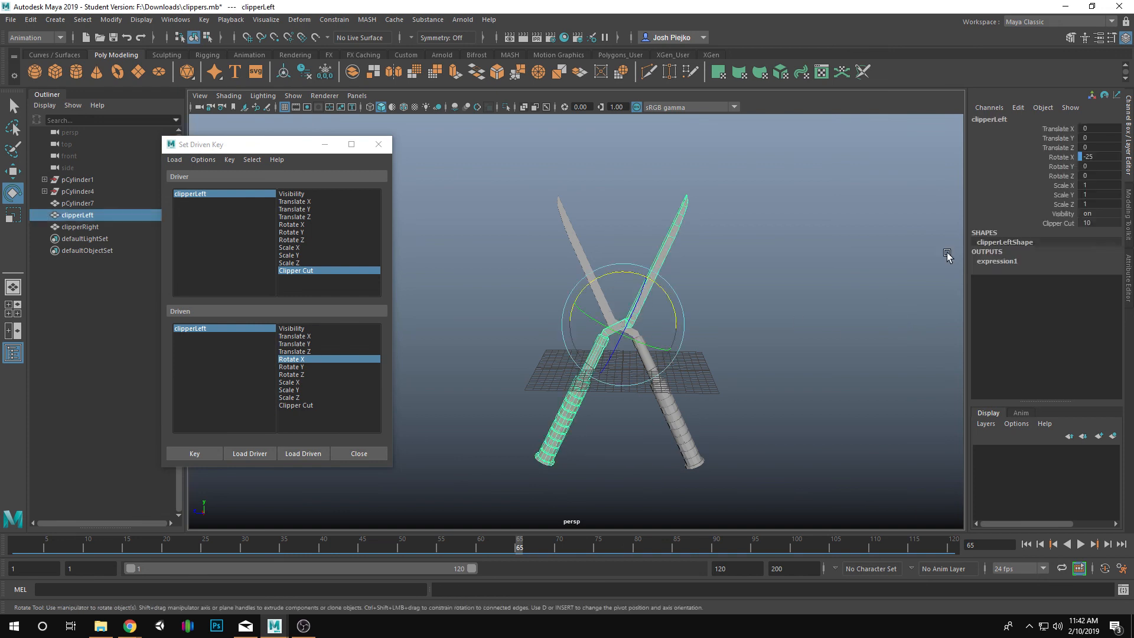
mouse_move(1095, 223)
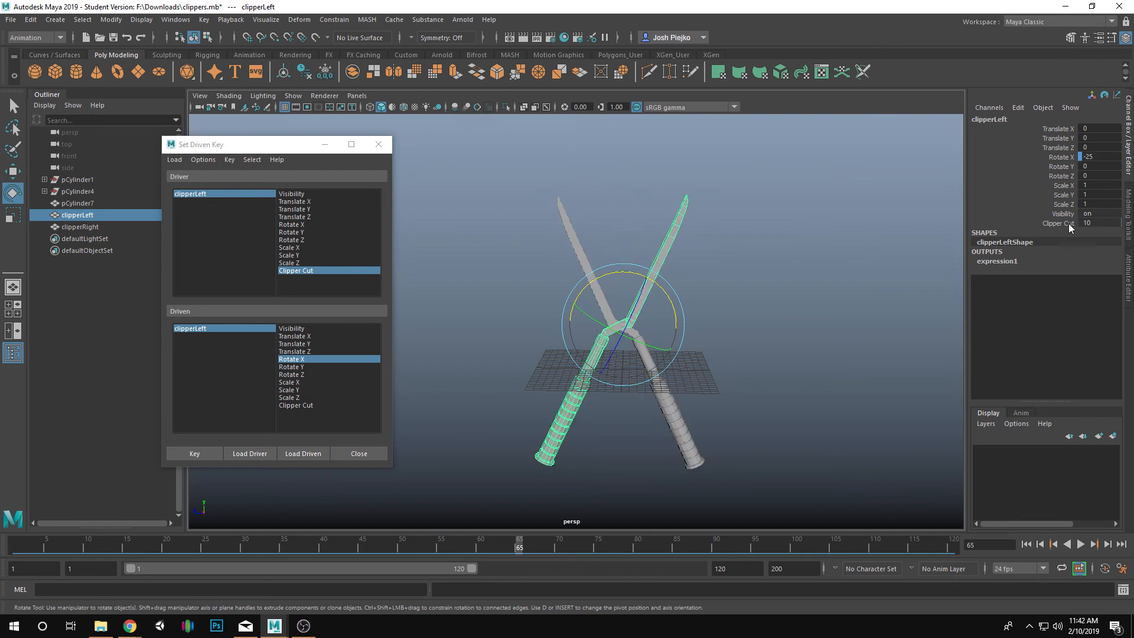
click(649, 320)
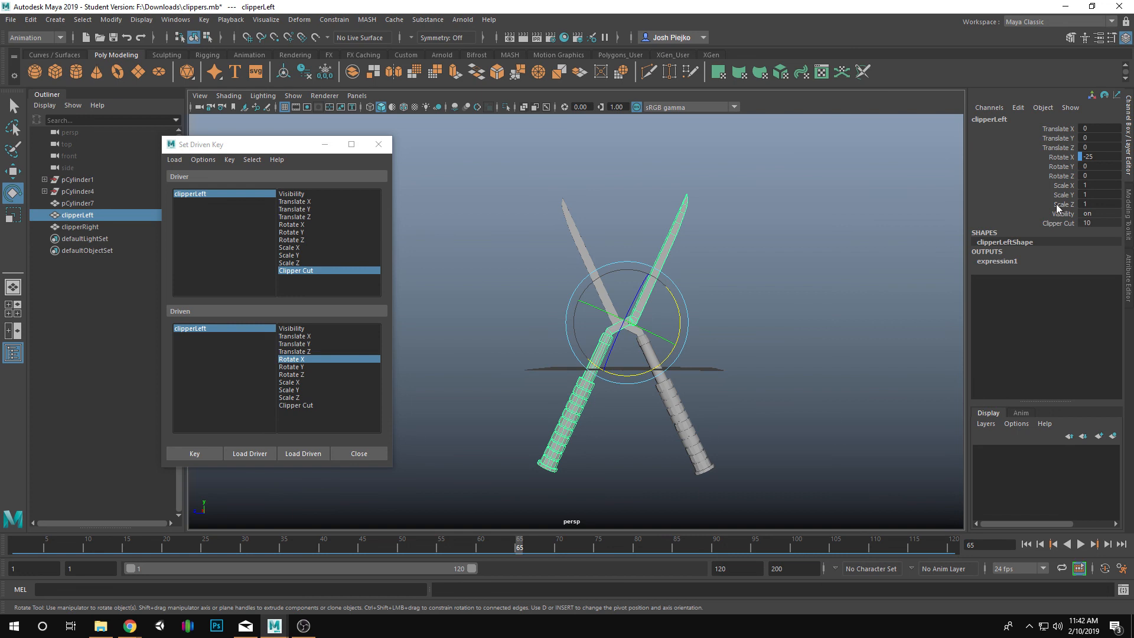
mouse_move(1072, 201)
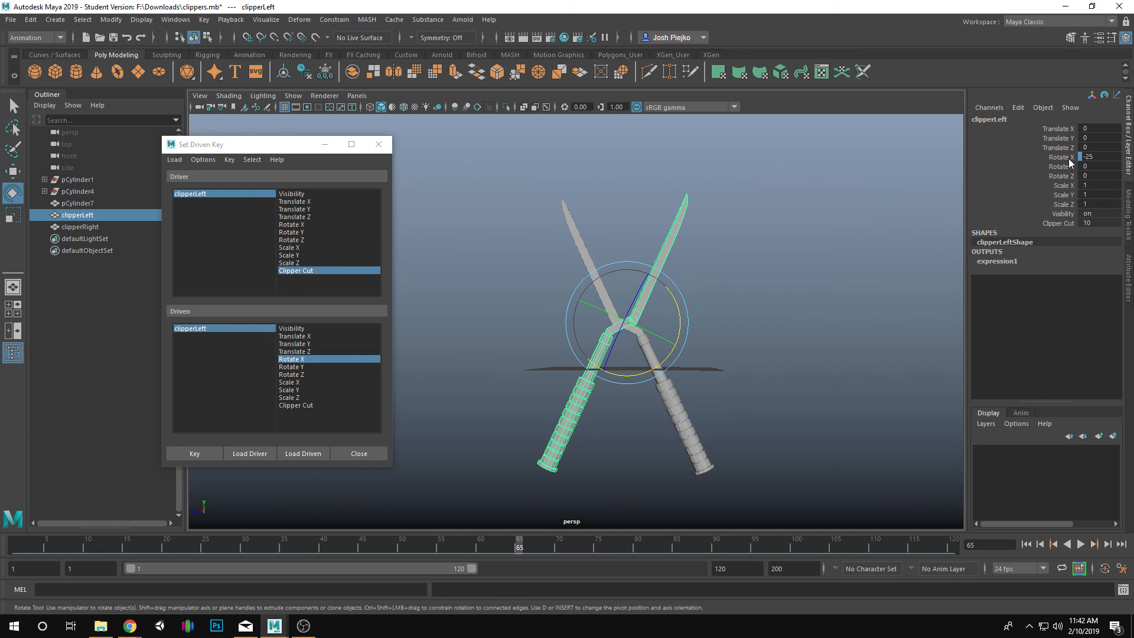
mouse_move(1075, 209)
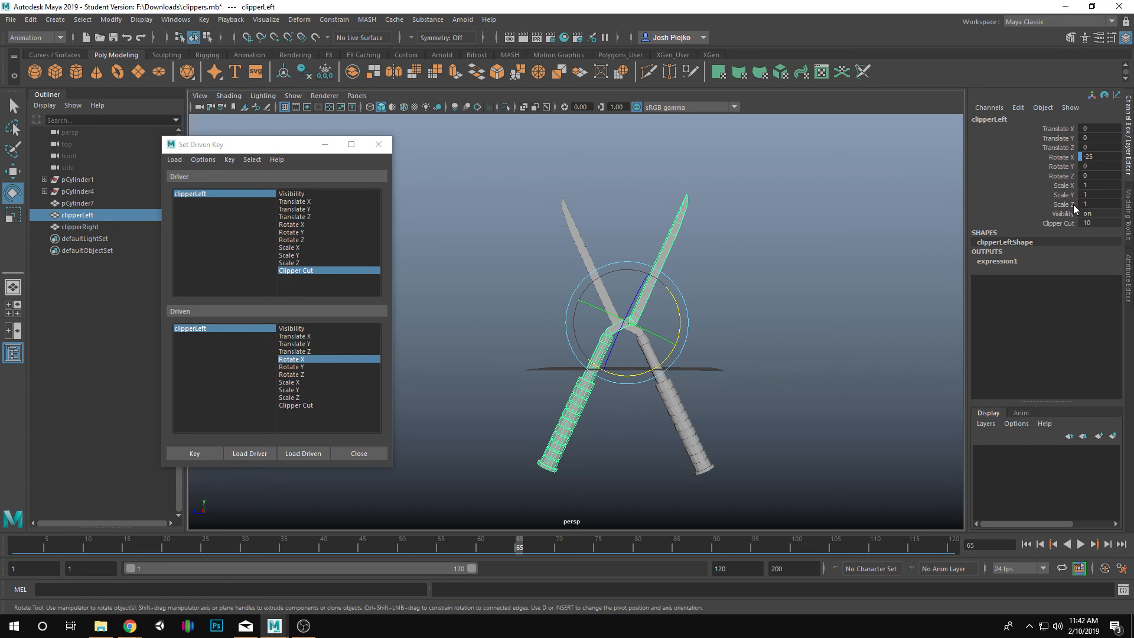
mouse_move(1075, 172)
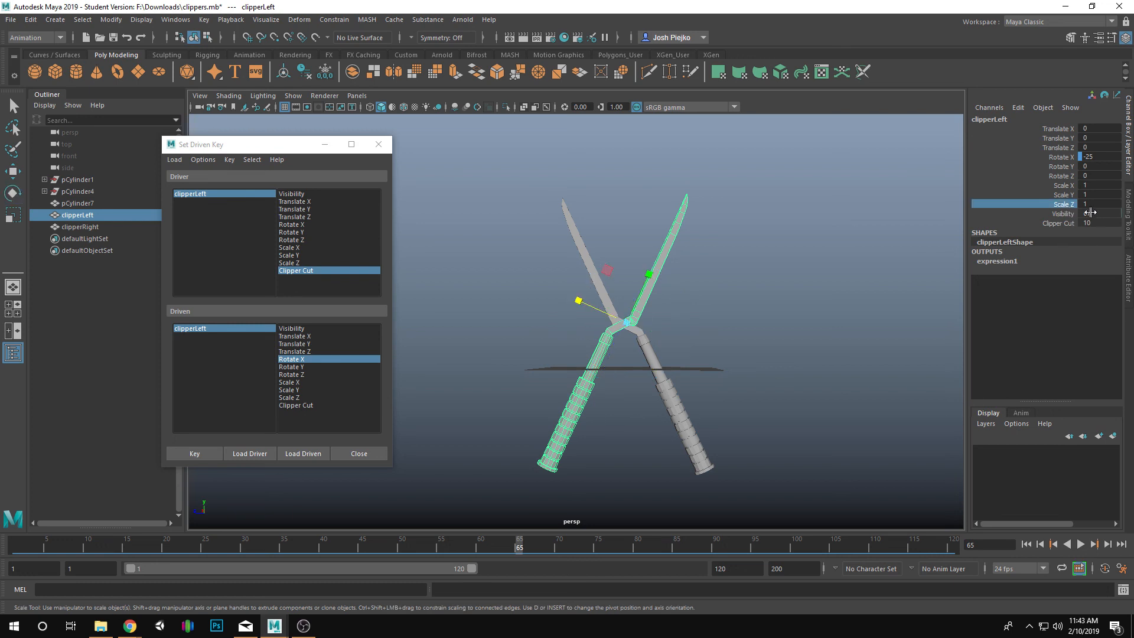
- Hide clipperLeft's Rotate X through Scale Z channels, then reselect the left blade
click(1059, 157)
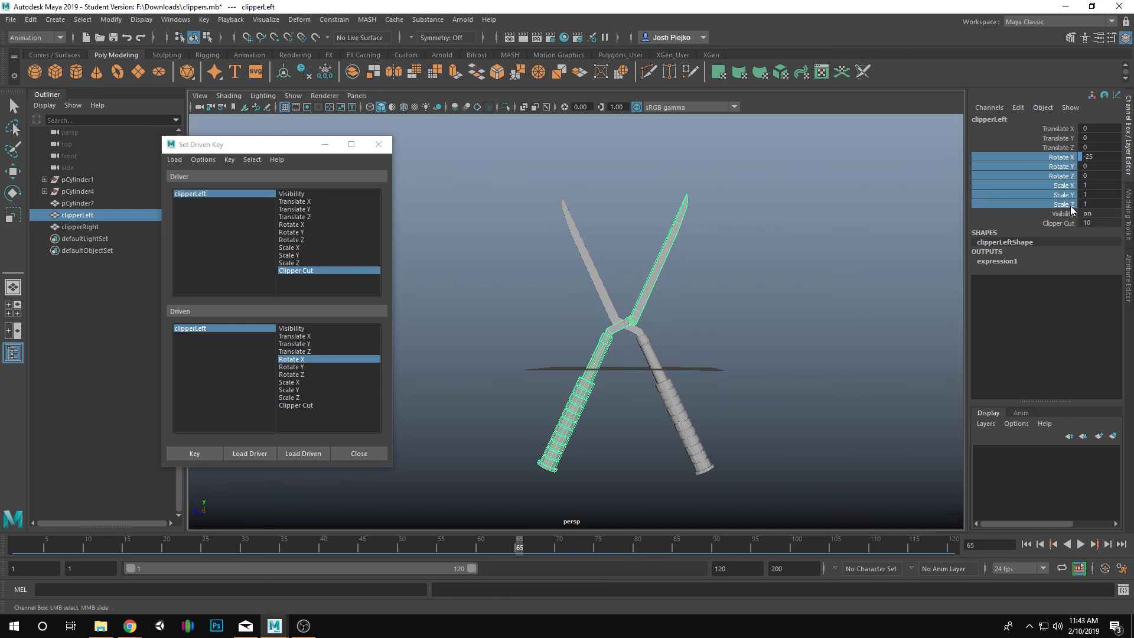
right_click(1062, 203)
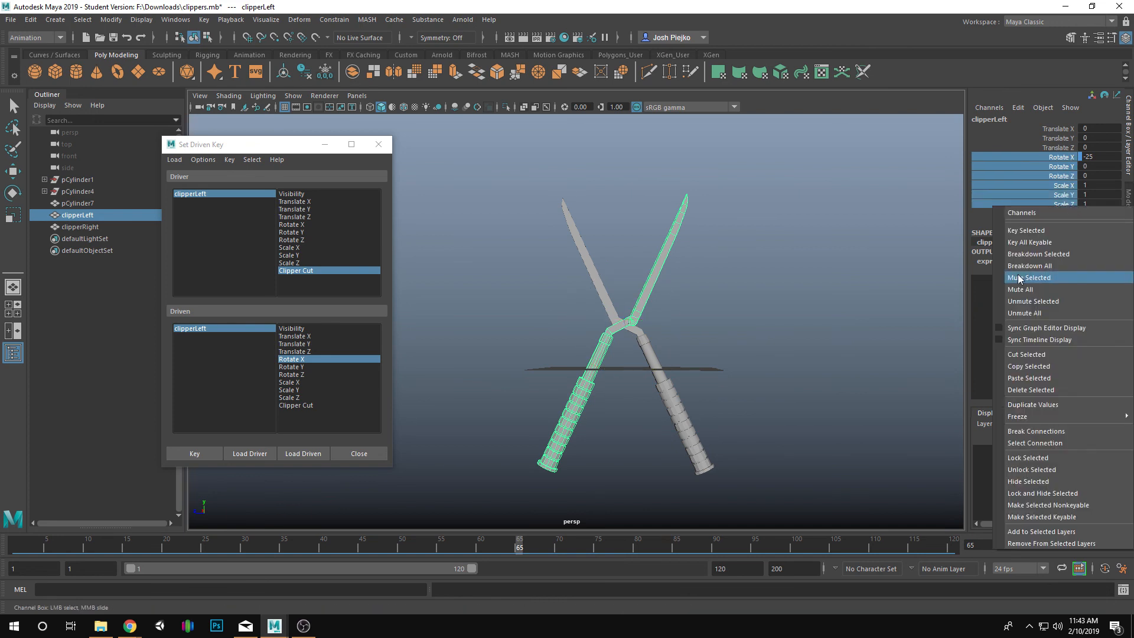
mouse_move(1032, 403)
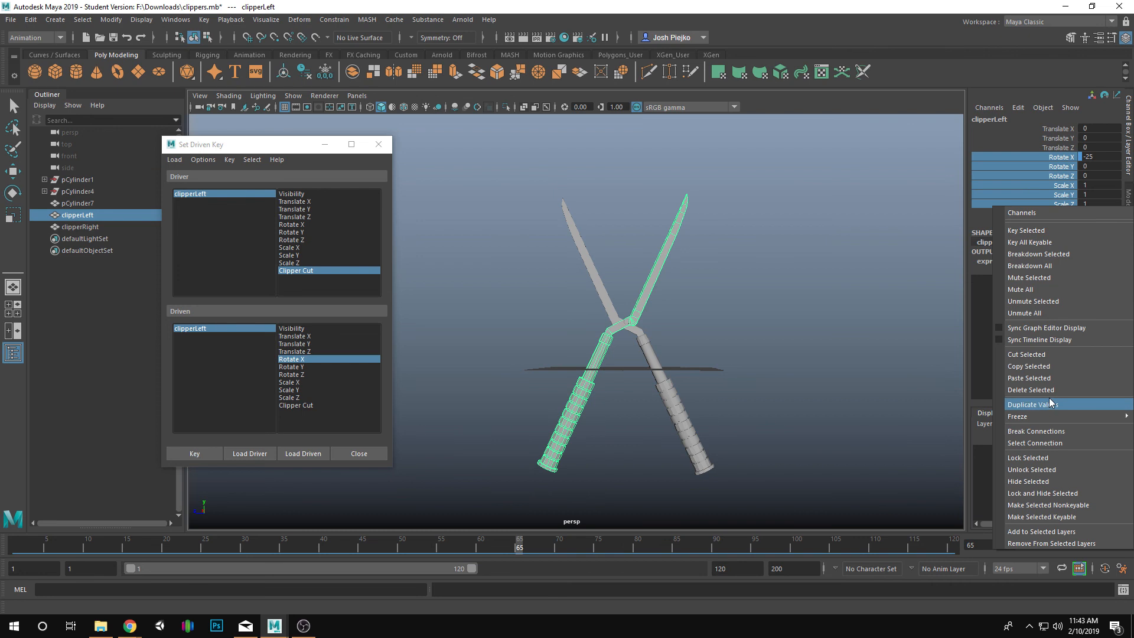
mouse_move(1069, 442)
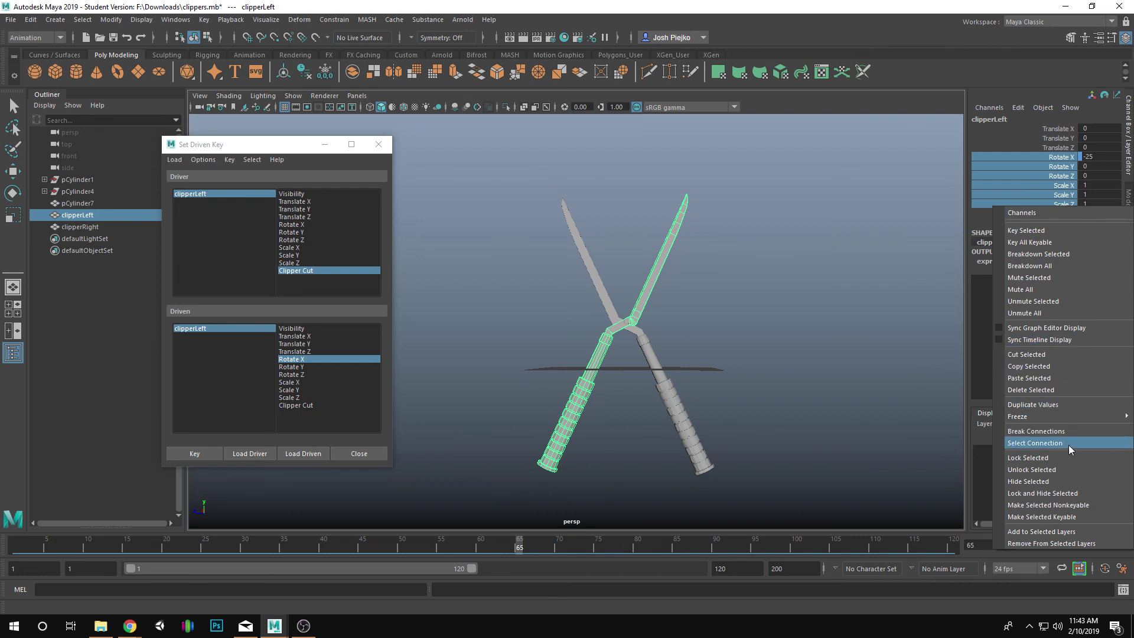
click(1034, 443)
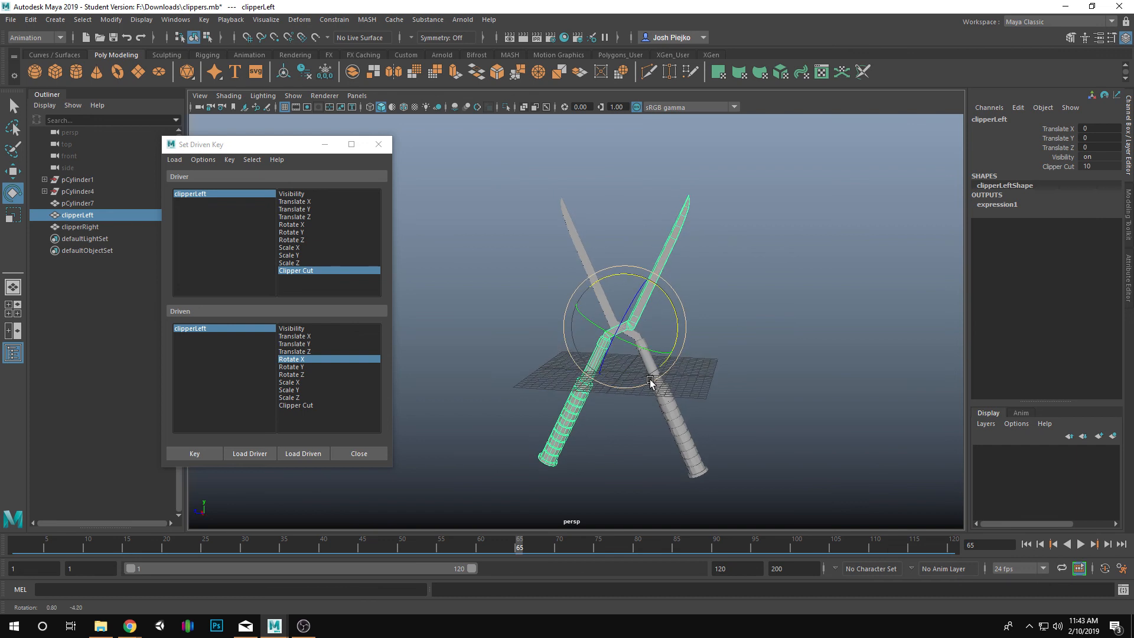
click(559, 287)
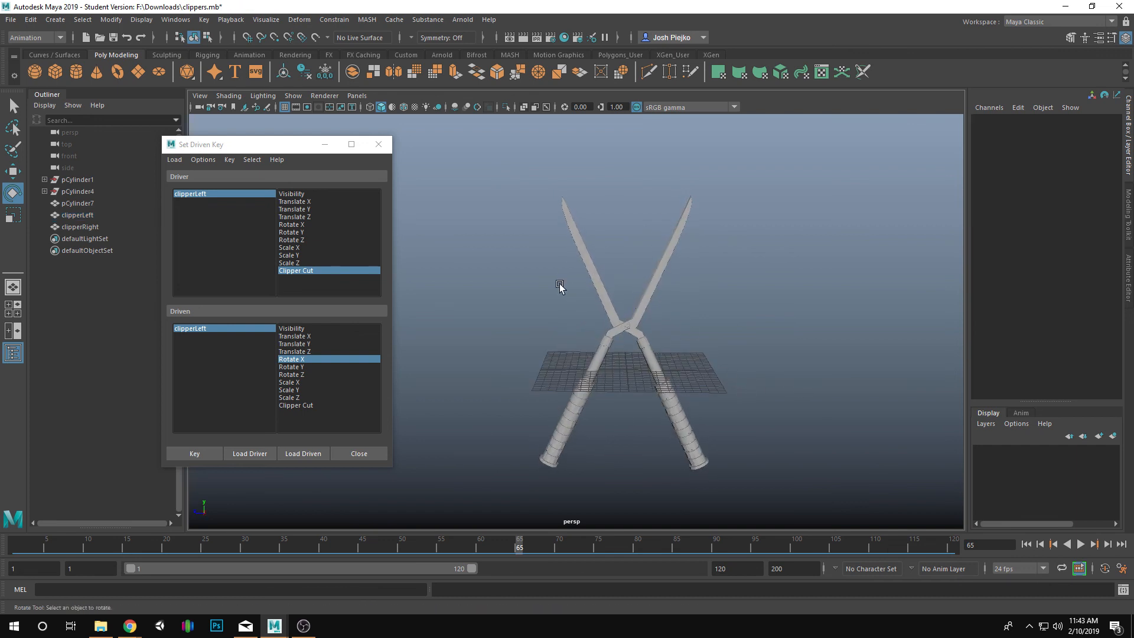
click(76, 215)
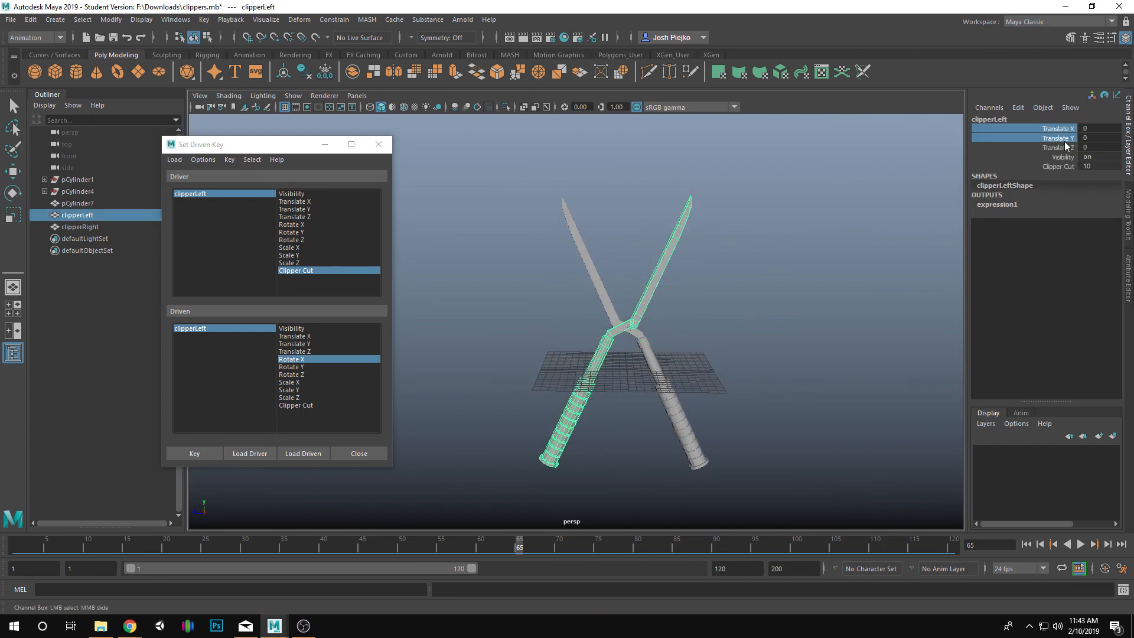
- Open the channel menu for clipperLeft's Translate channels to hide them
right_click(1034, 138)
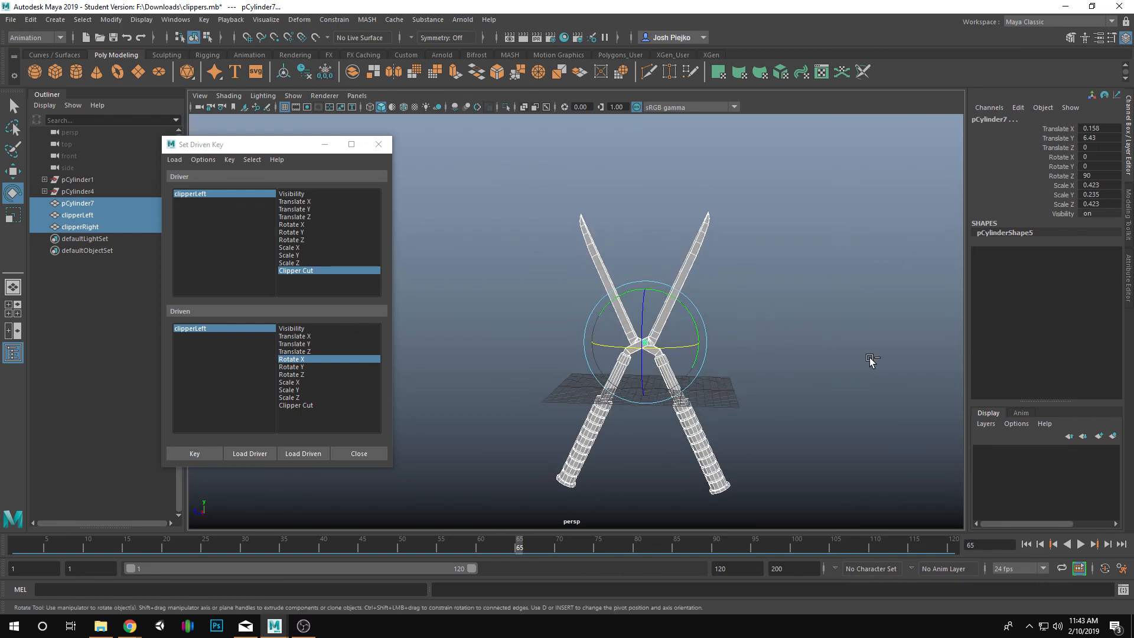
- Group pCylinder7, clipperLeft and clipperRight with Ctrl+G, then select clipperLeft
key(ctrl+g)
text(Clippers)
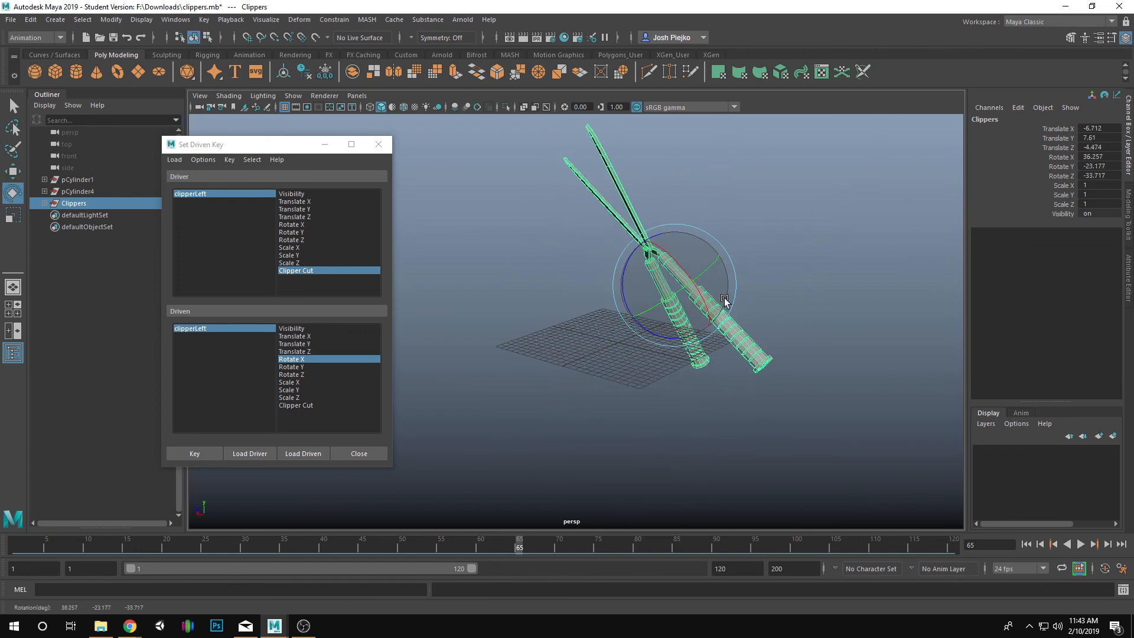
click(566, 424)
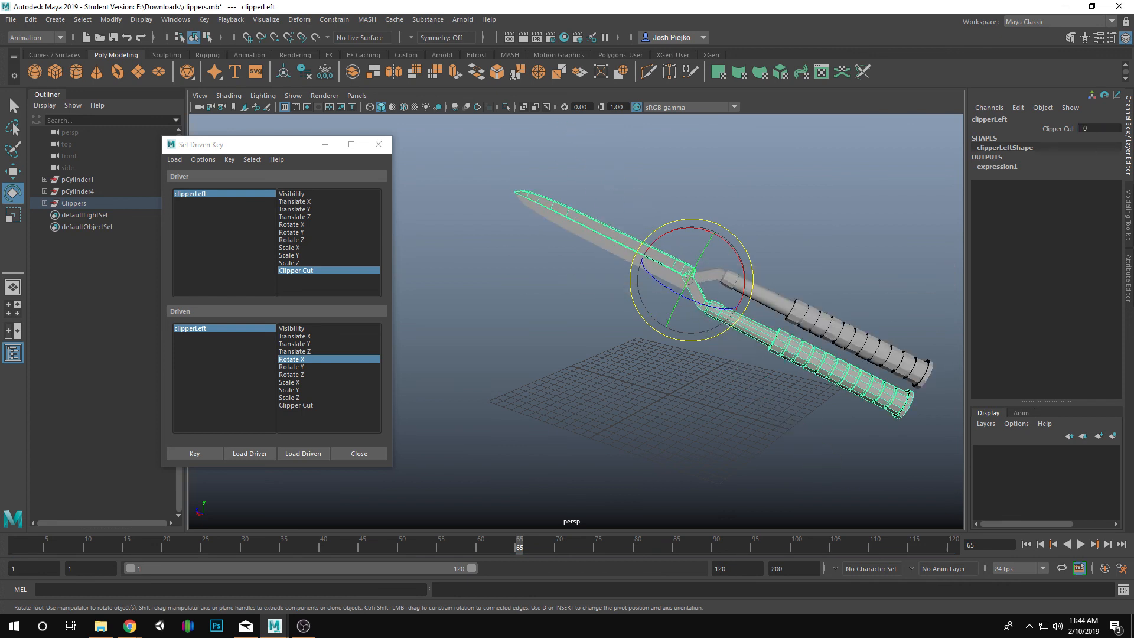
mouse_move(895, 167)
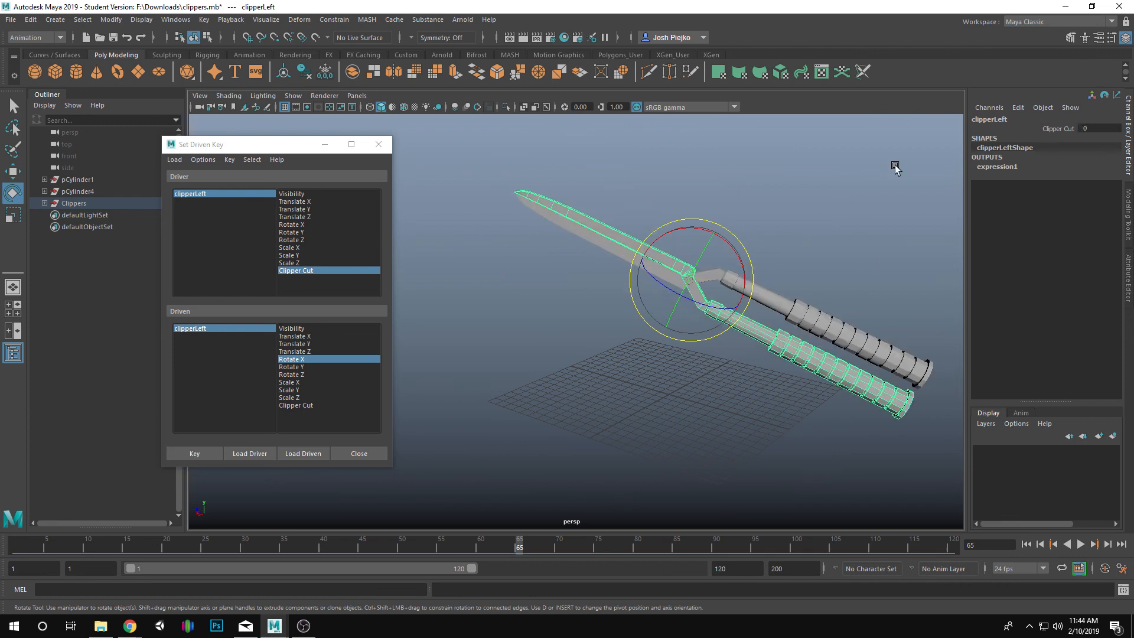
mouse_move(634, 441)
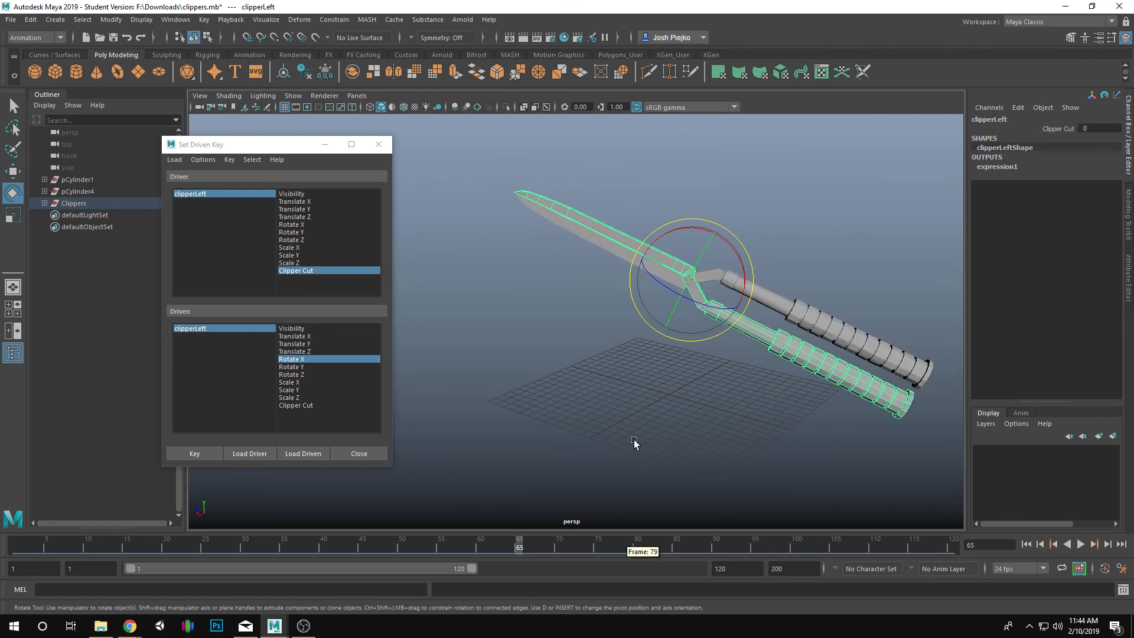